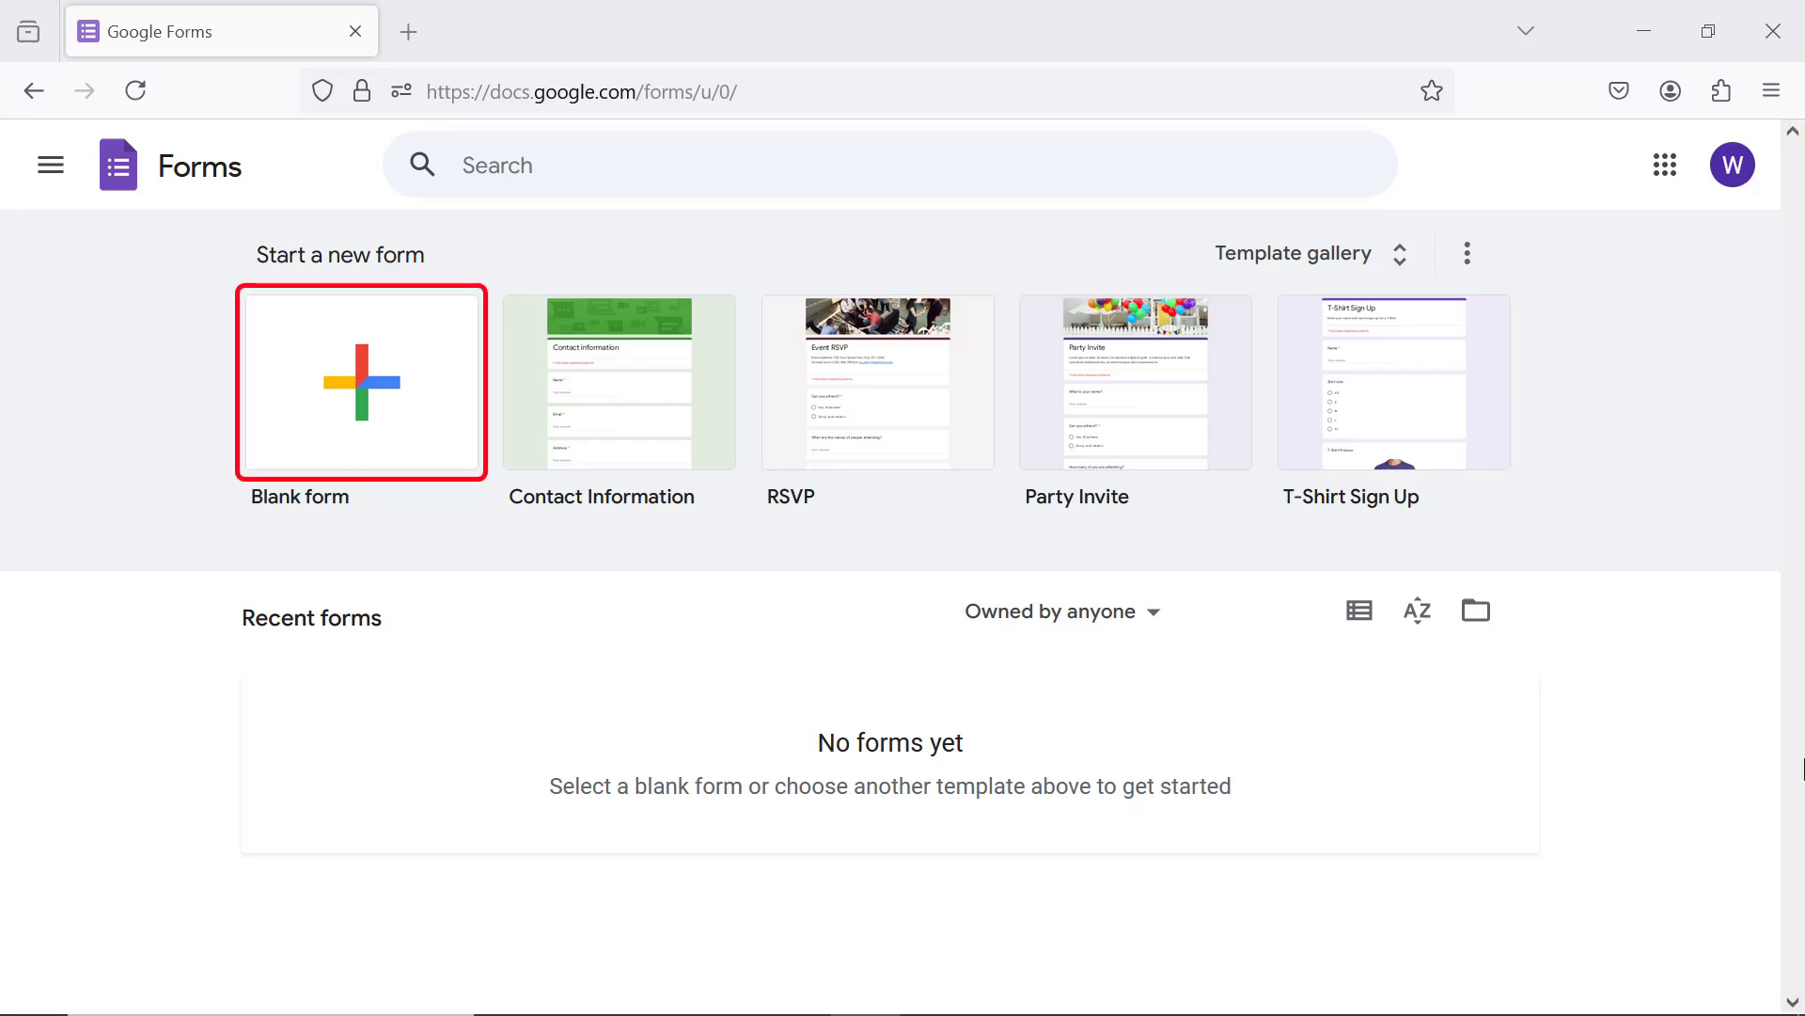
mouse_move(435, 426)
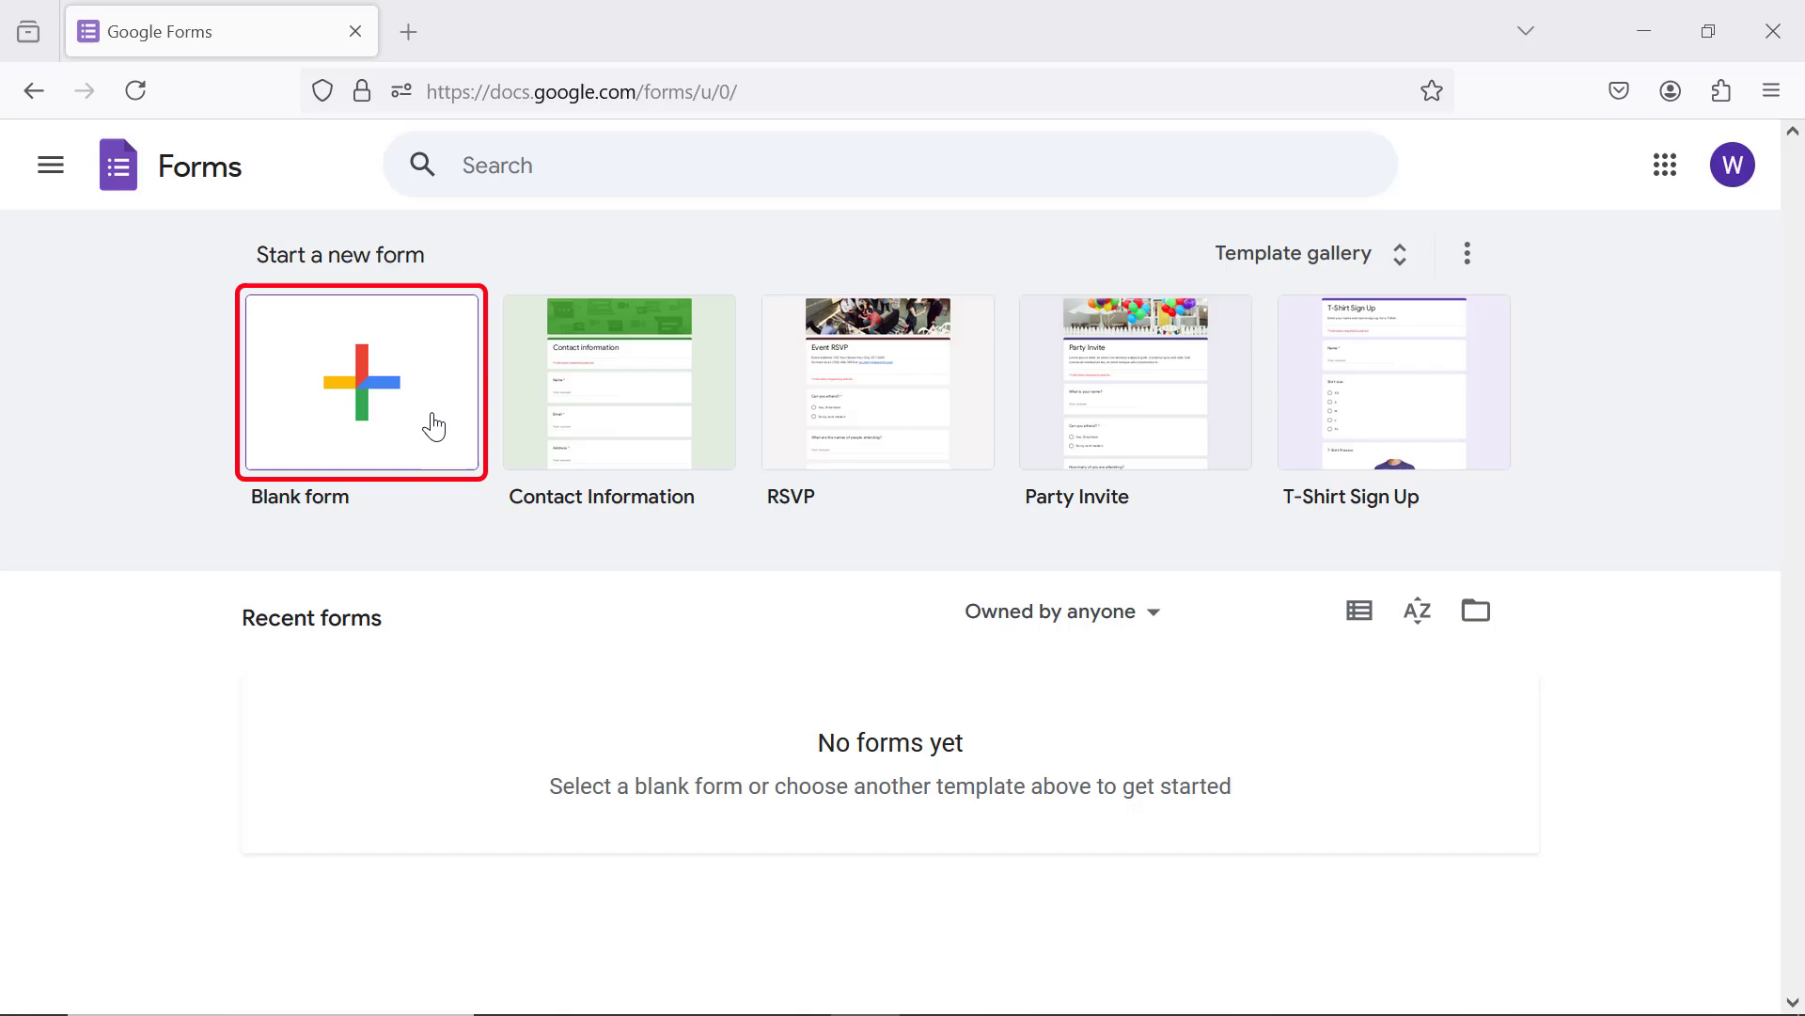
Step: Create a blank form titled 'Google Sheets Quiz'
left_click(361, 384)
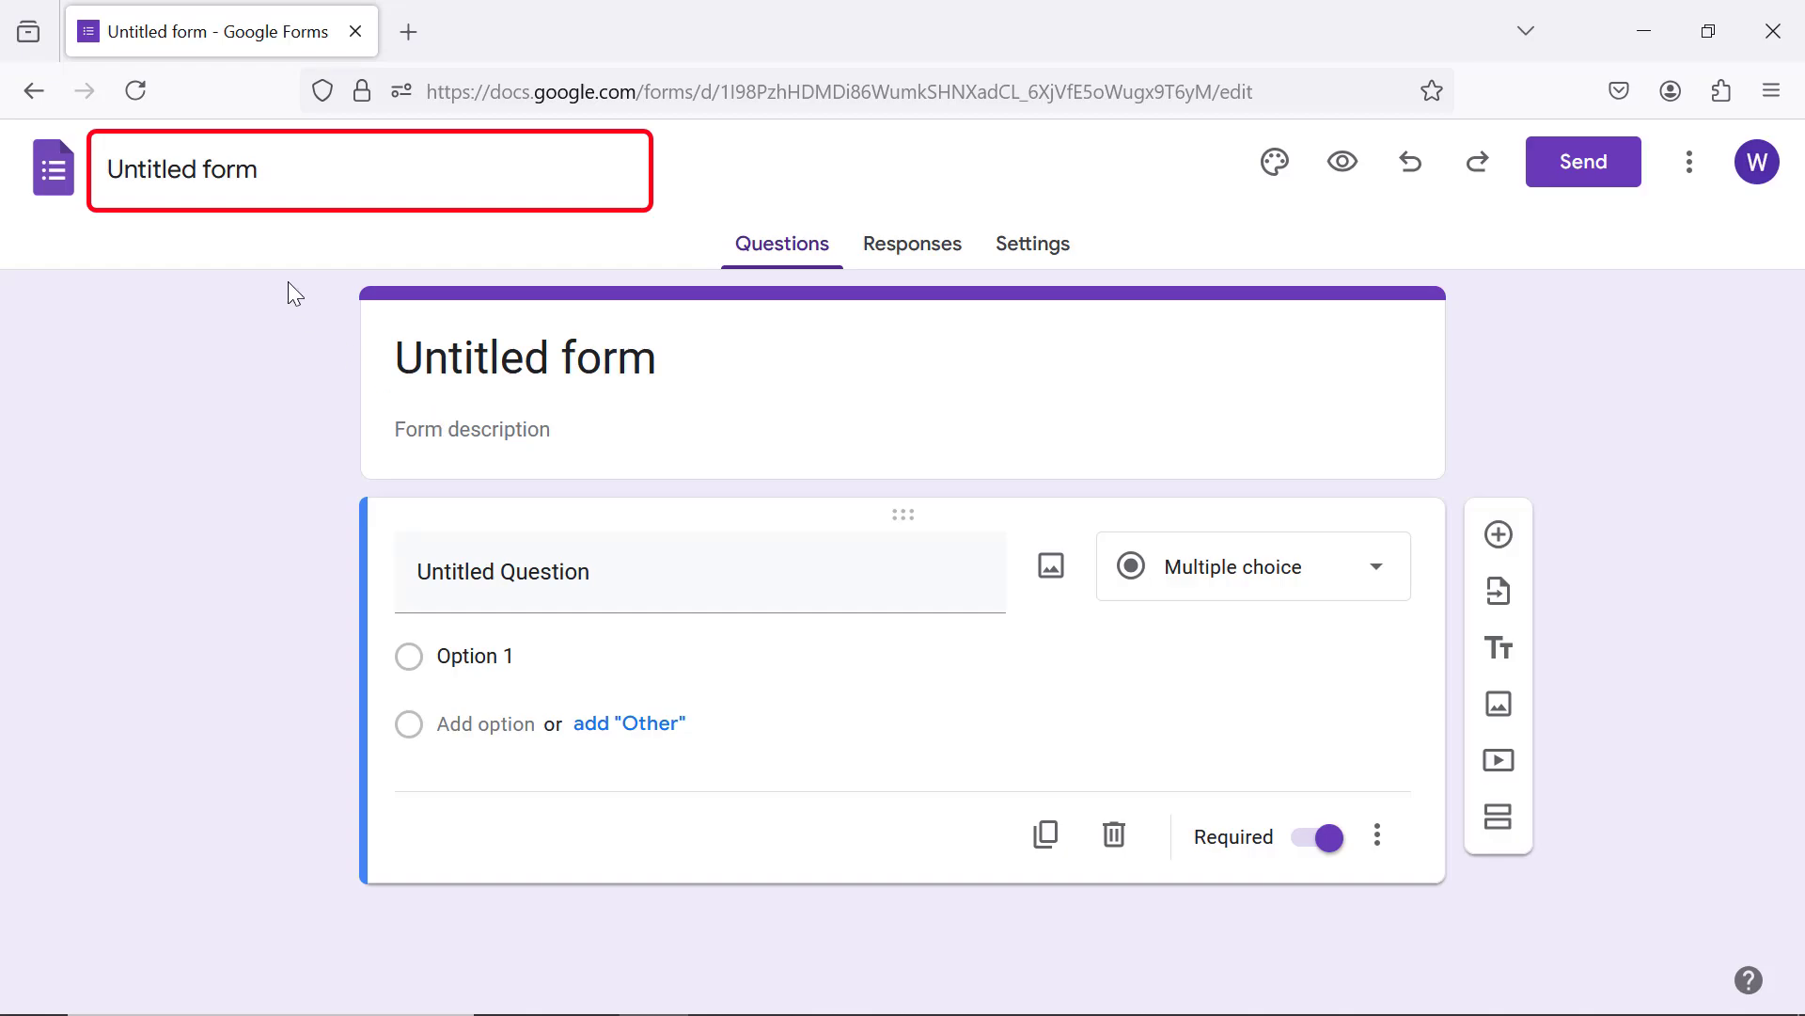
type("Google Sheets")
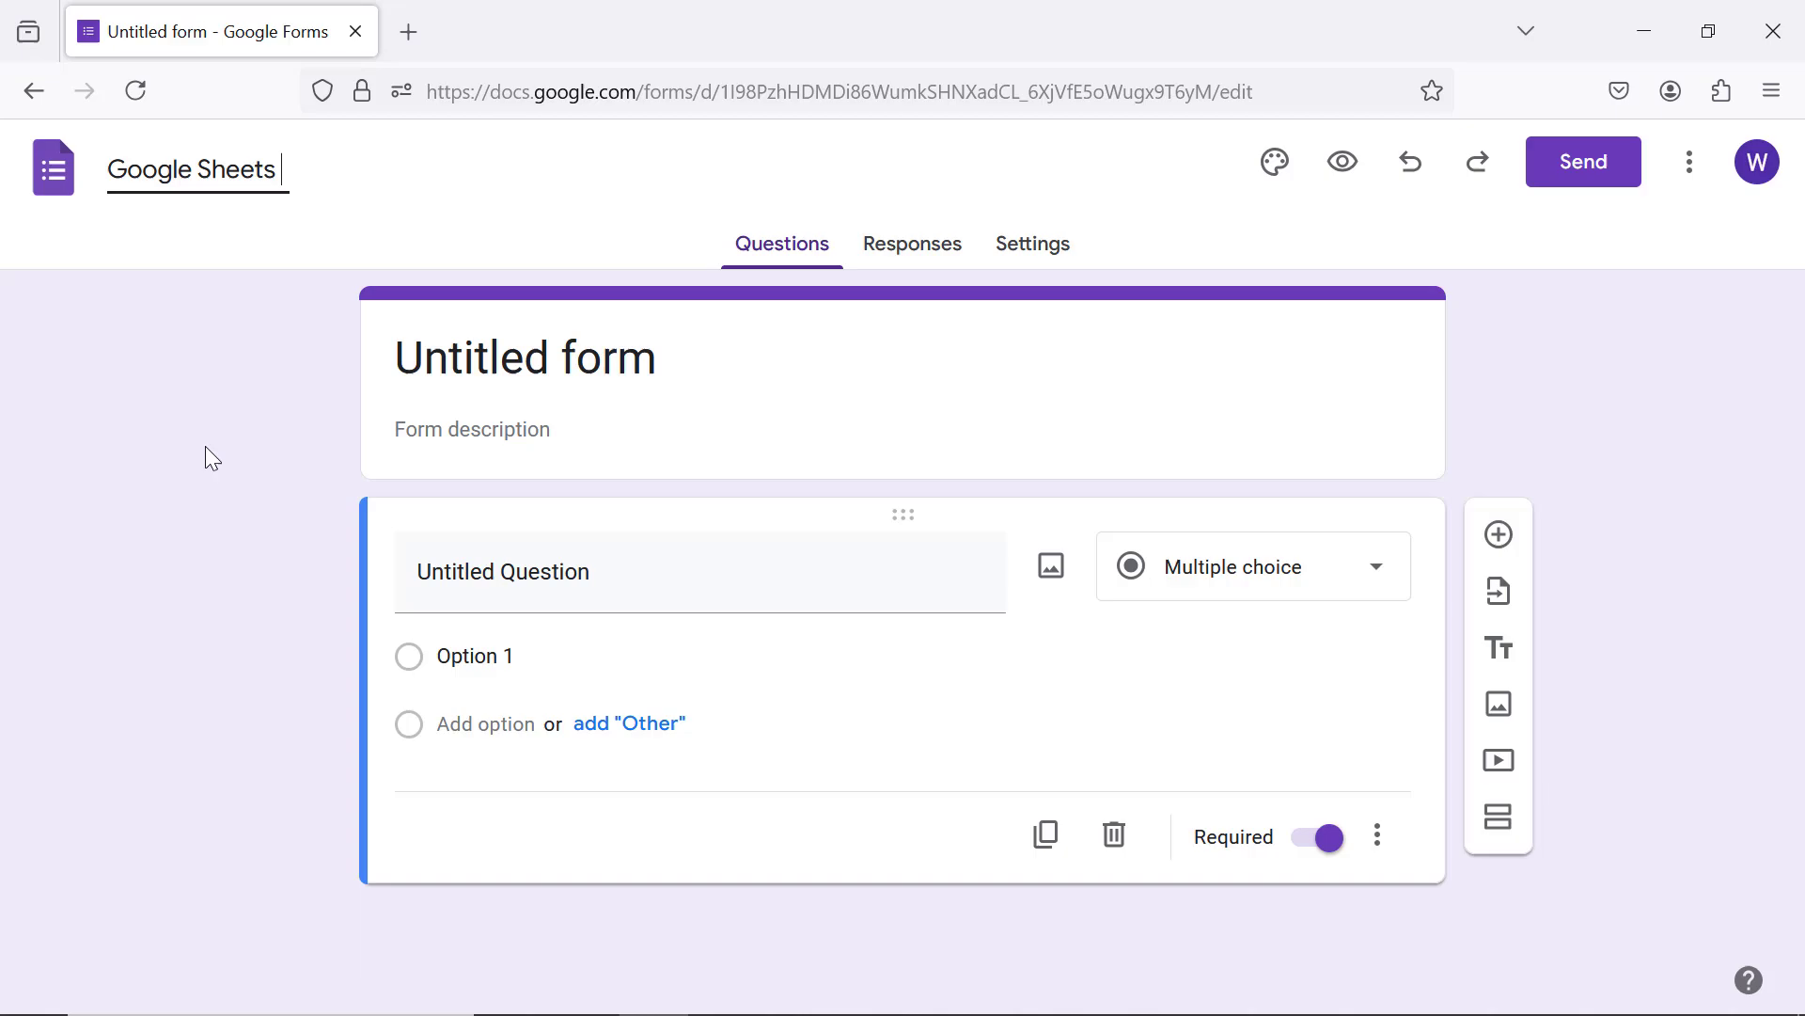
type("Quiz")
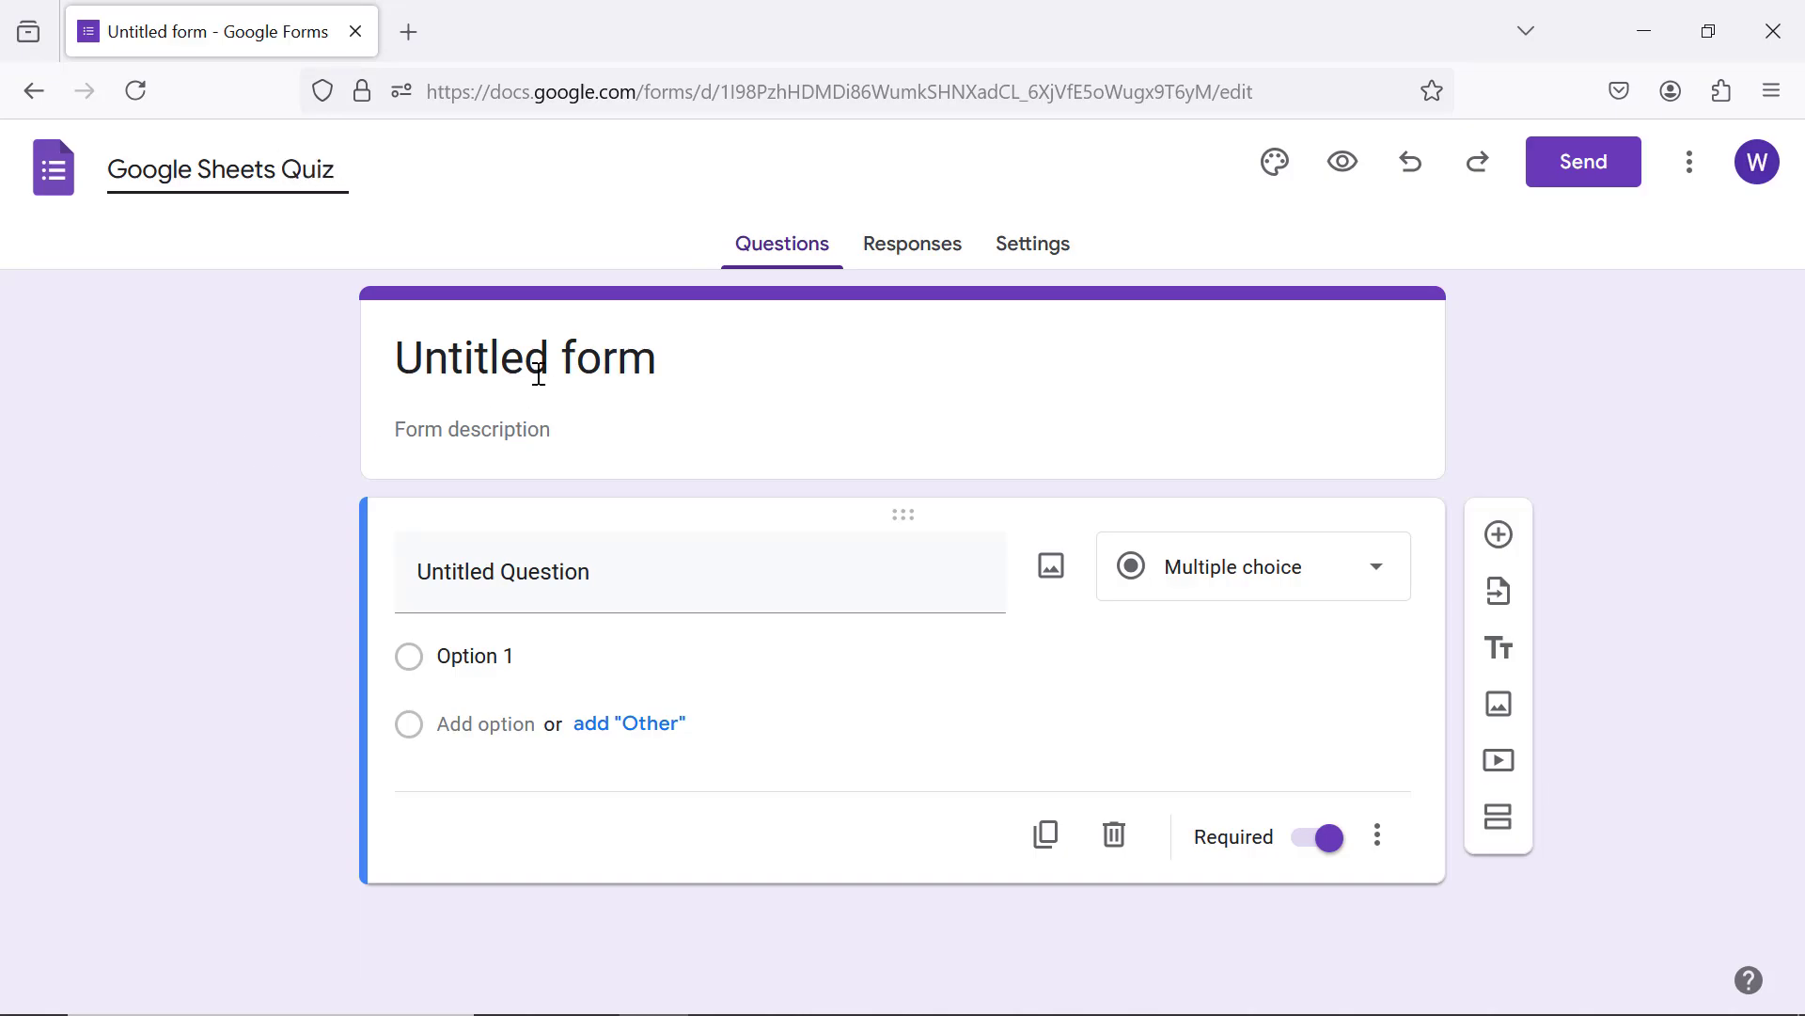
left_click(892, 483)
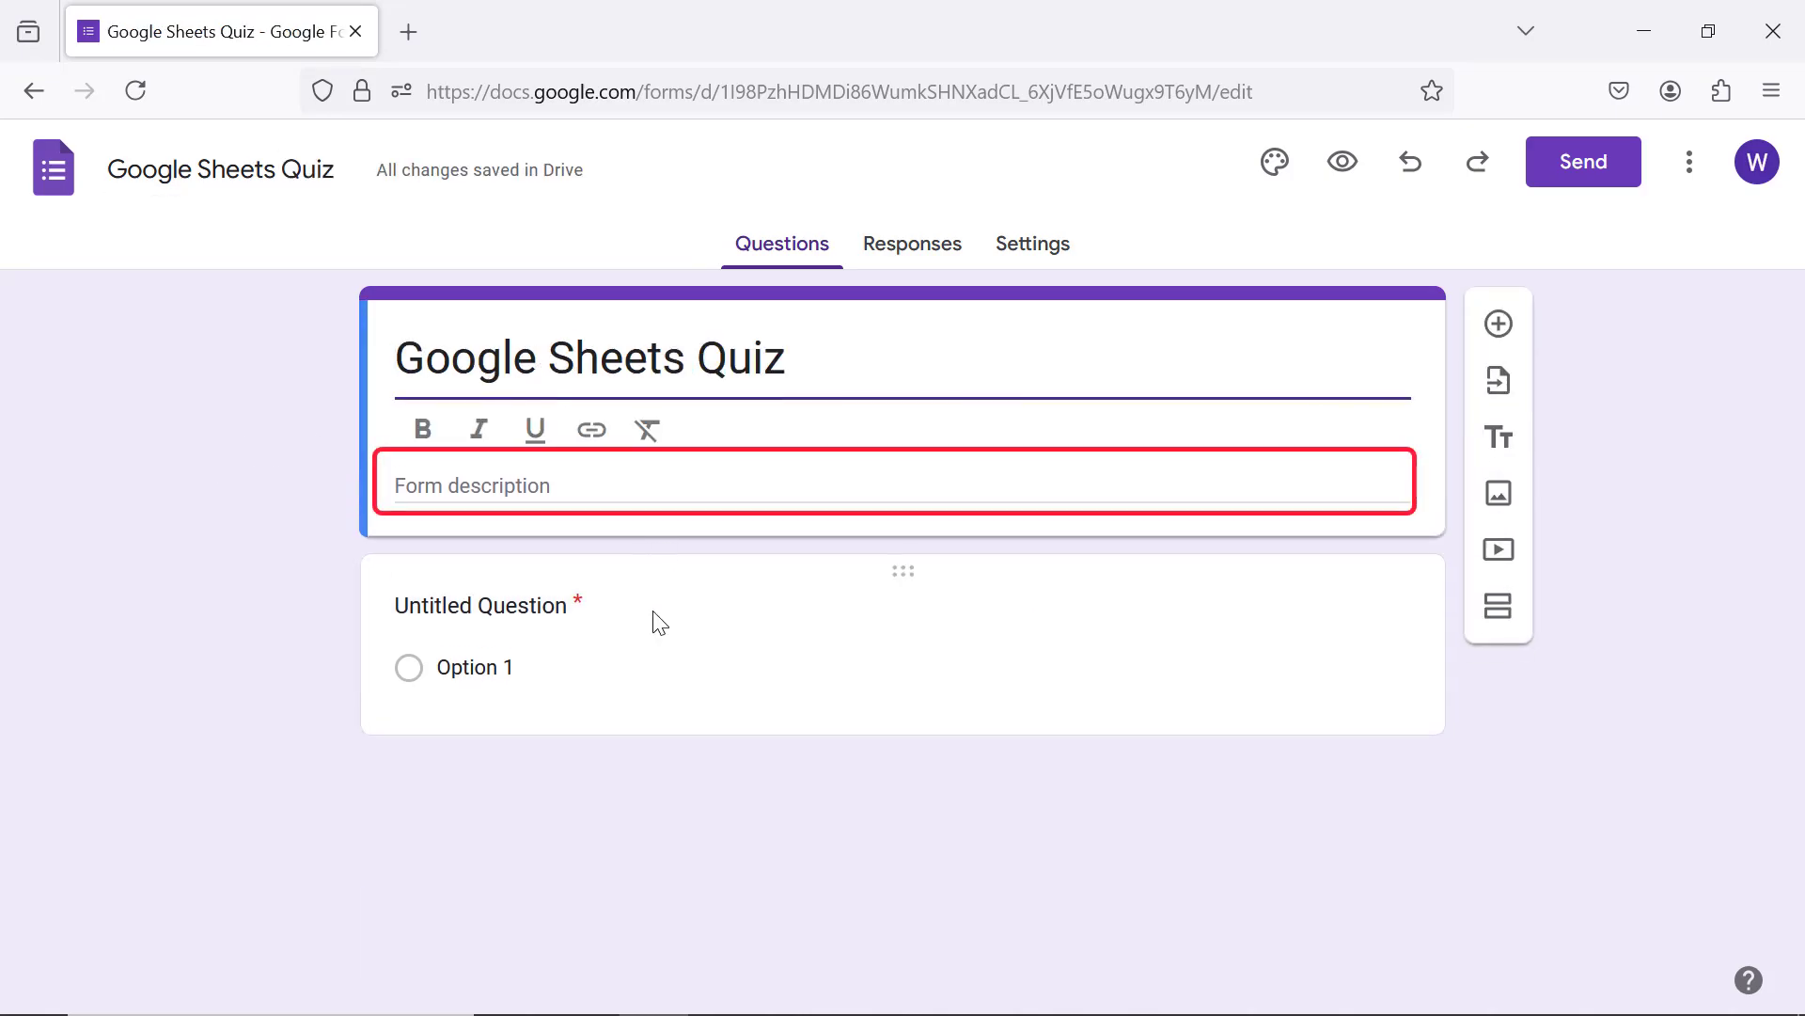
Step: Add the form description 'Take the Quiz on Google Sheets Functions'
left_click(893, 483)
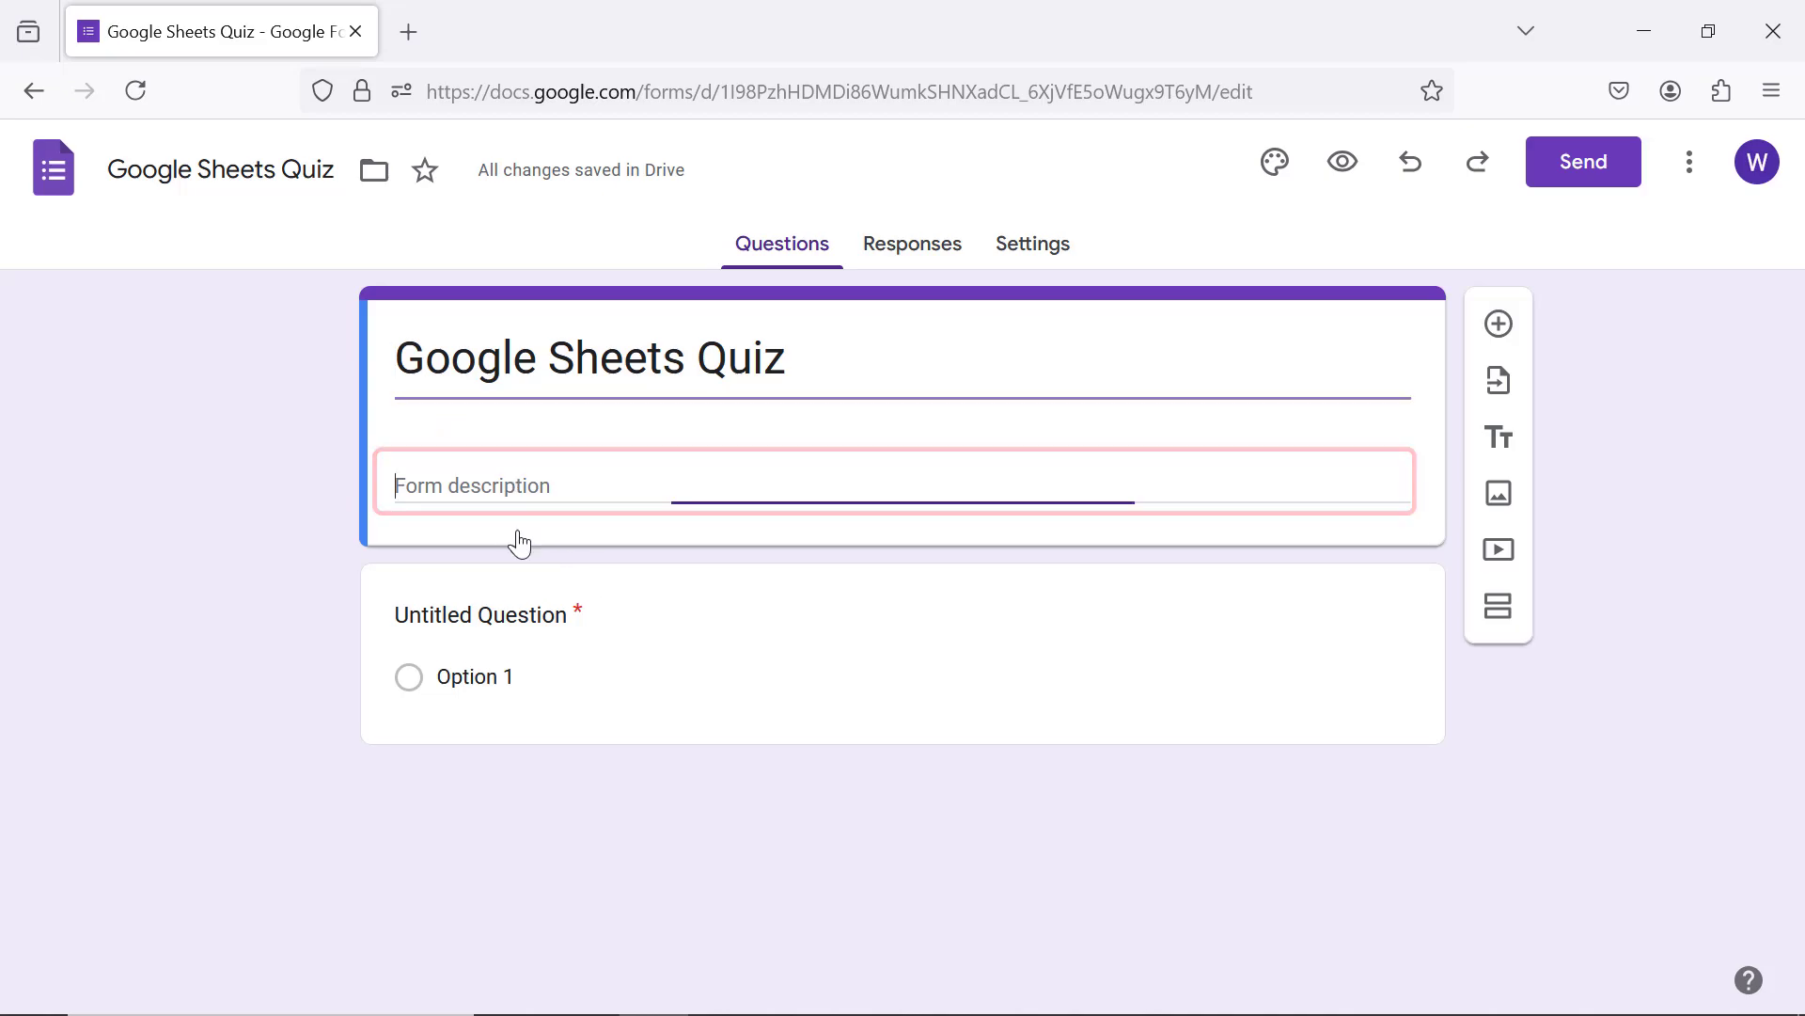
type("Take the Q")
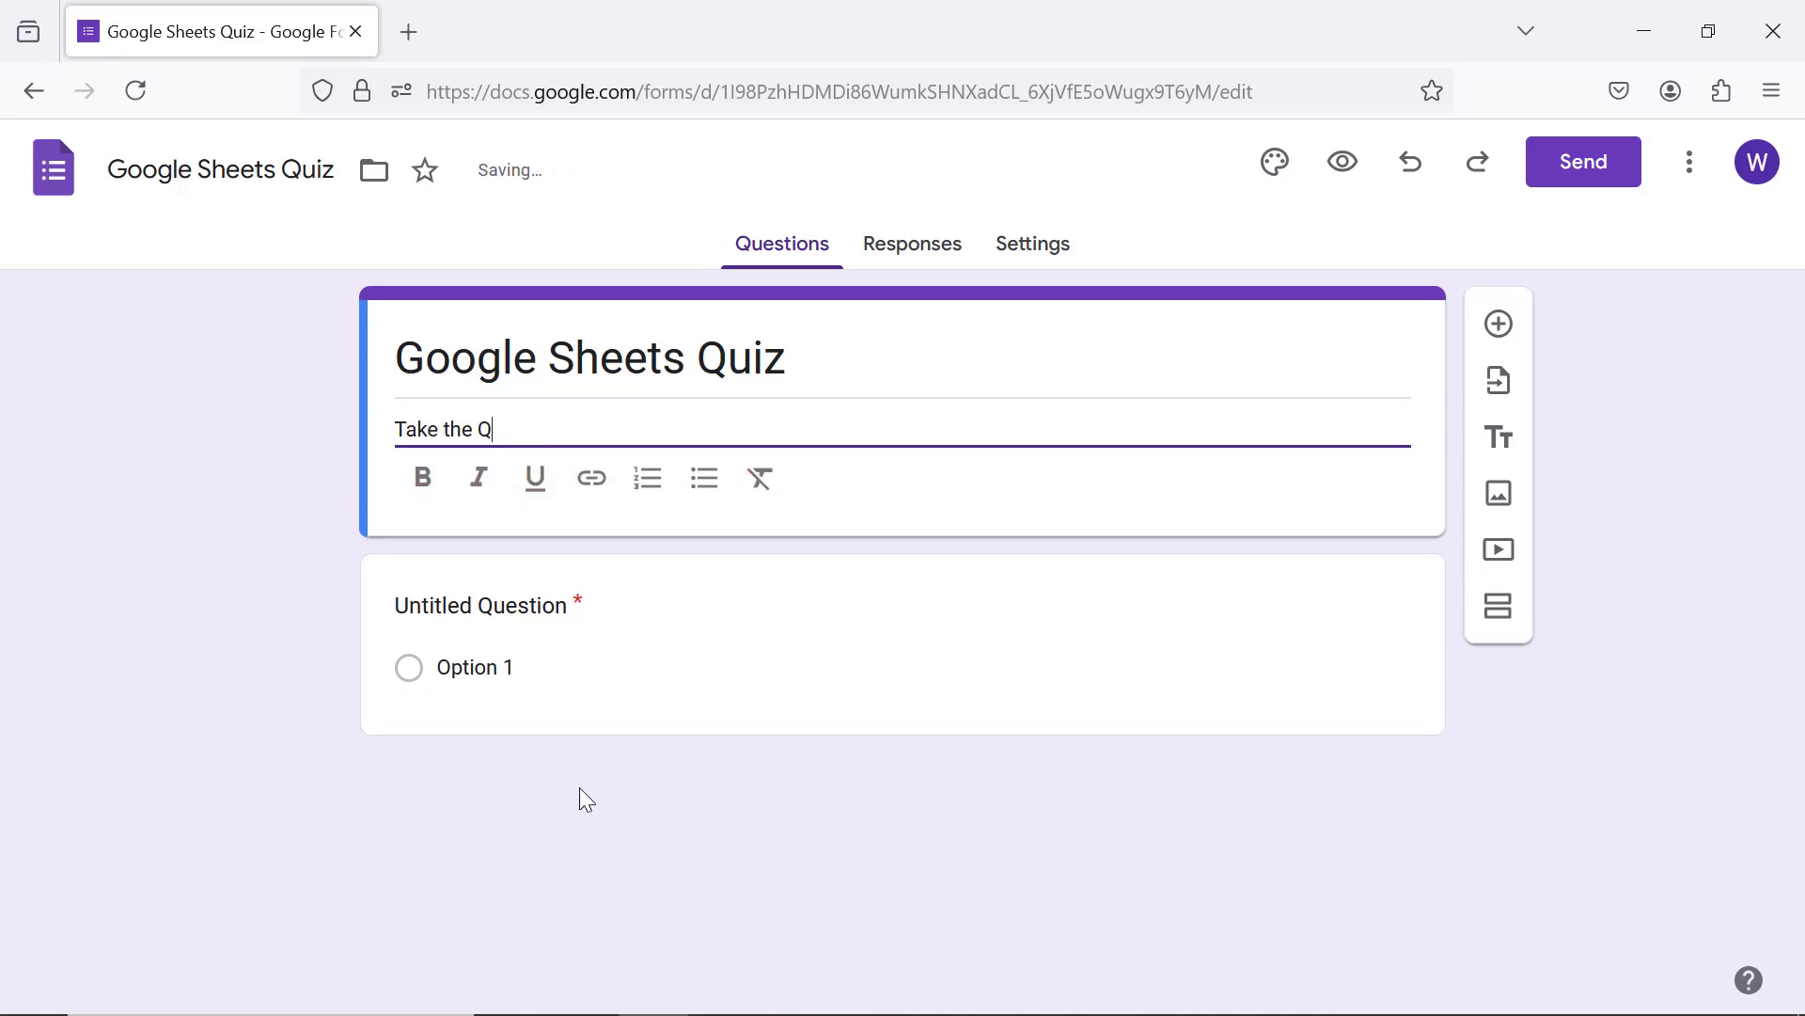
type("uiz on Google Sheets Functions")
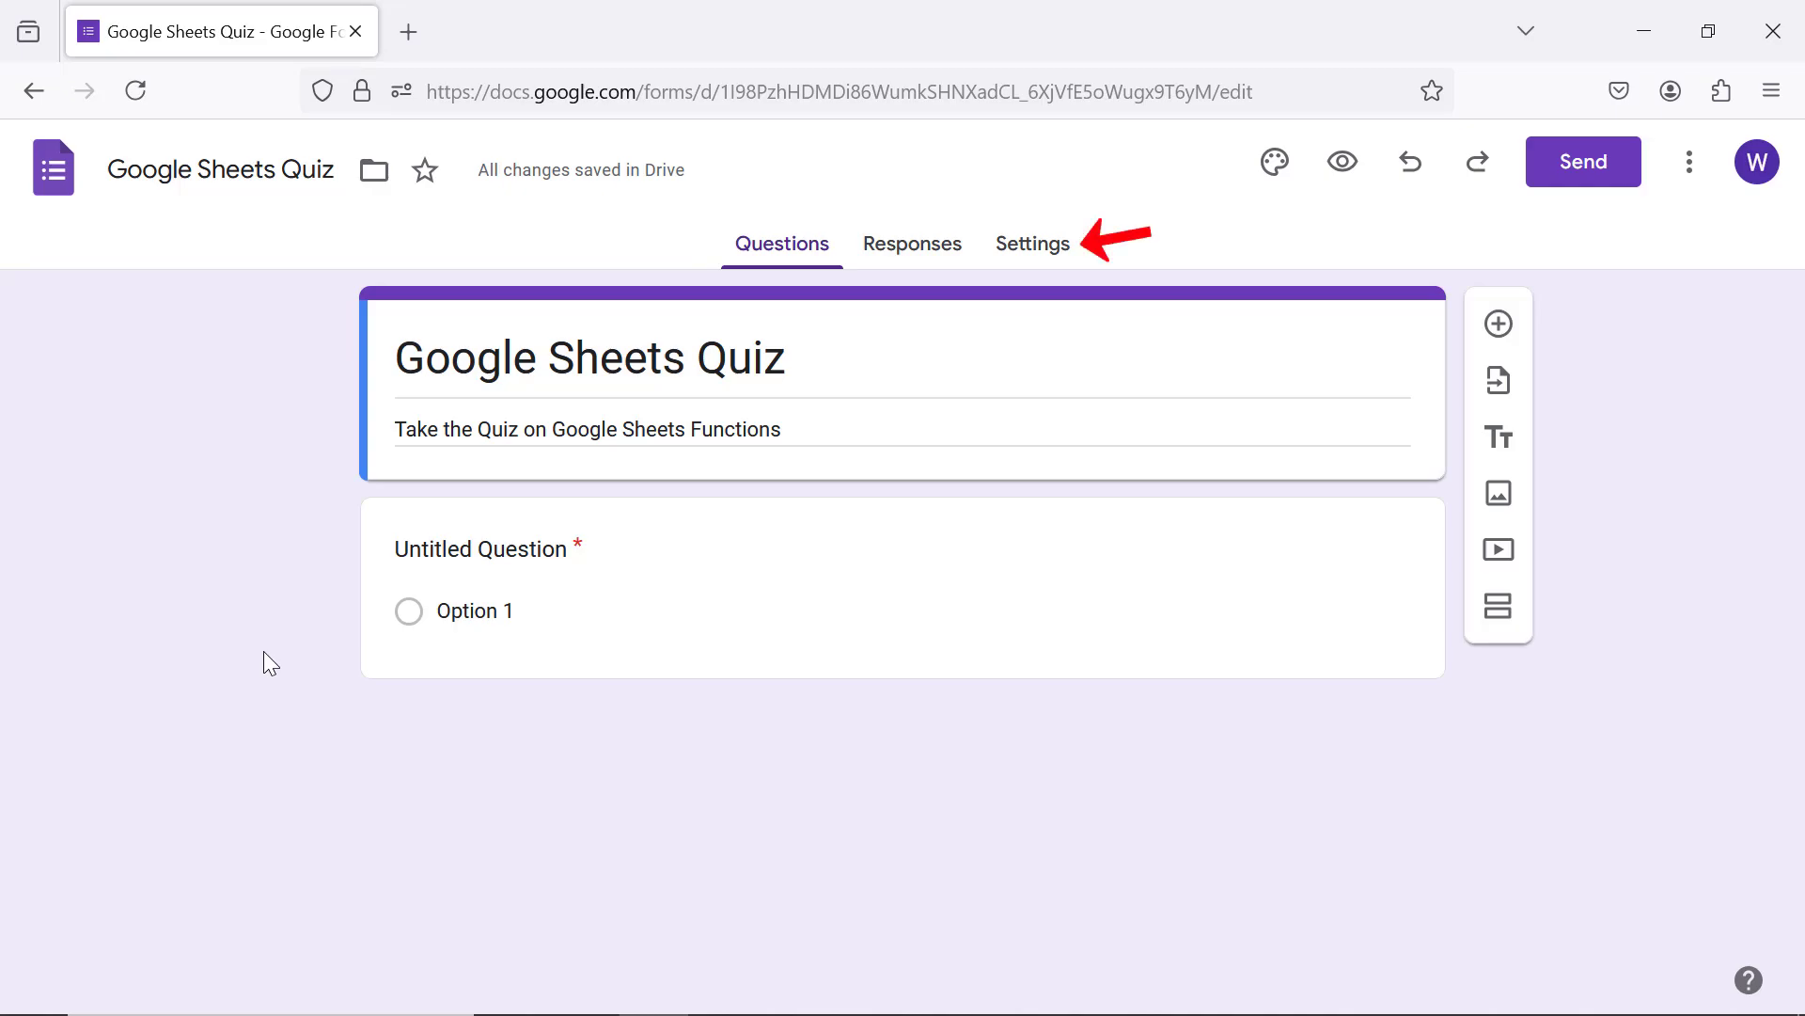
Step: Turn on 'Make this a quiz' in Settings and review the grade-release options
left_click(1031, 243)
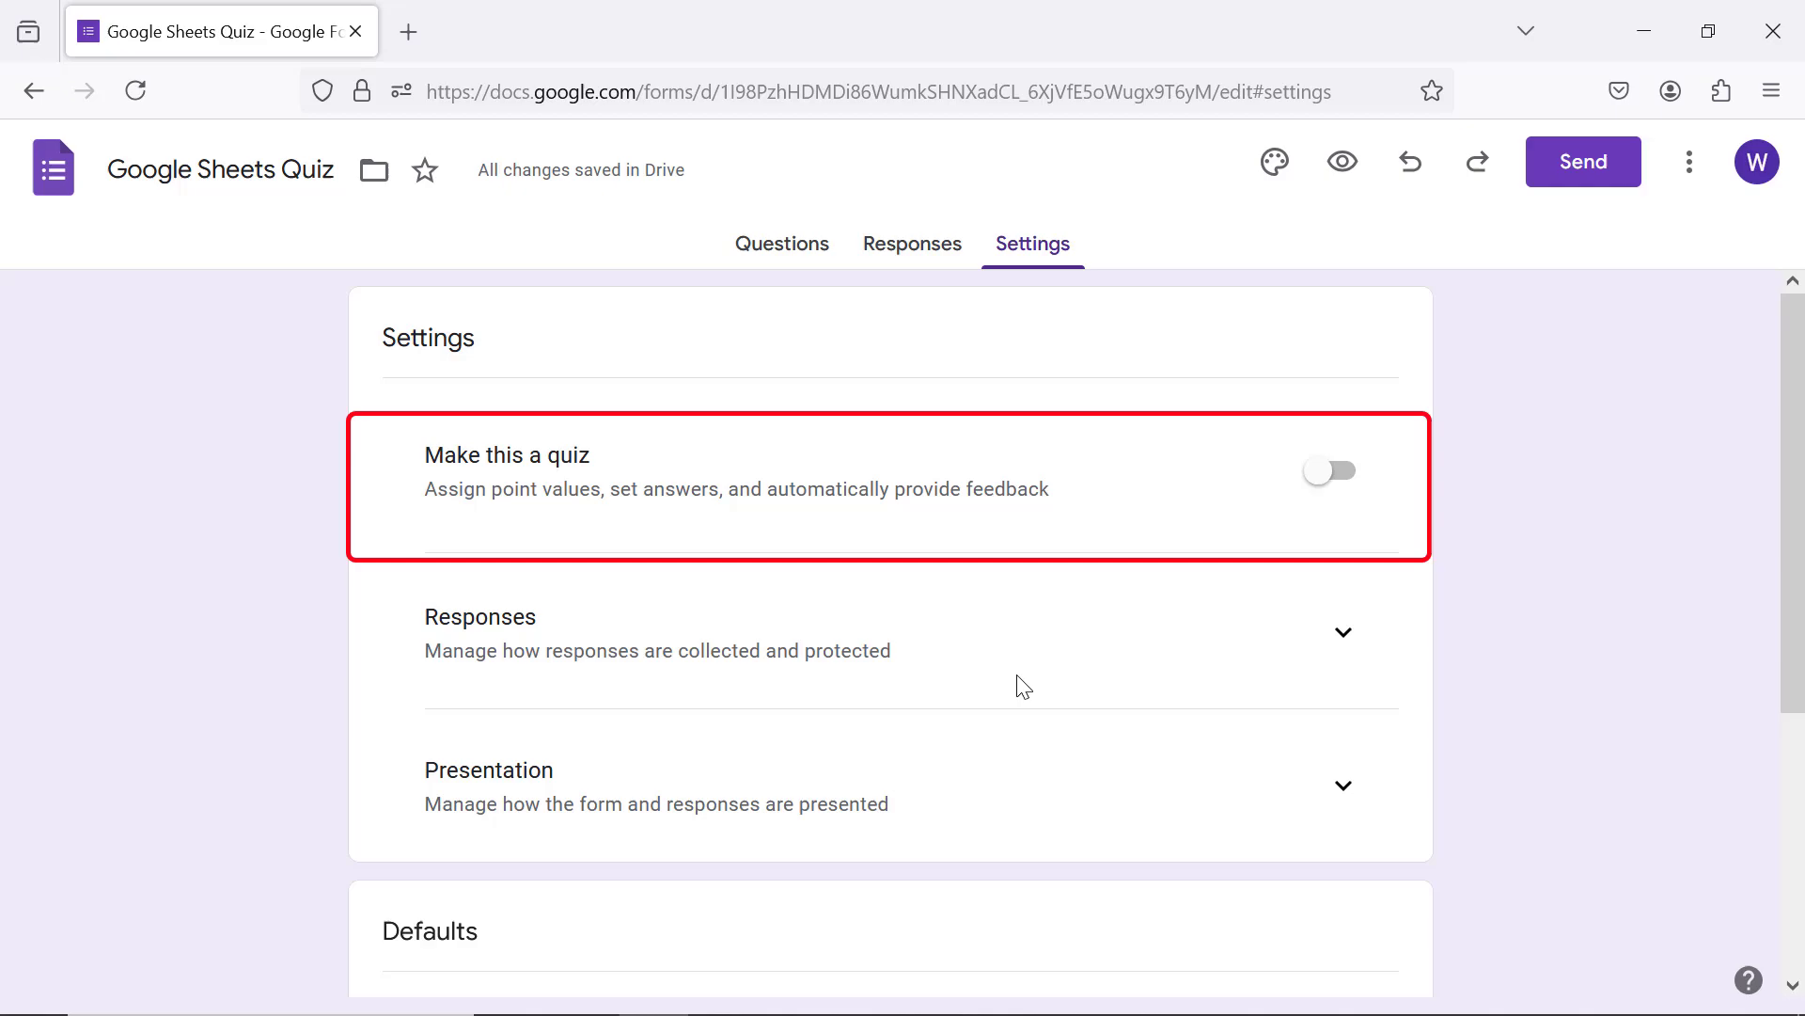
mouse_move(1088, 671)
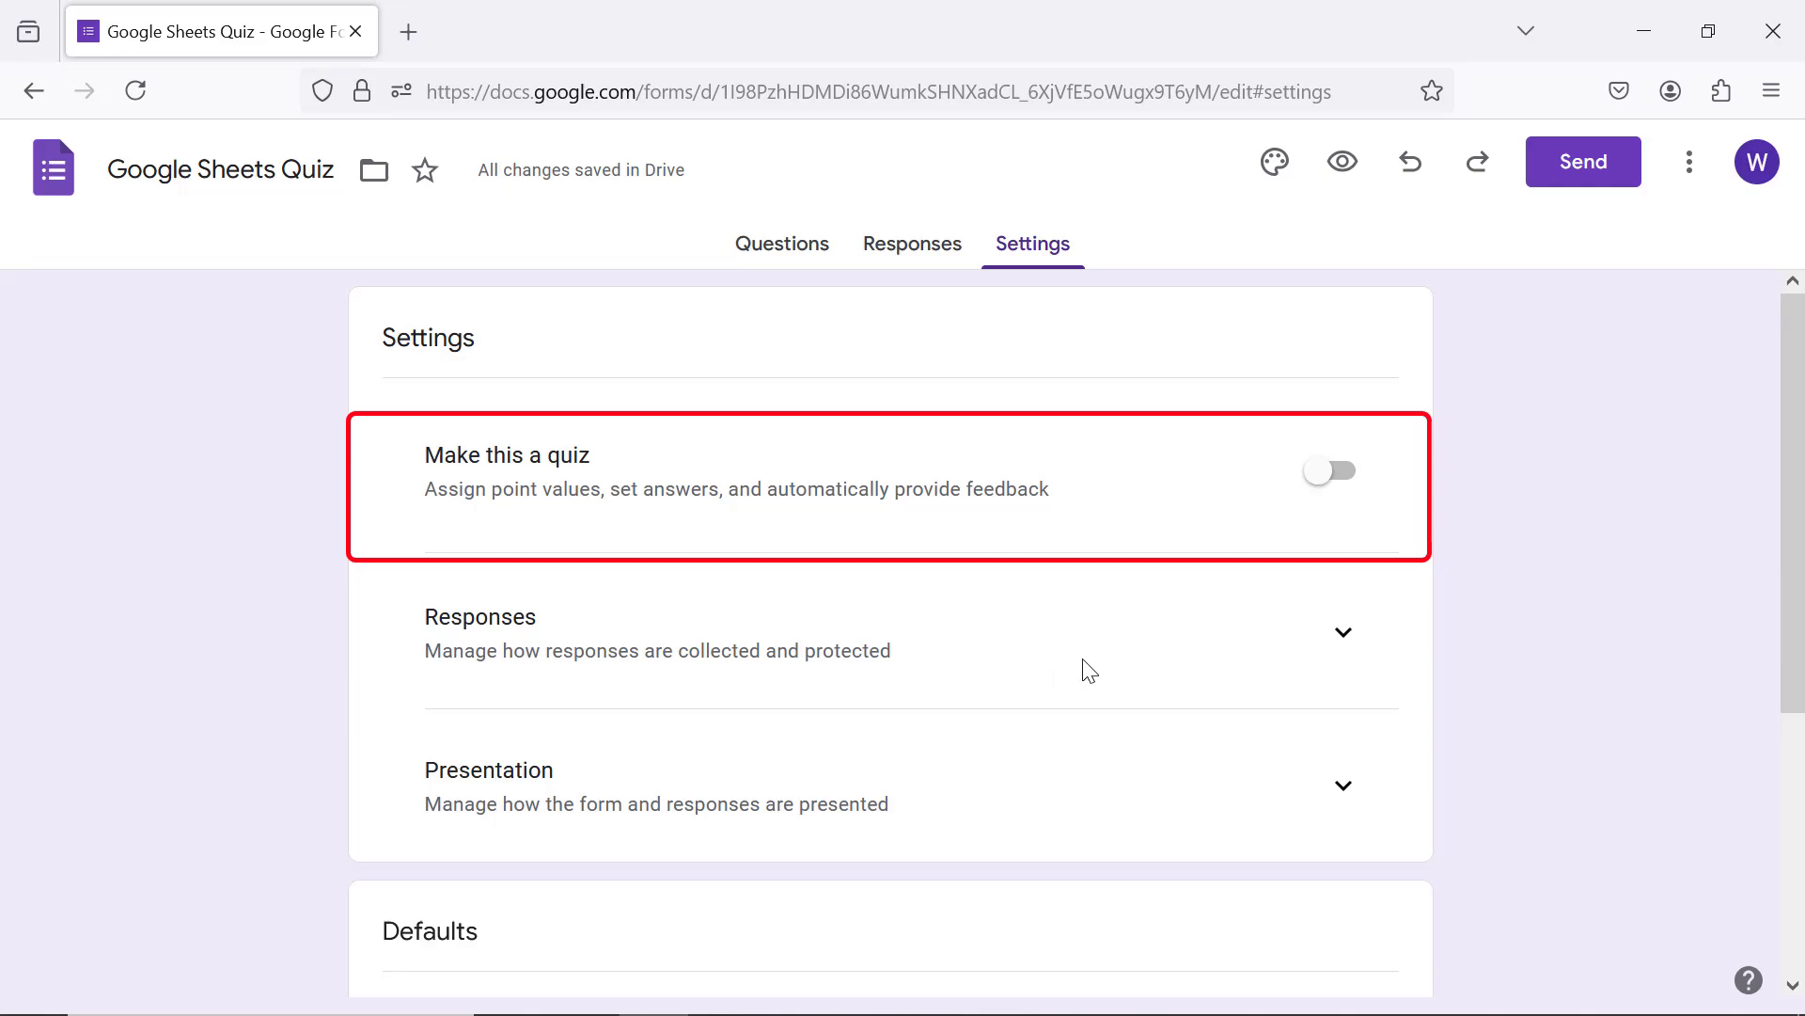
left_click(1327, 470)
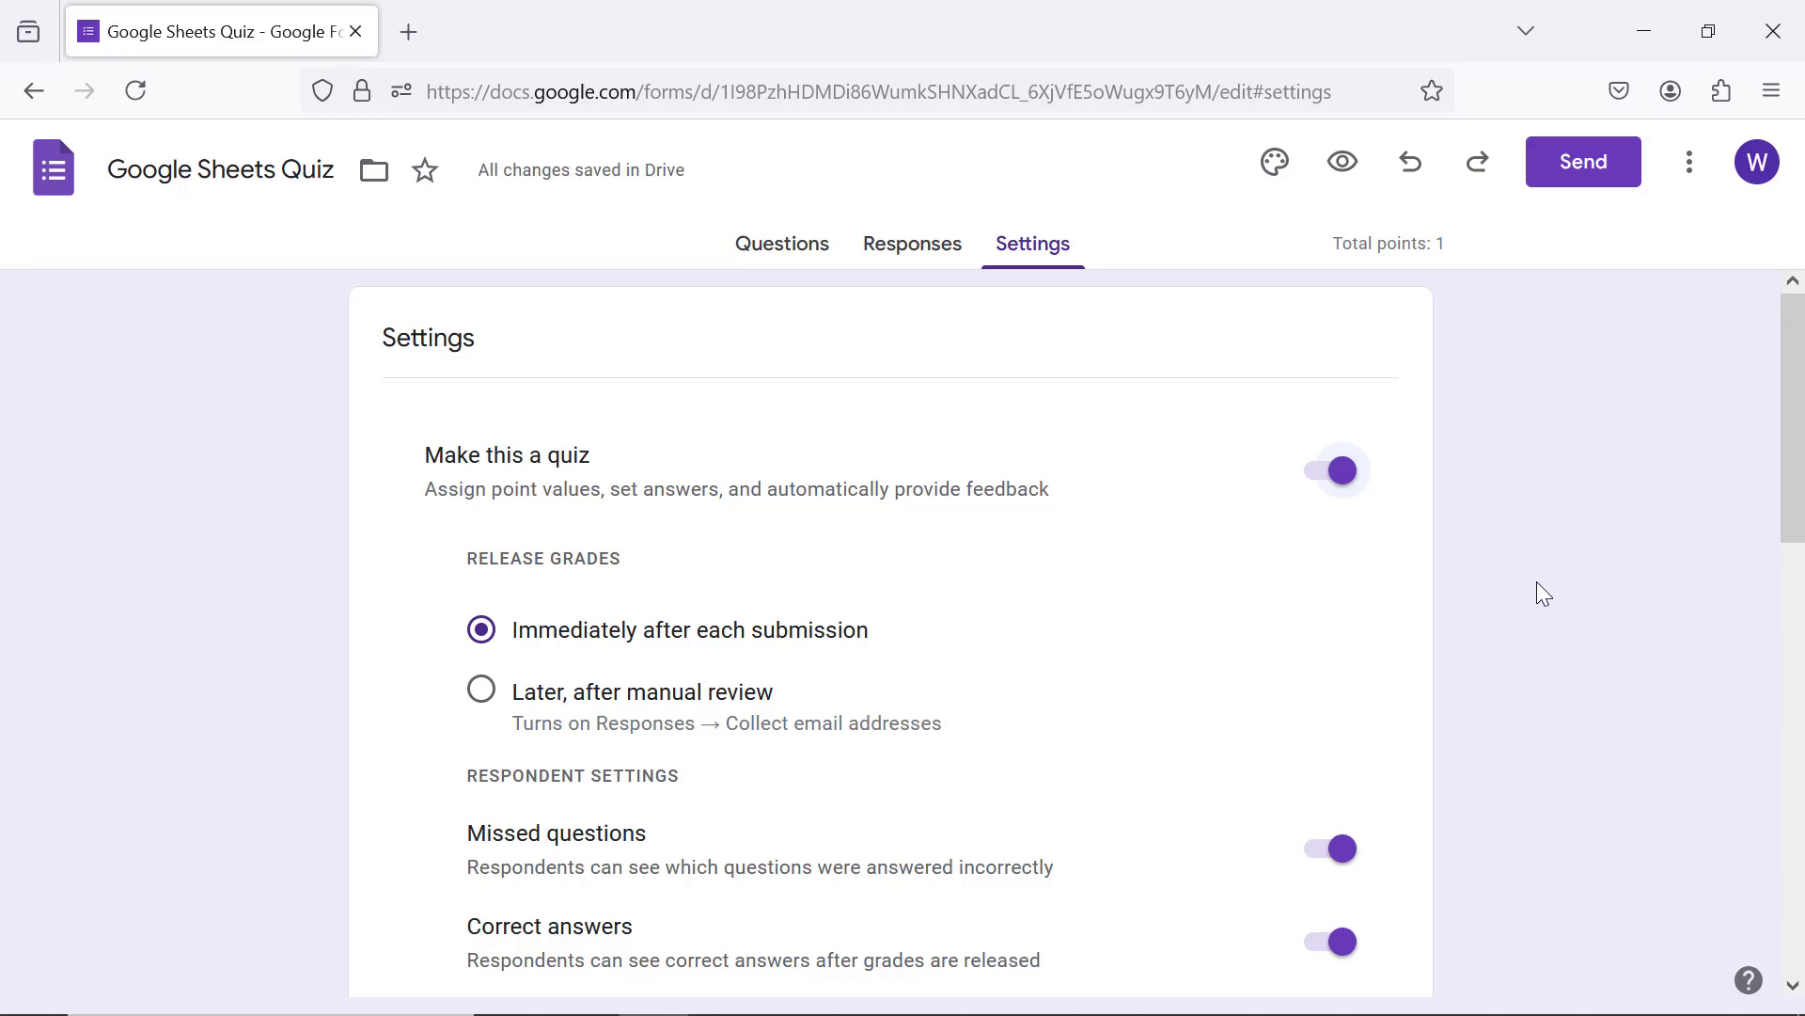
scroll("down", 3)
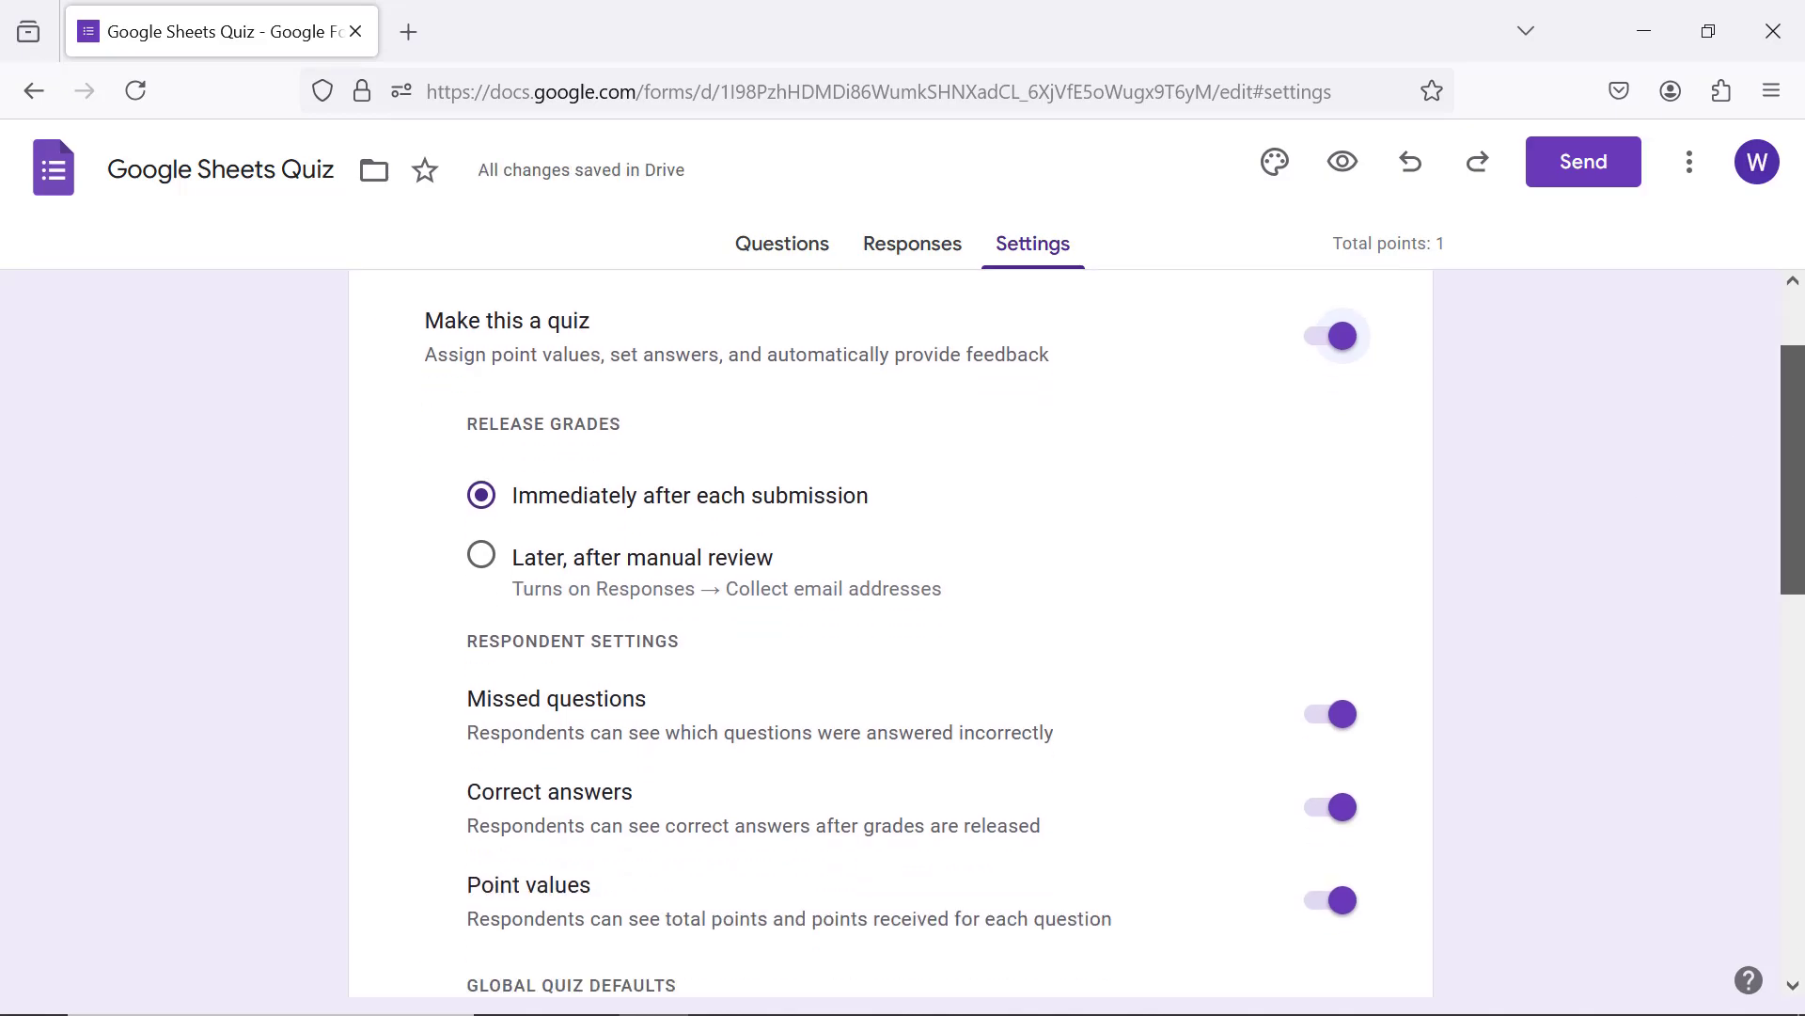
scroll("down", 3)
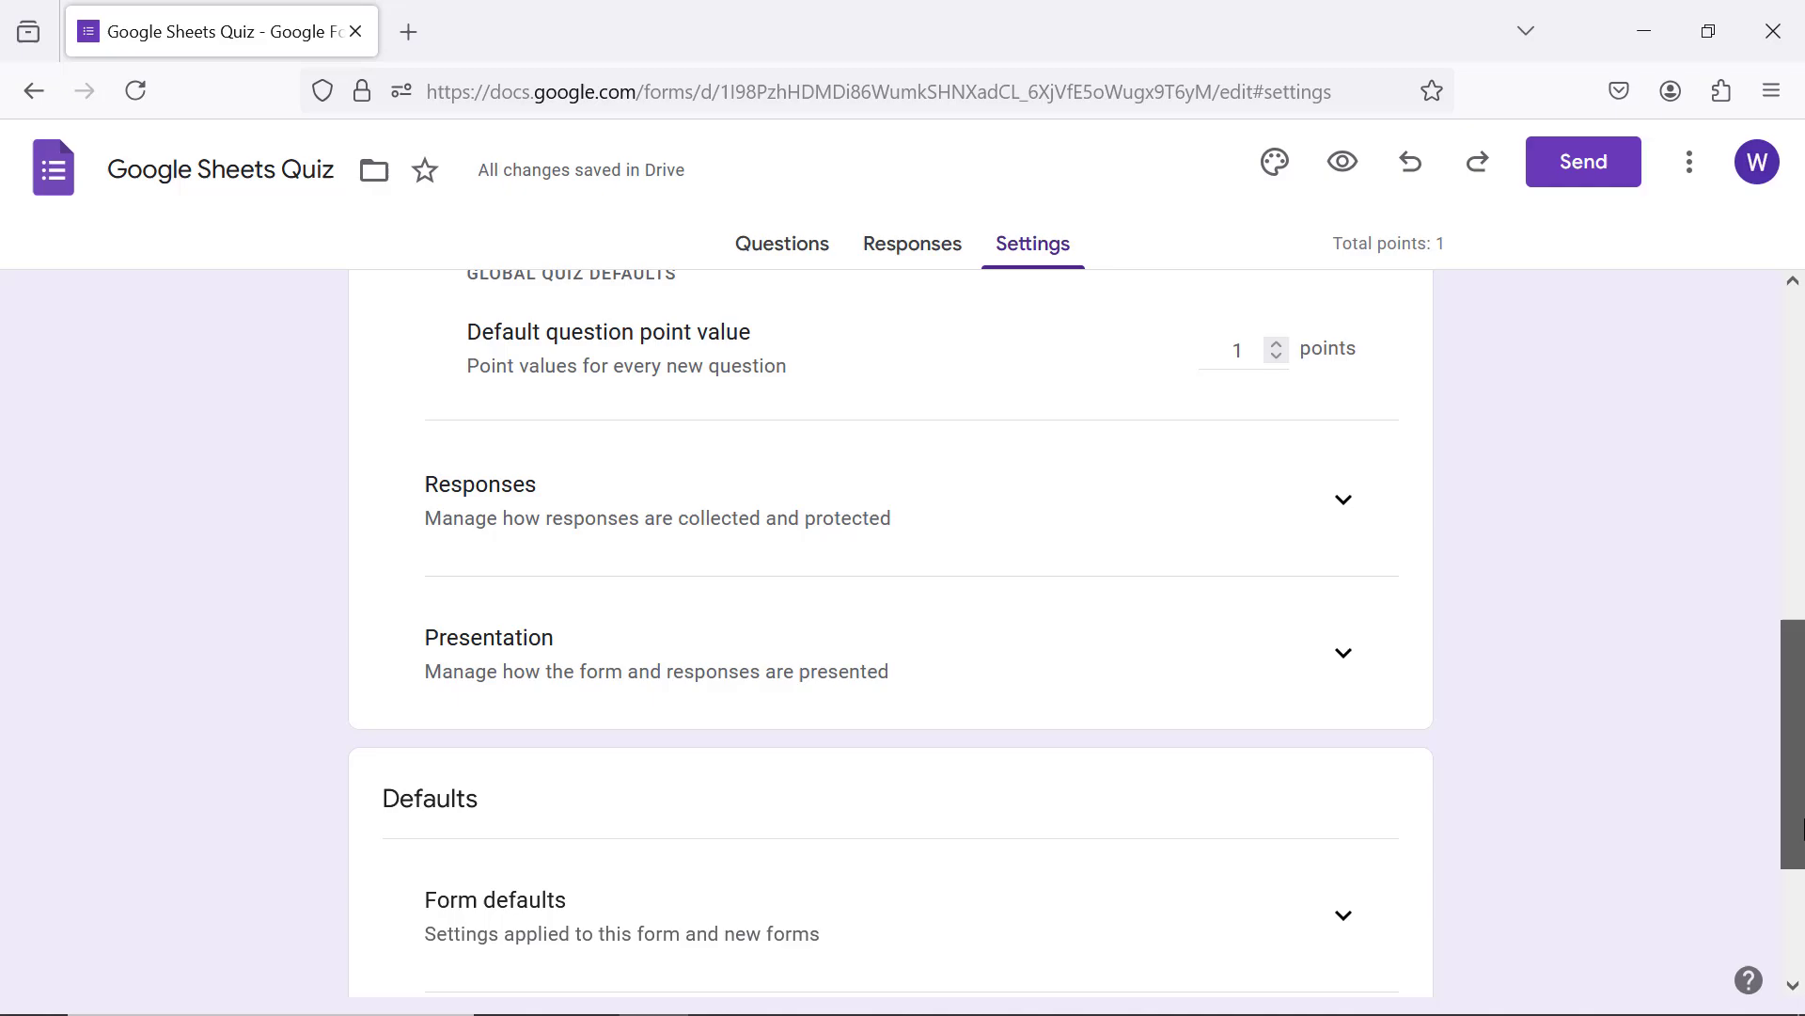
scroll("down", 3)
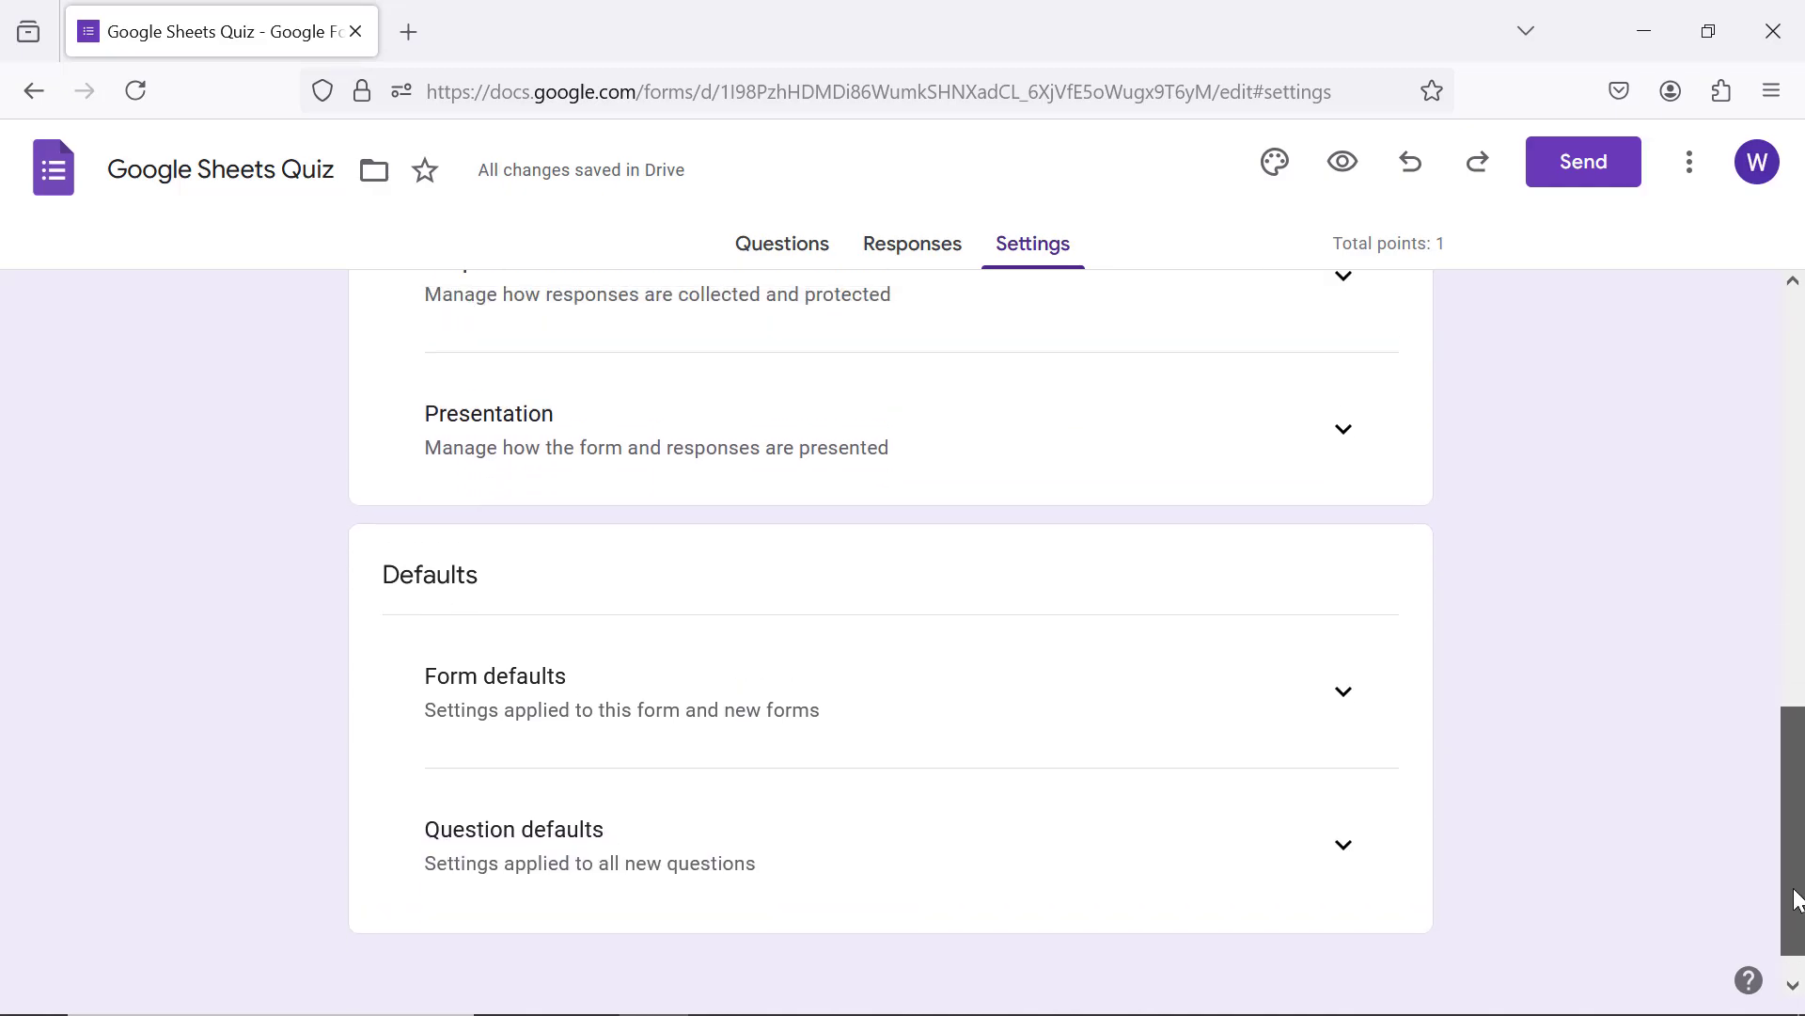
scroll("up", 3)
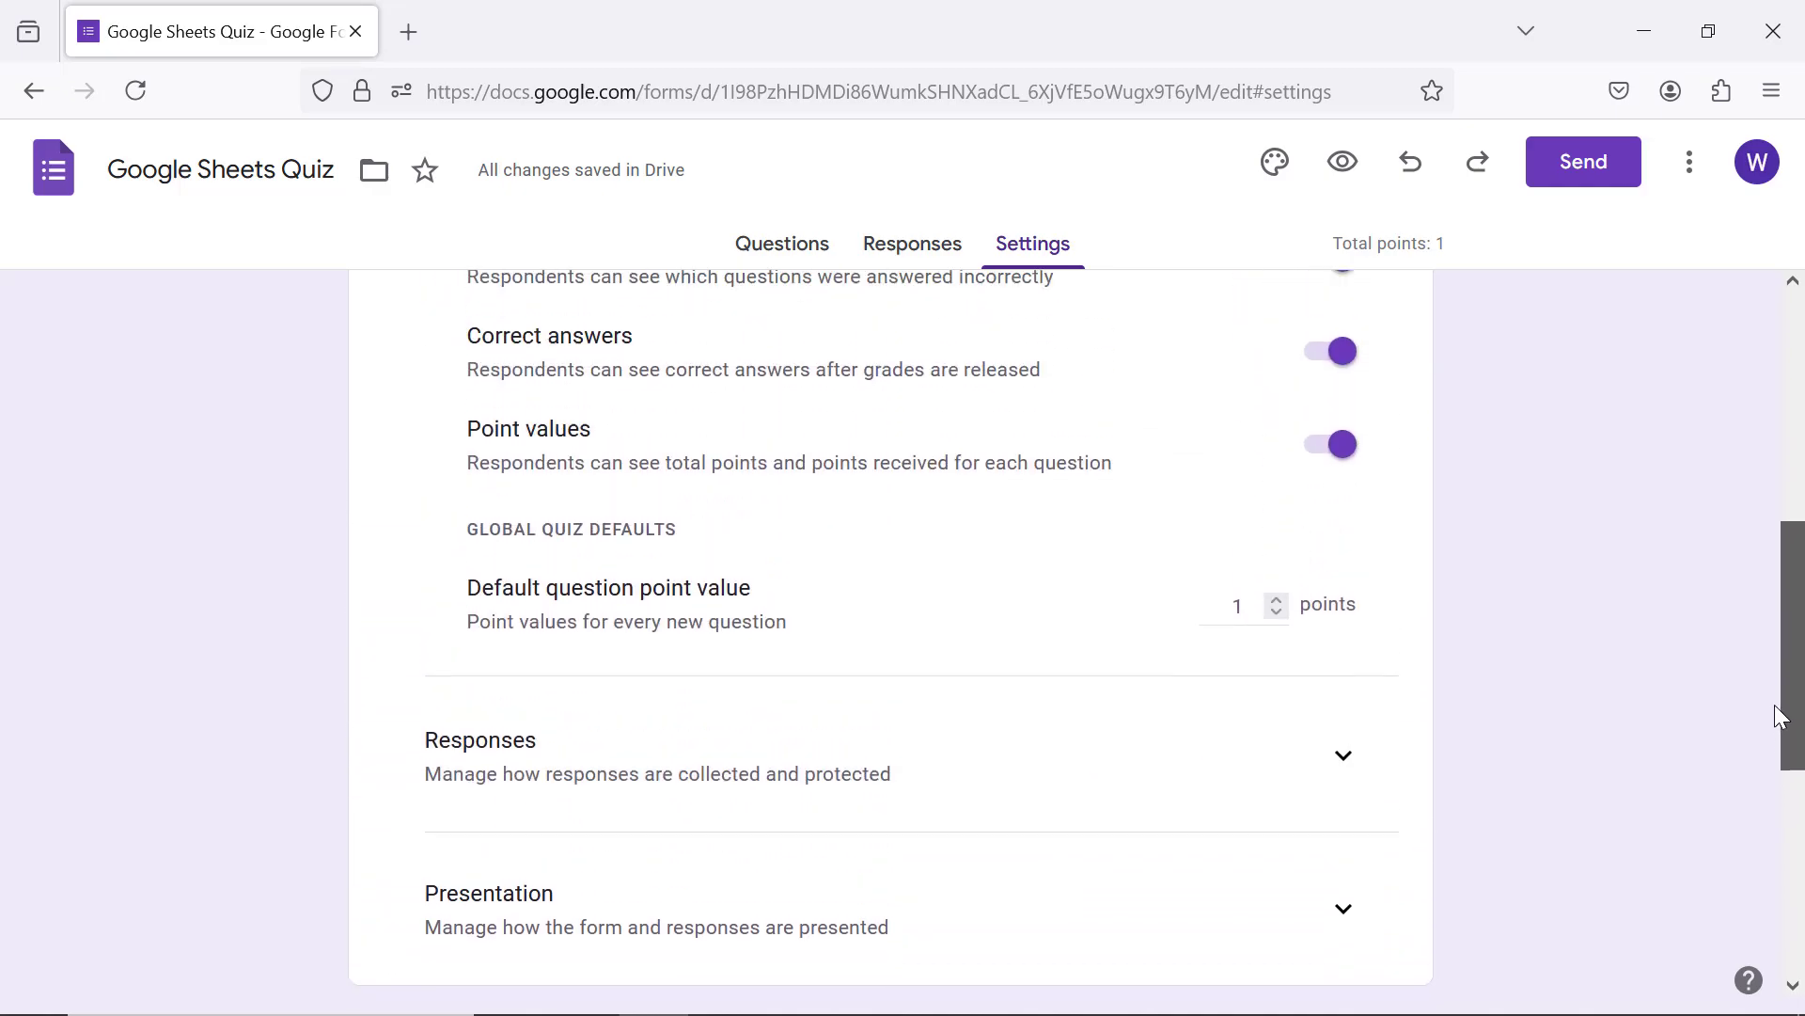
scroll("down", 3)
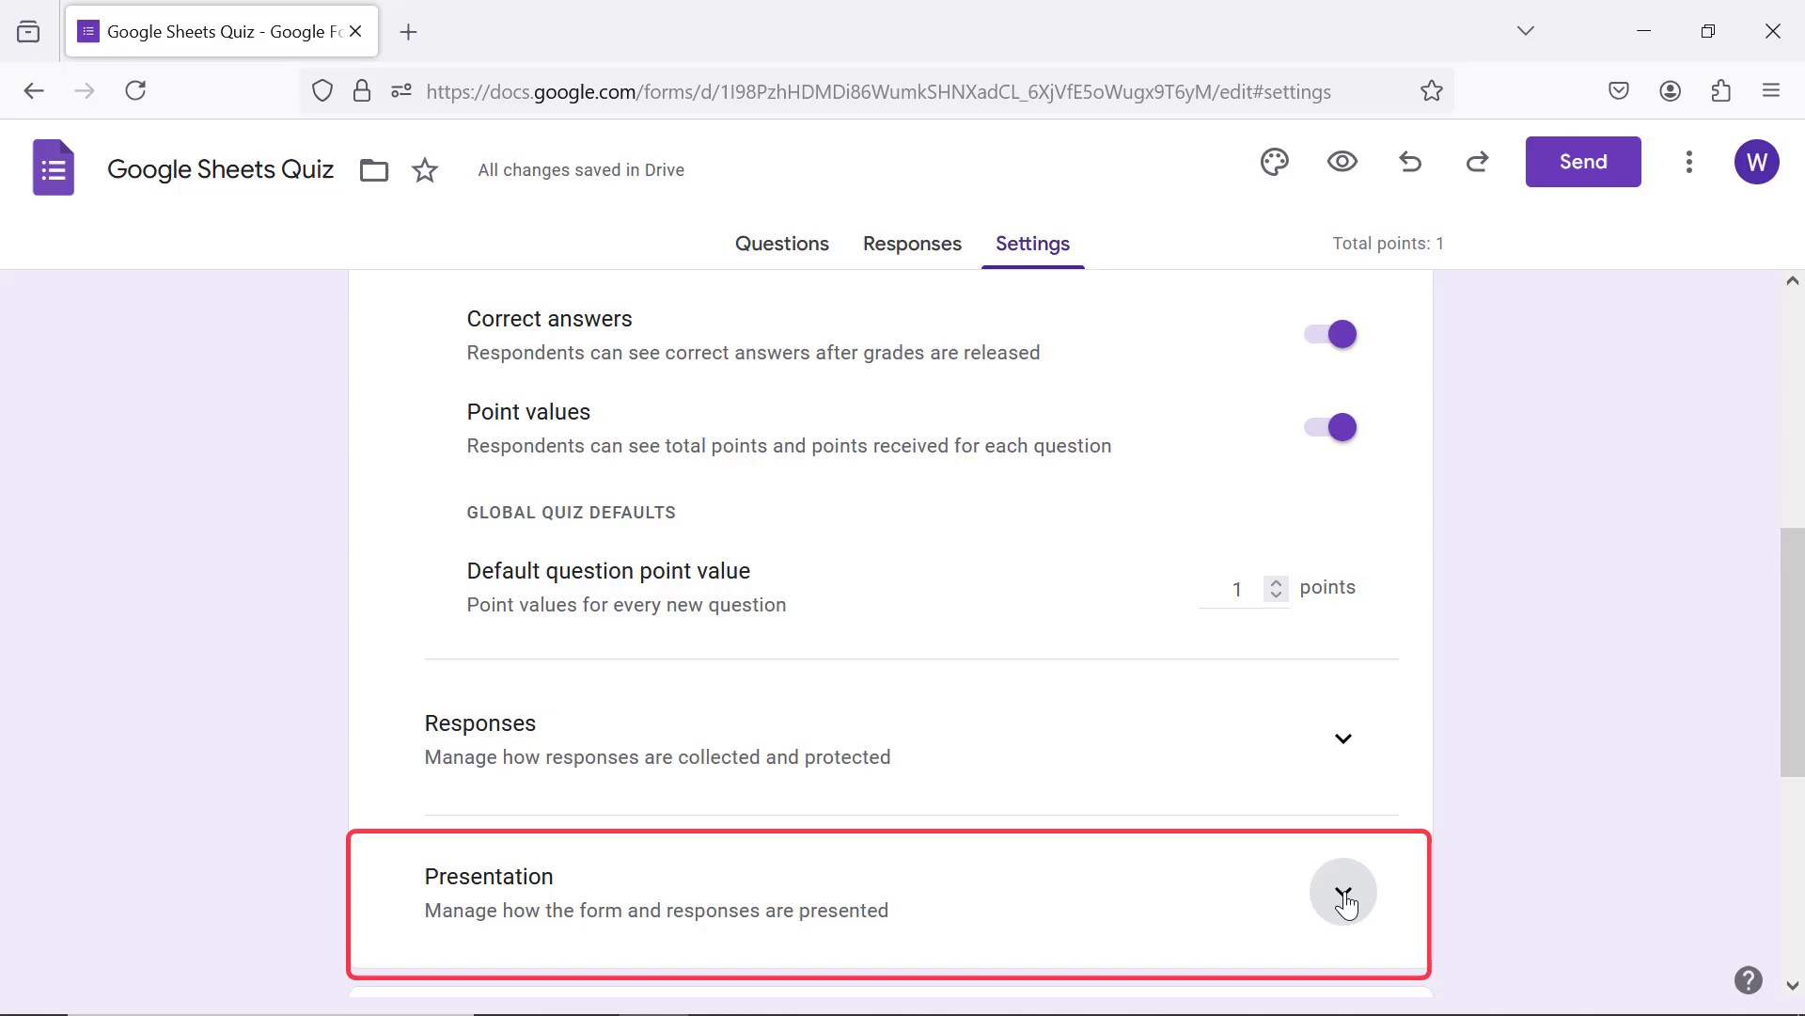
Step: Enable 'Show progress bar' and 'Shuffle question order' under Presentation settings
left_click(1342, 892)
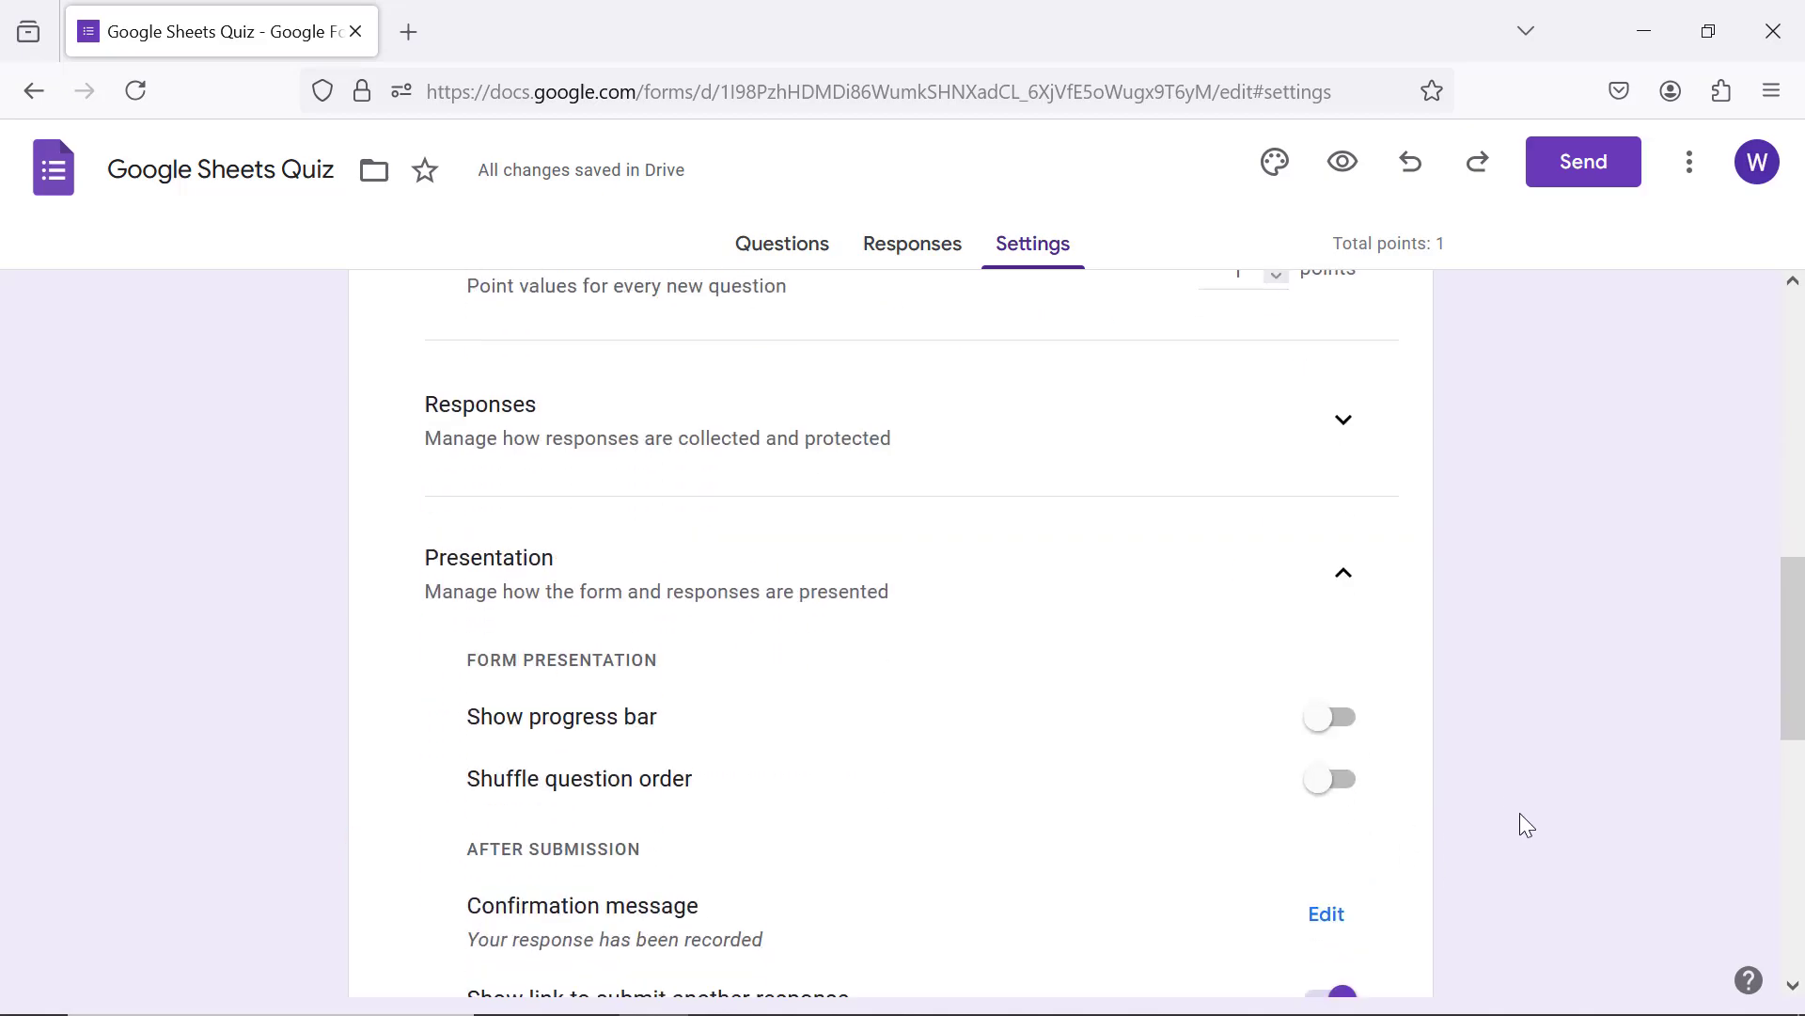
scroll("down", 3)
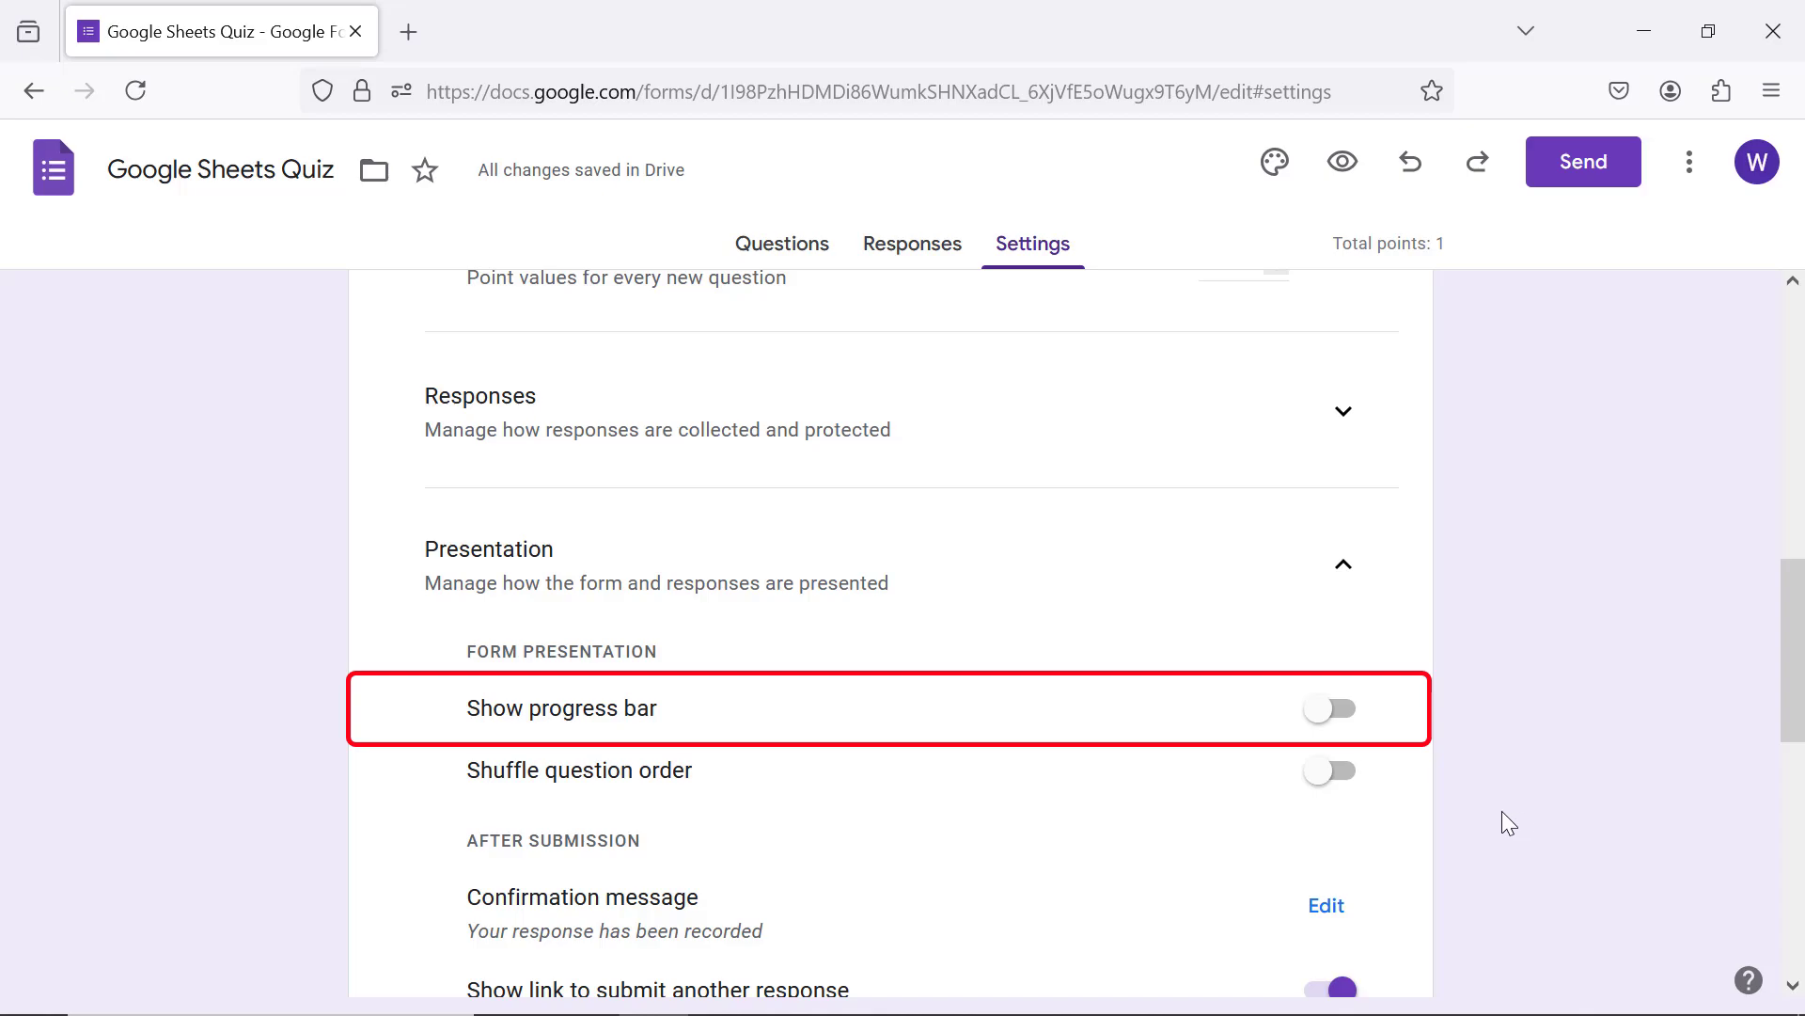
left_click(1328, 708)
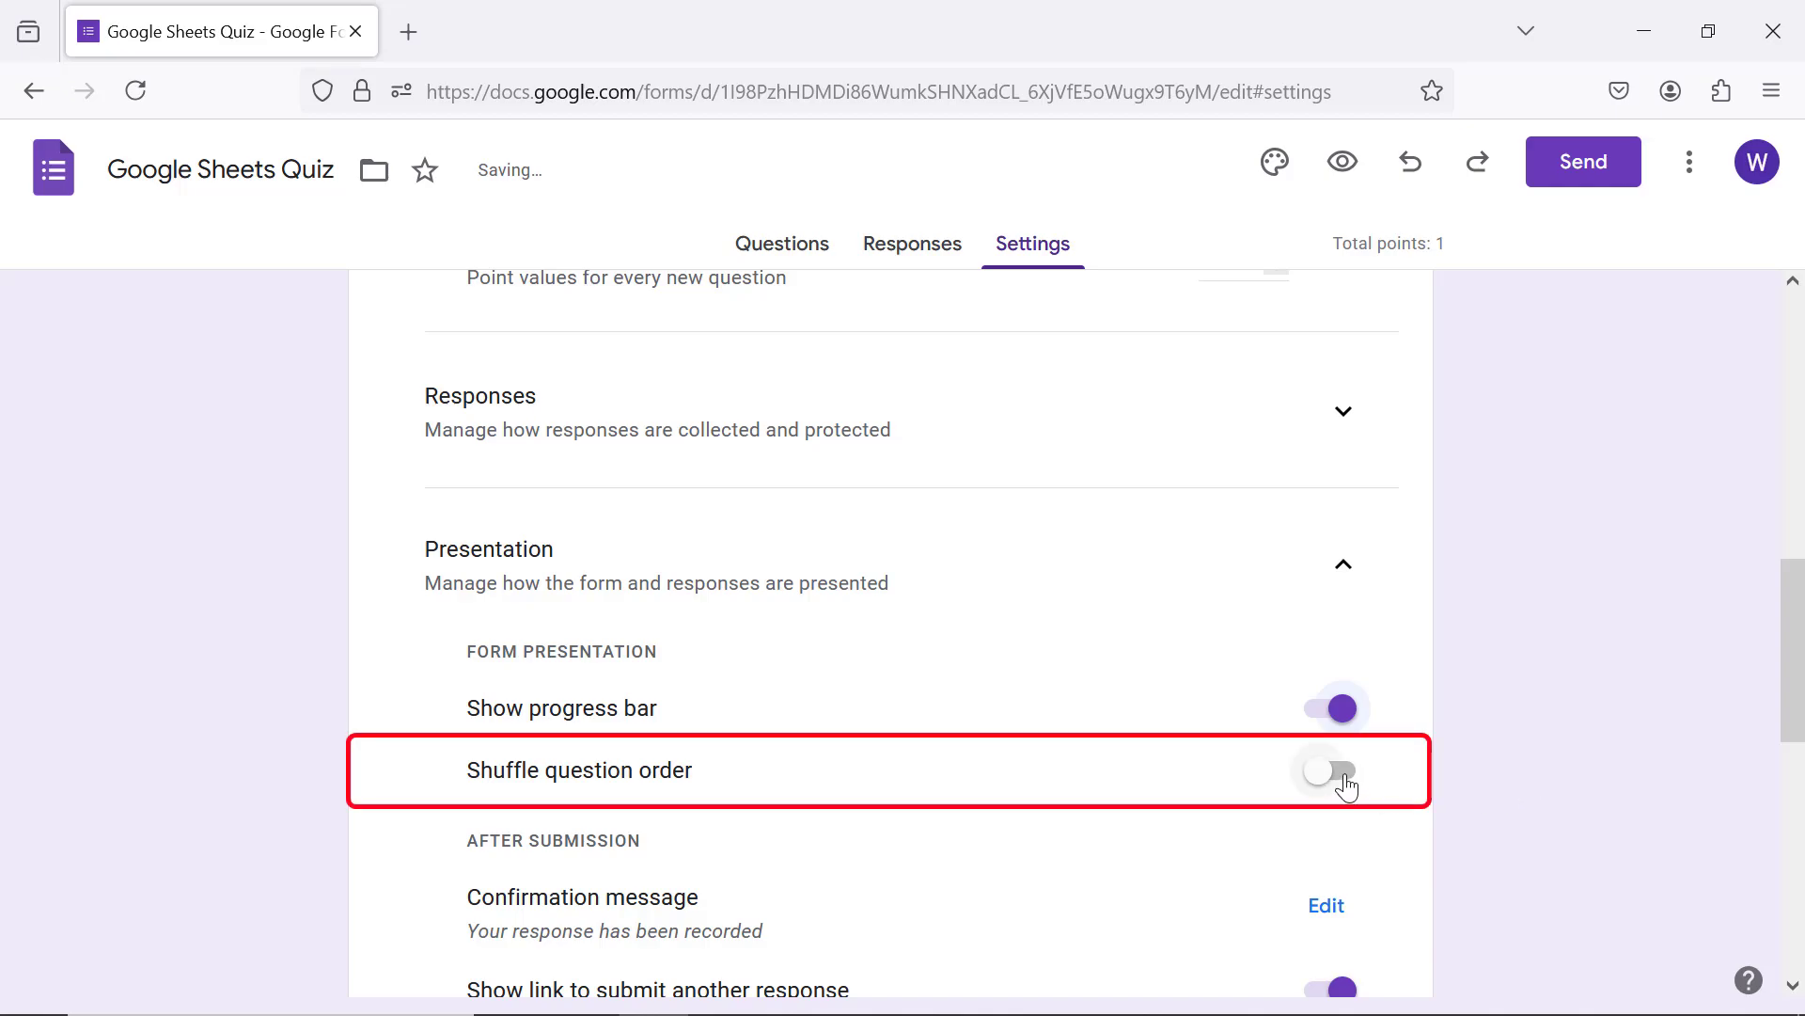
left_click(1333, 770)
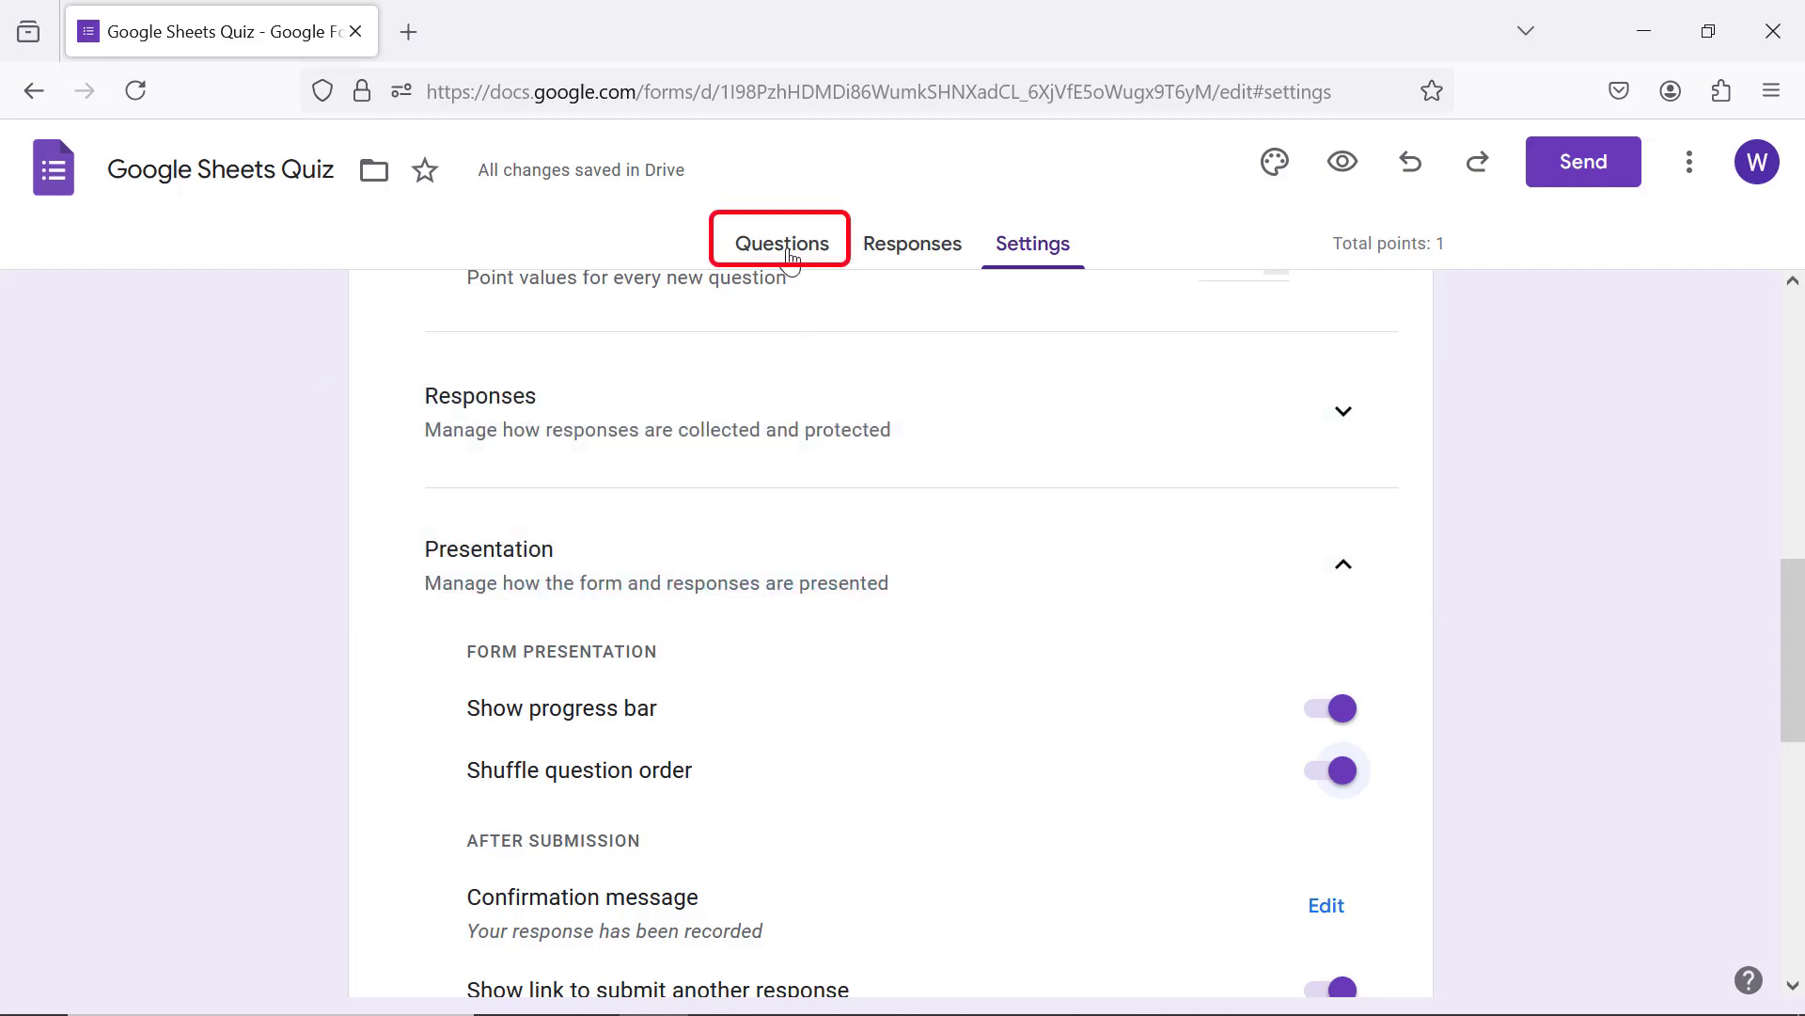
Step: Enter the first question 'A formula always starts with what symbol?' with option '+'
left_click(779, 242)
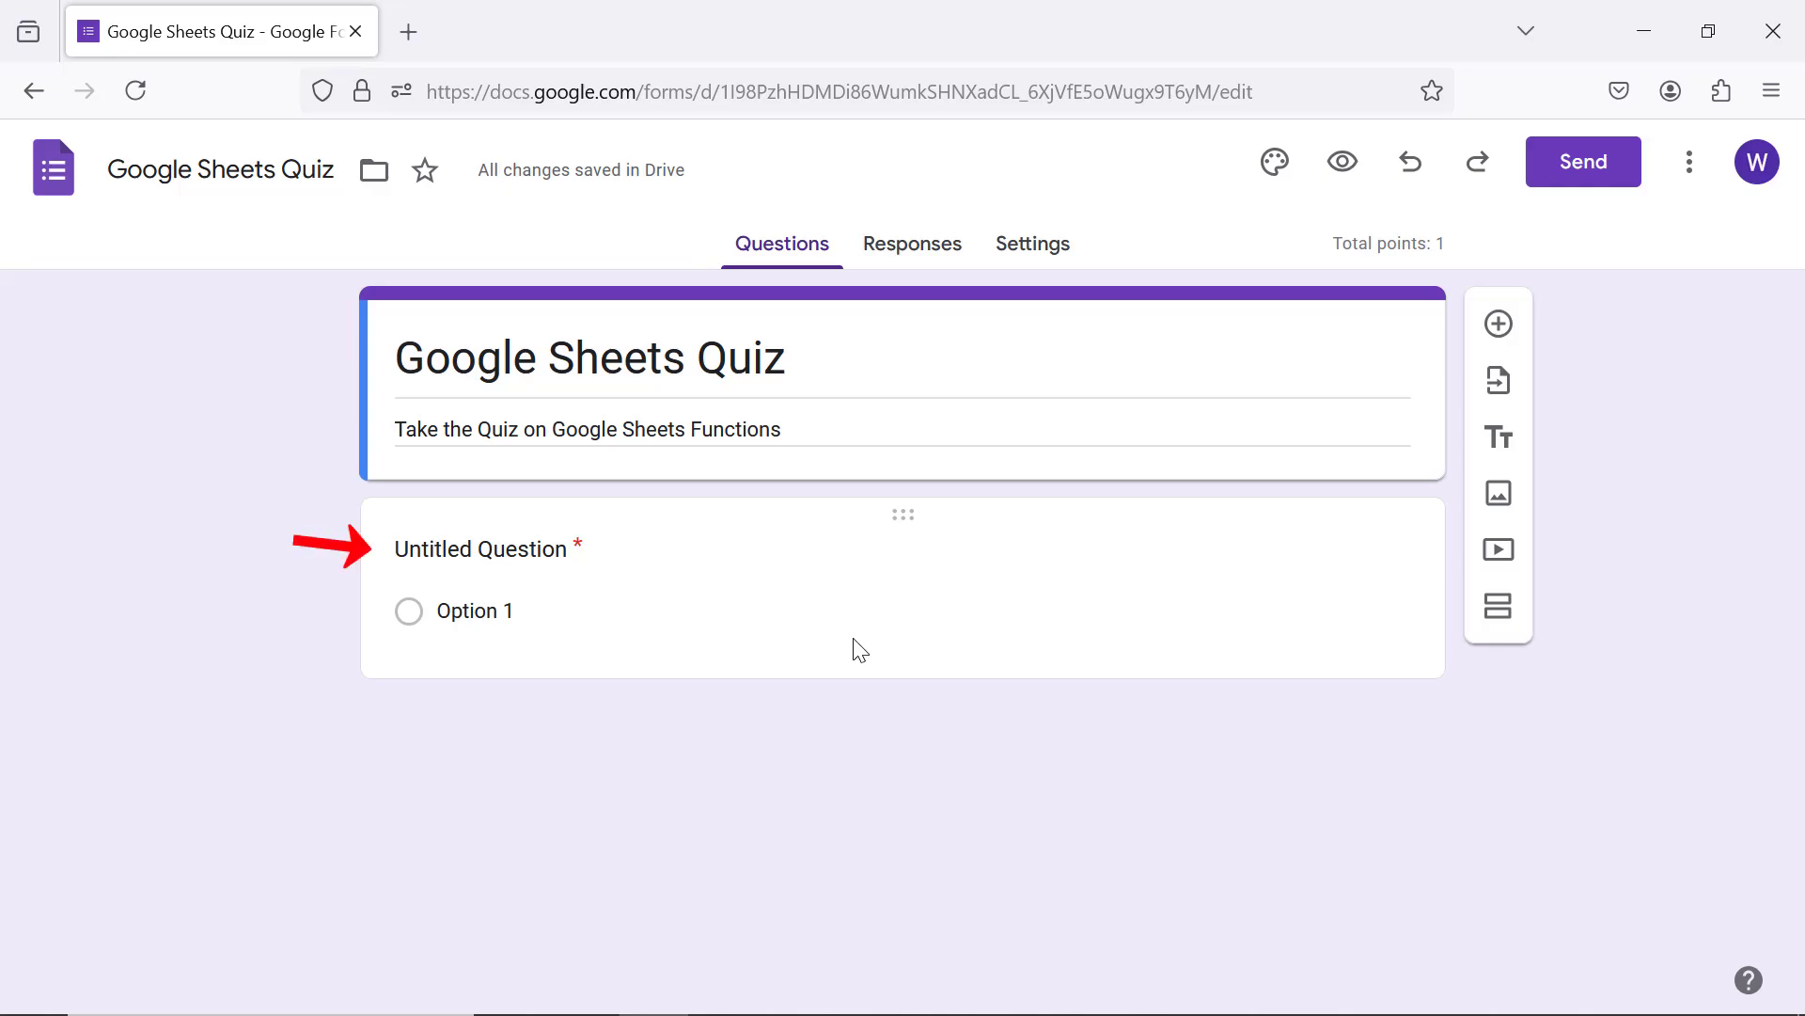
left_click(481, 548)
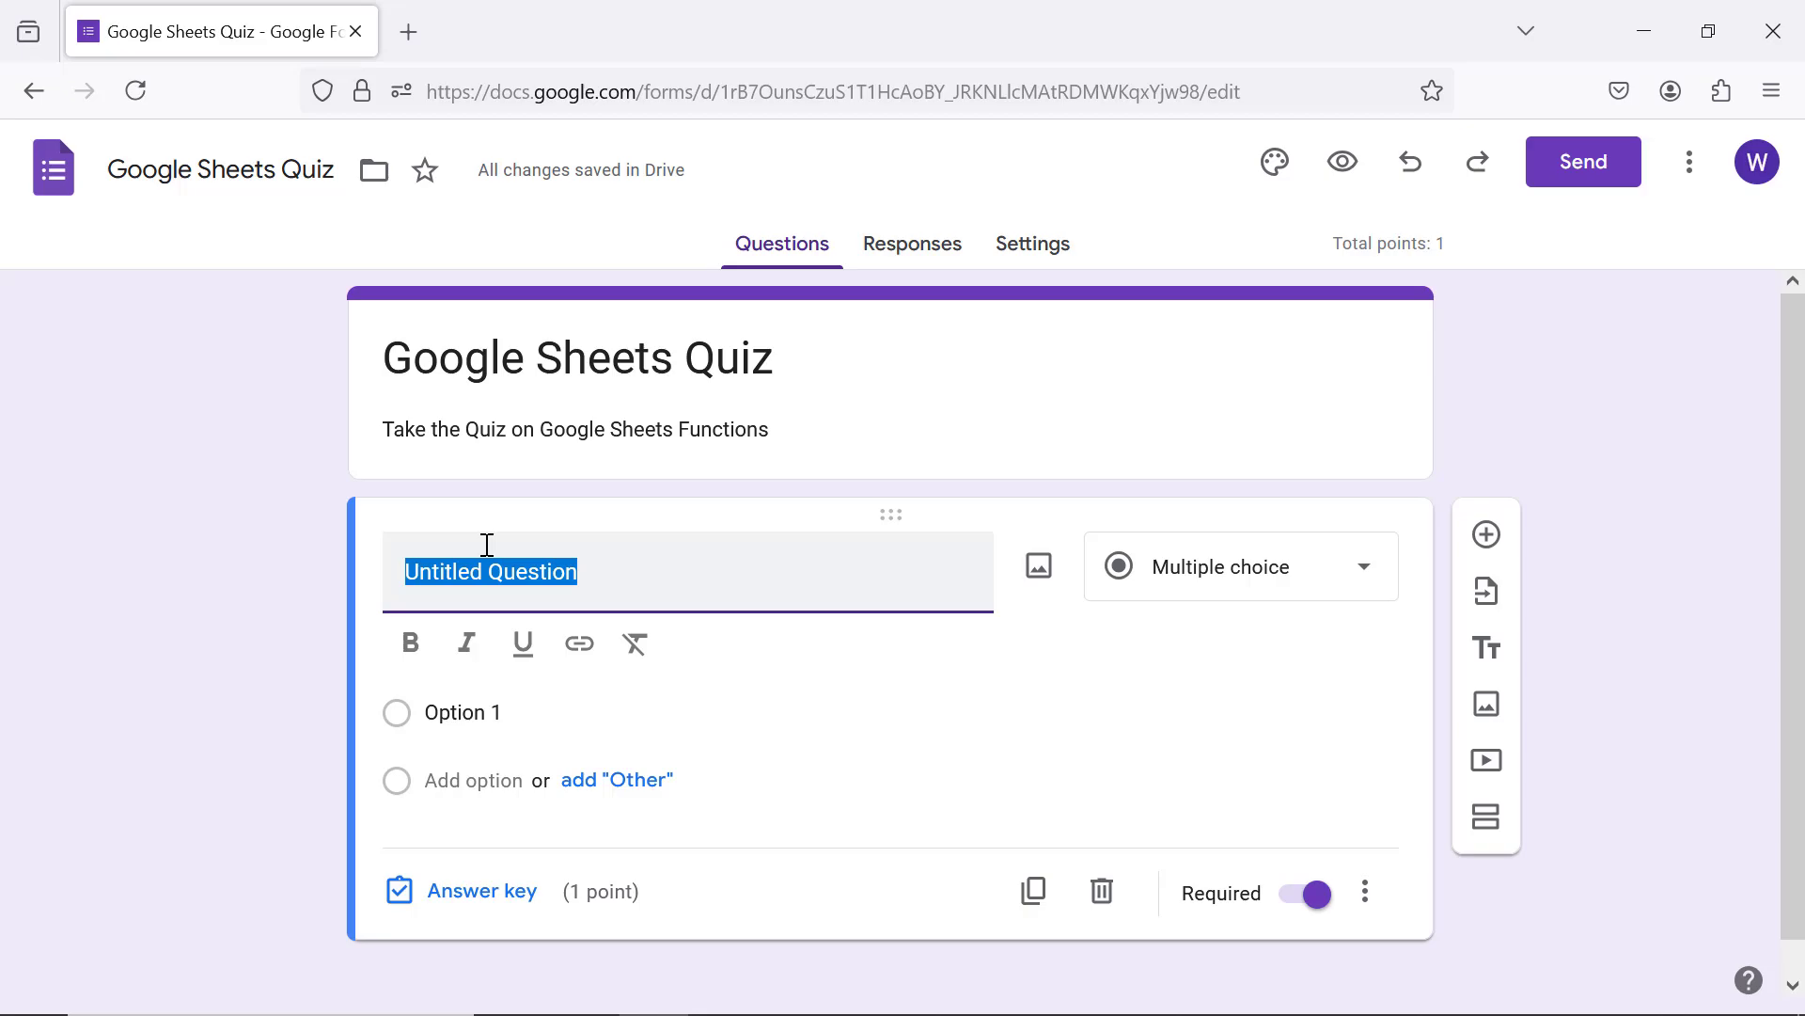
type("A formula always starts with what symbol?")
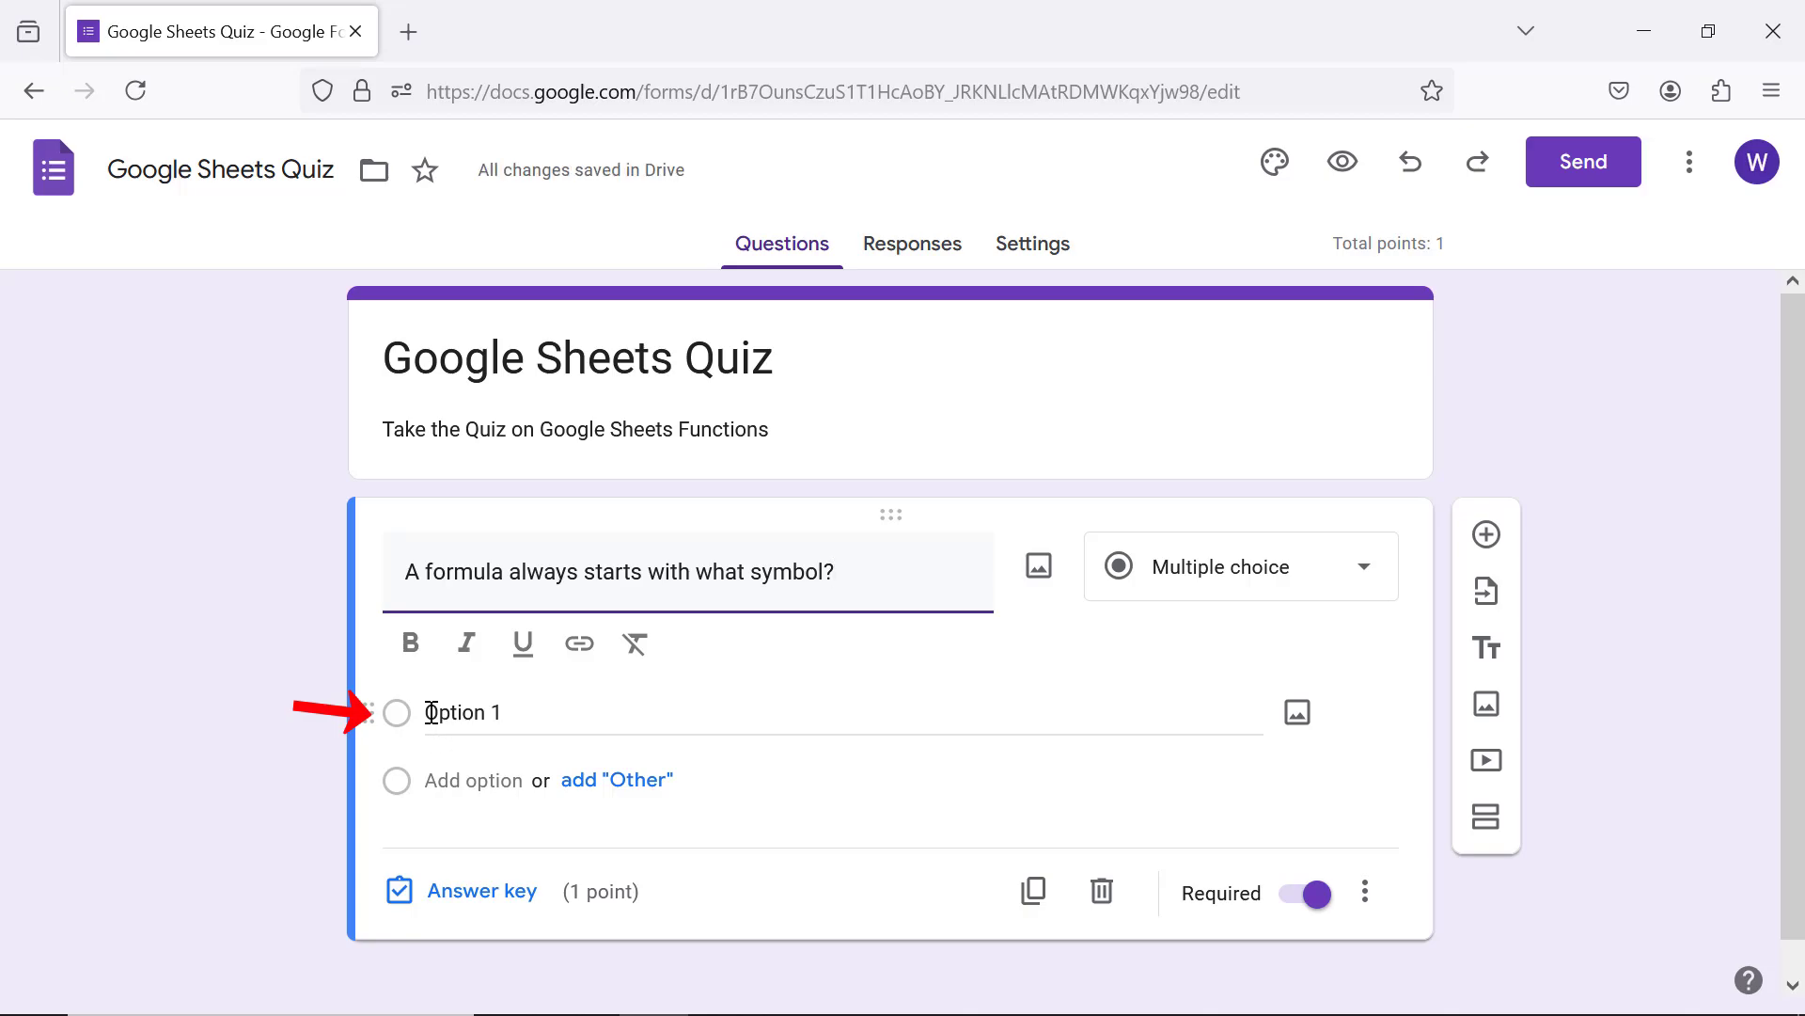
type("+")
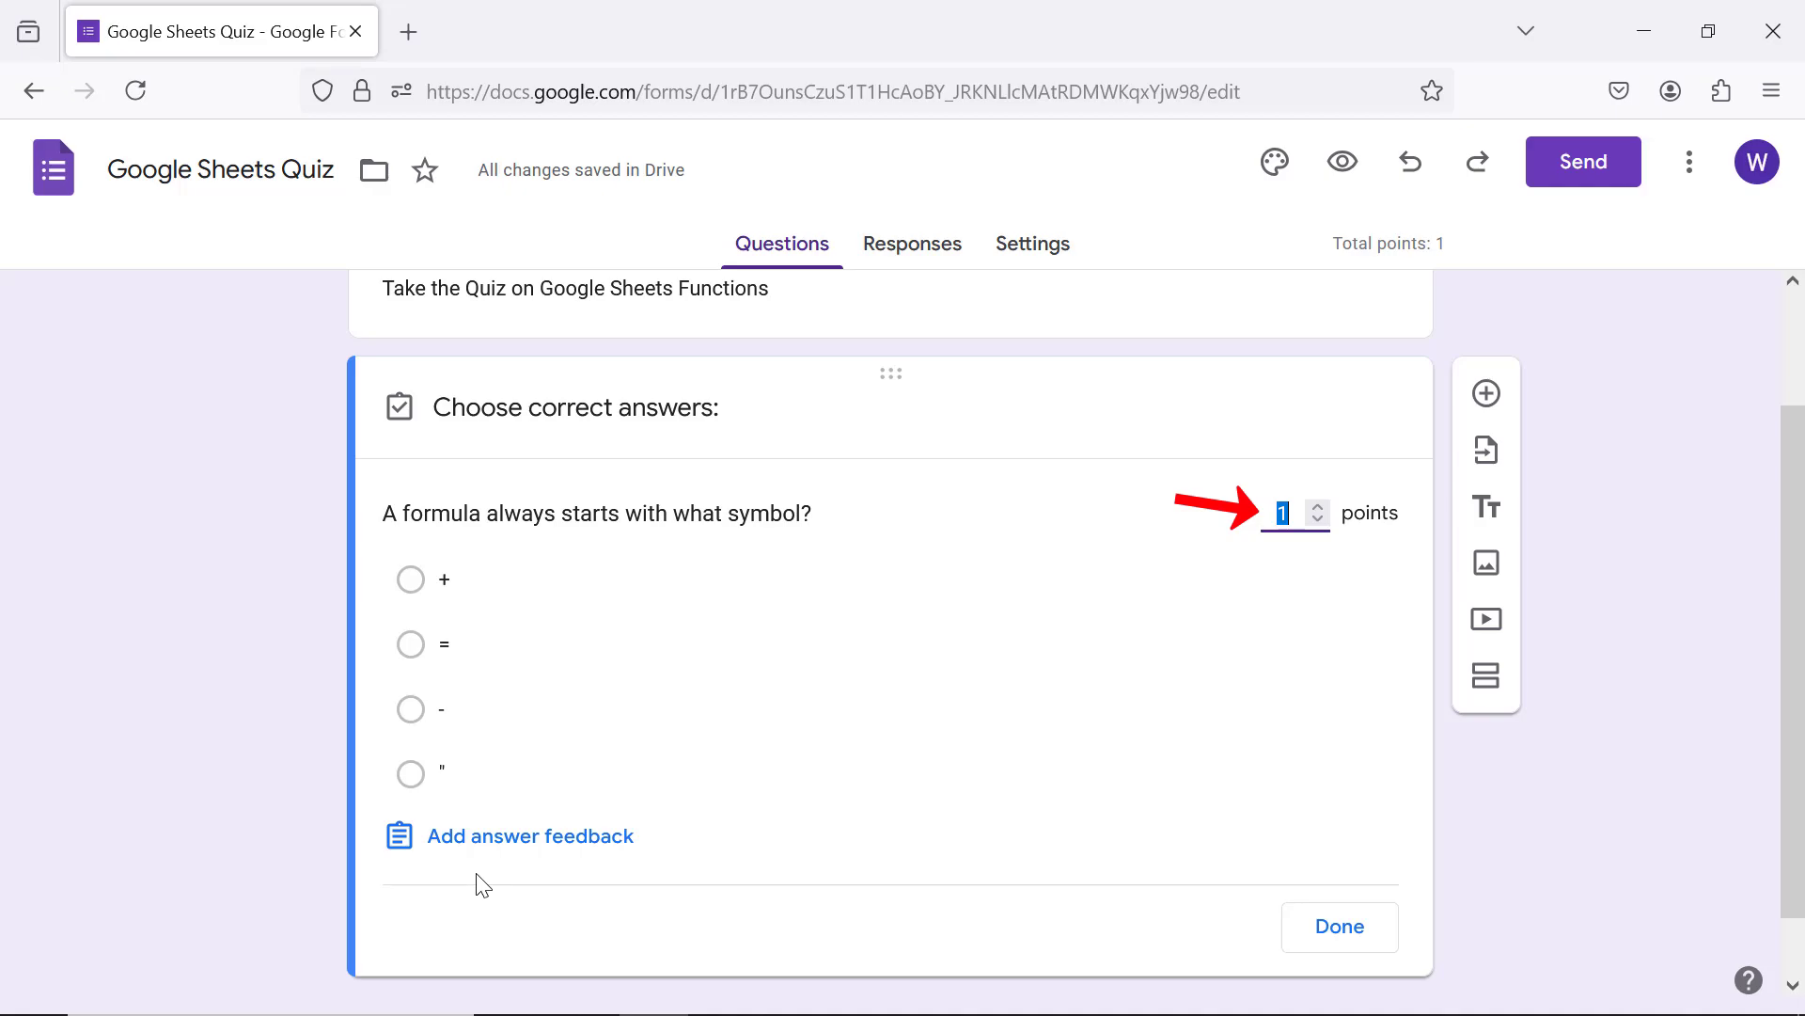
mouse_move(1333, 532)
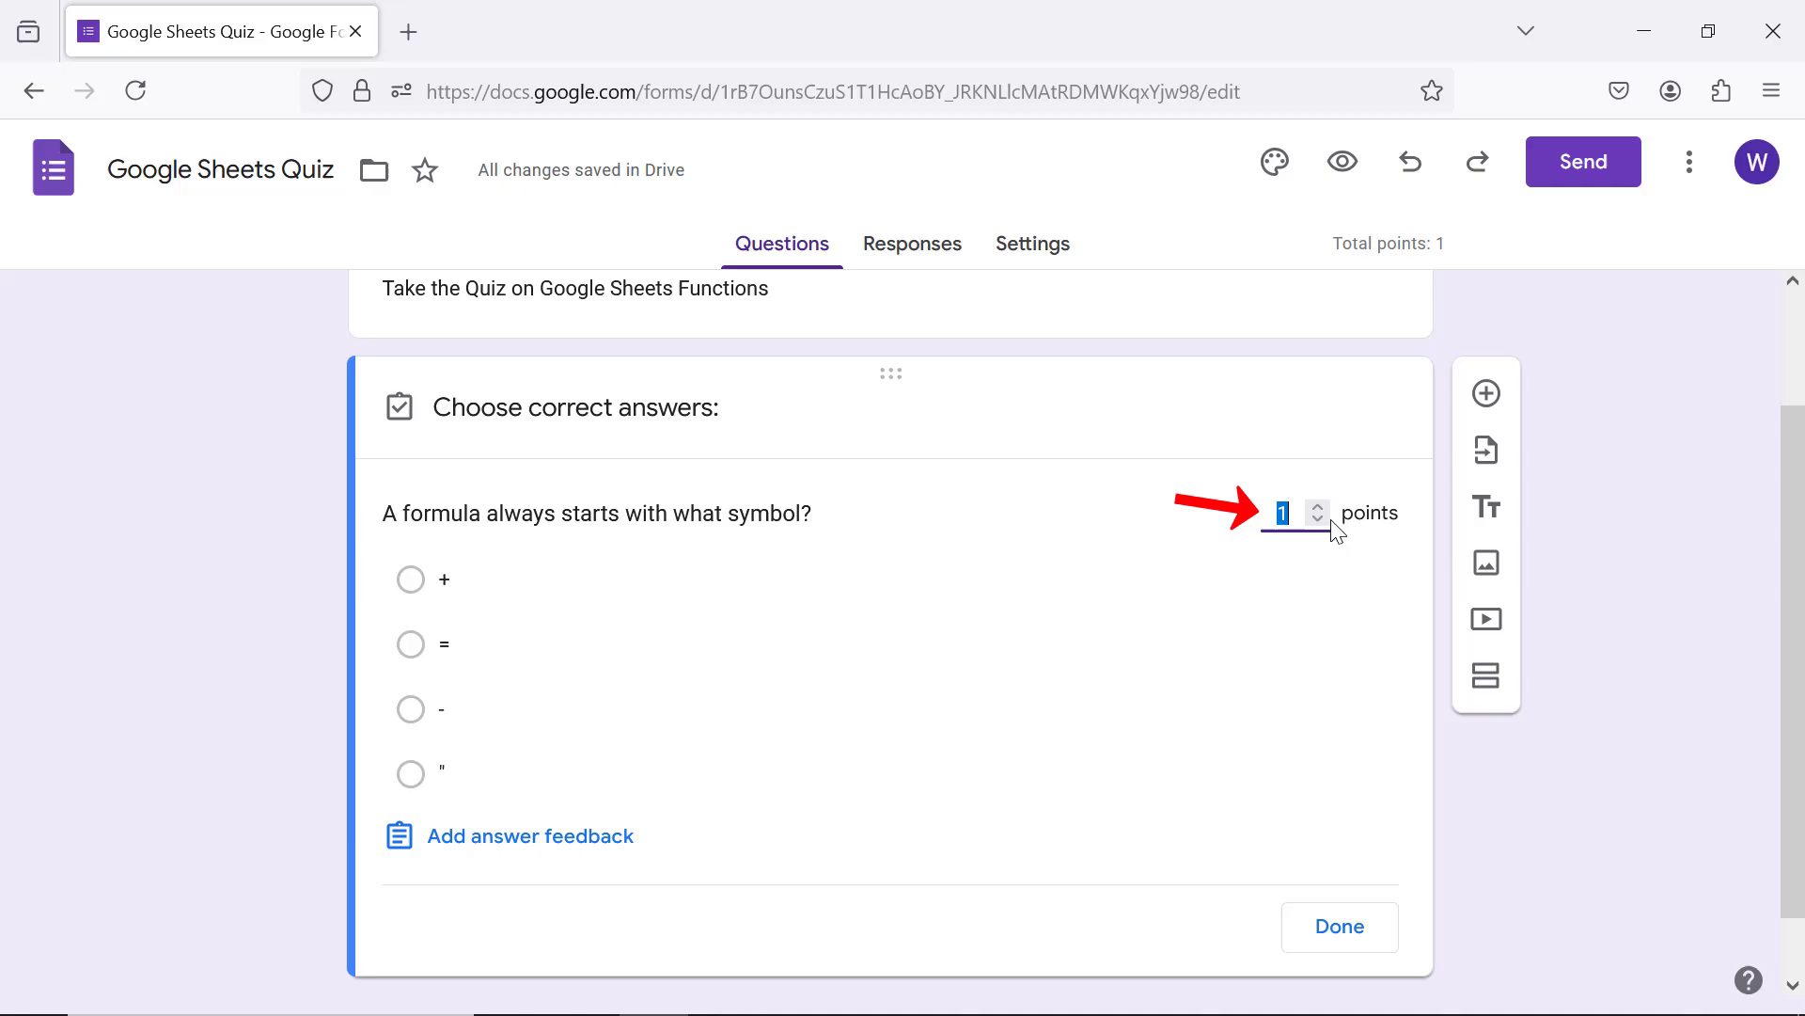
Step: Set the formula question to 2 points and mark '=' as correct
left_click(1318, 507)
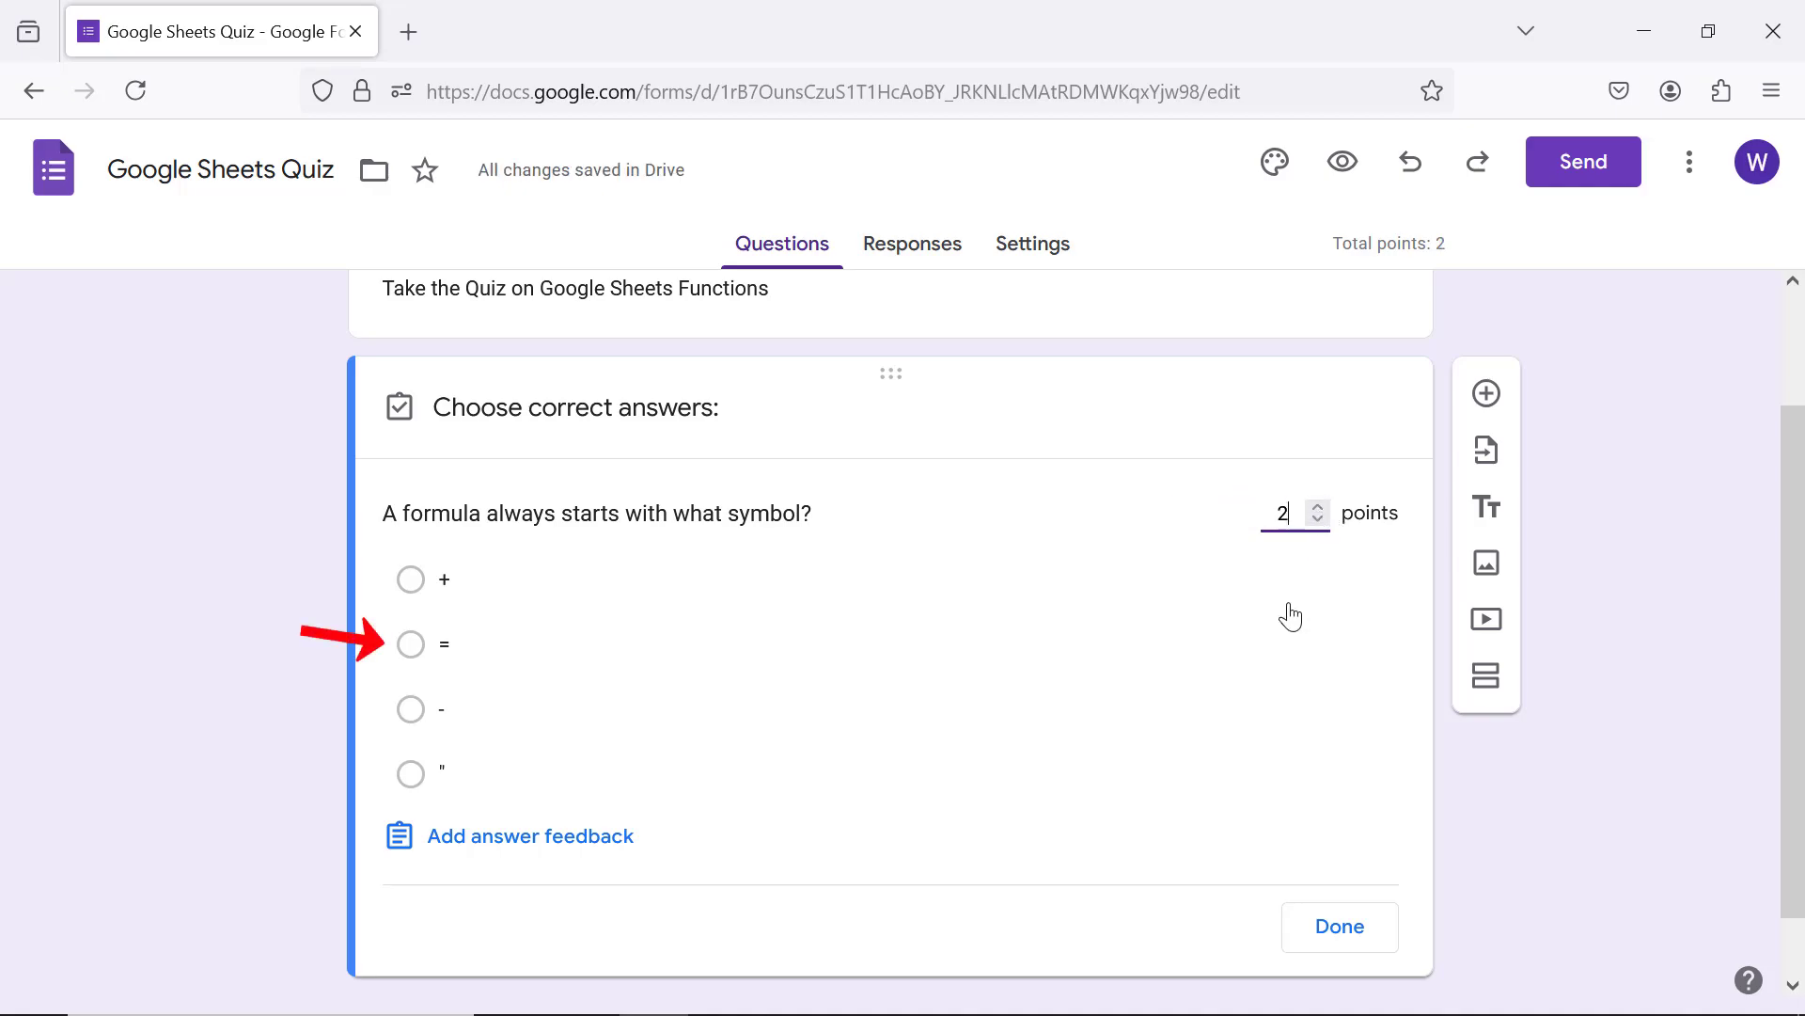
left_click(410, 643)
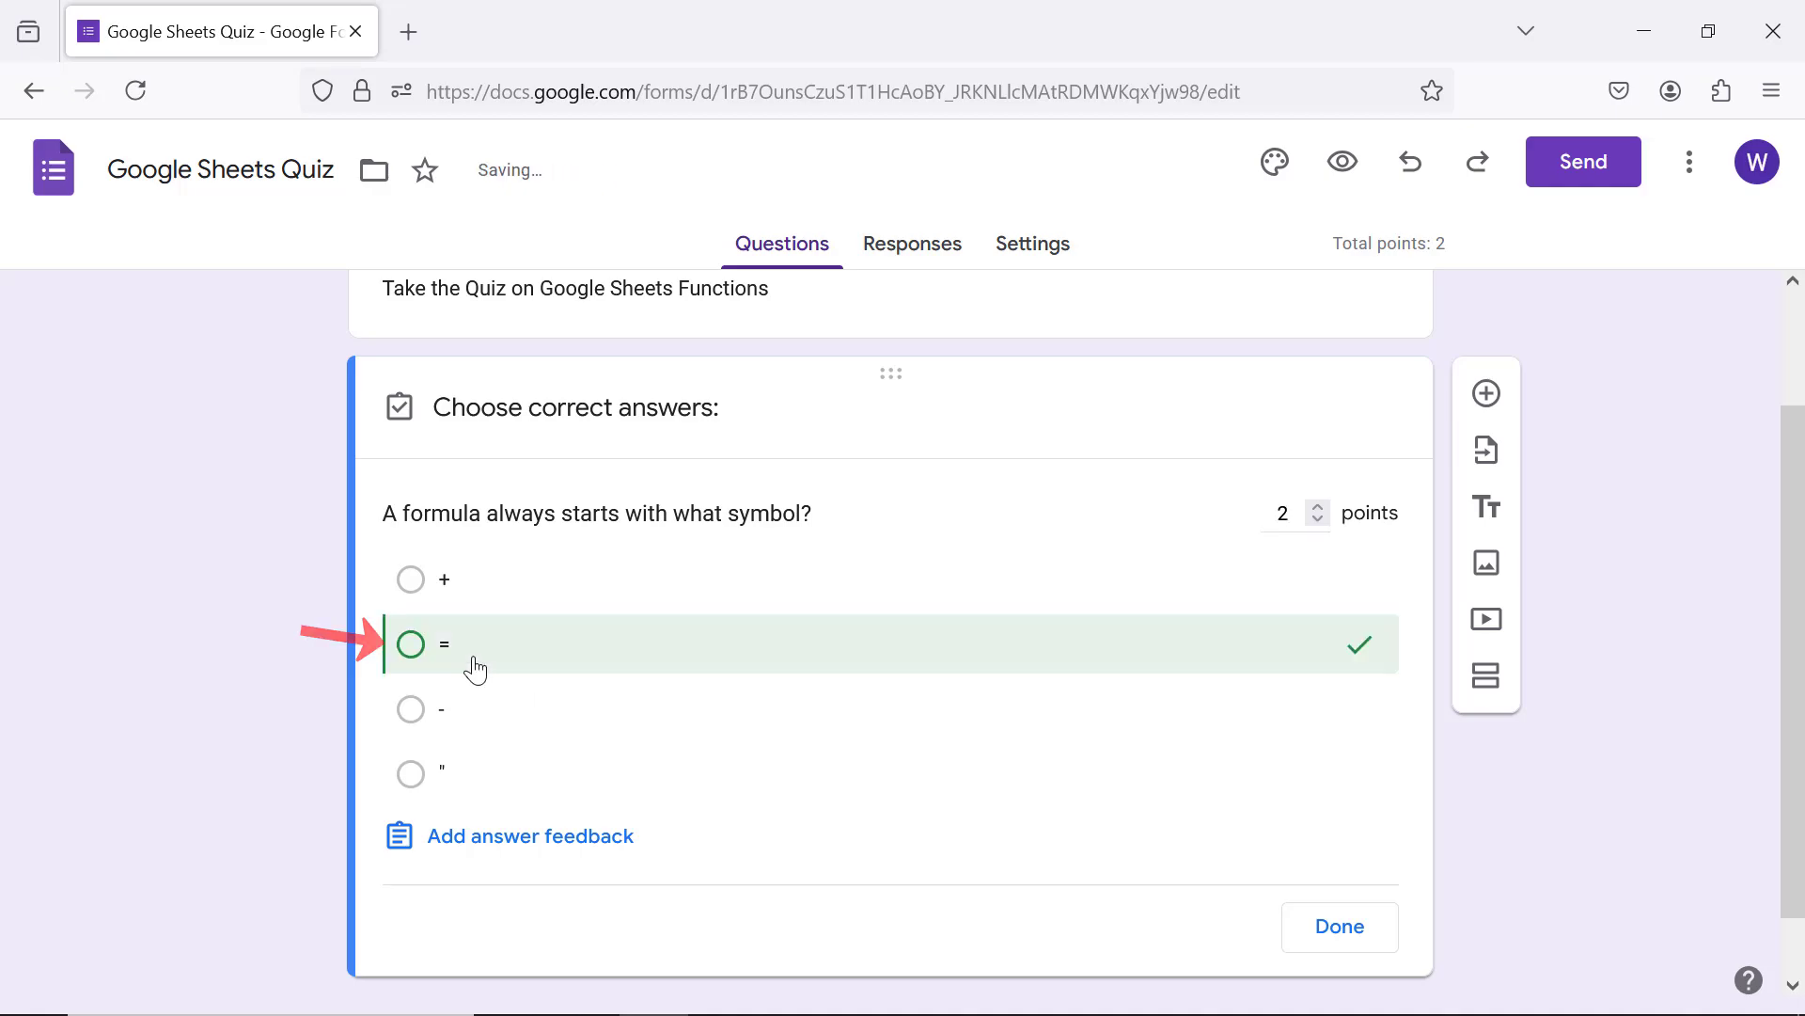
left_click(410, 643)
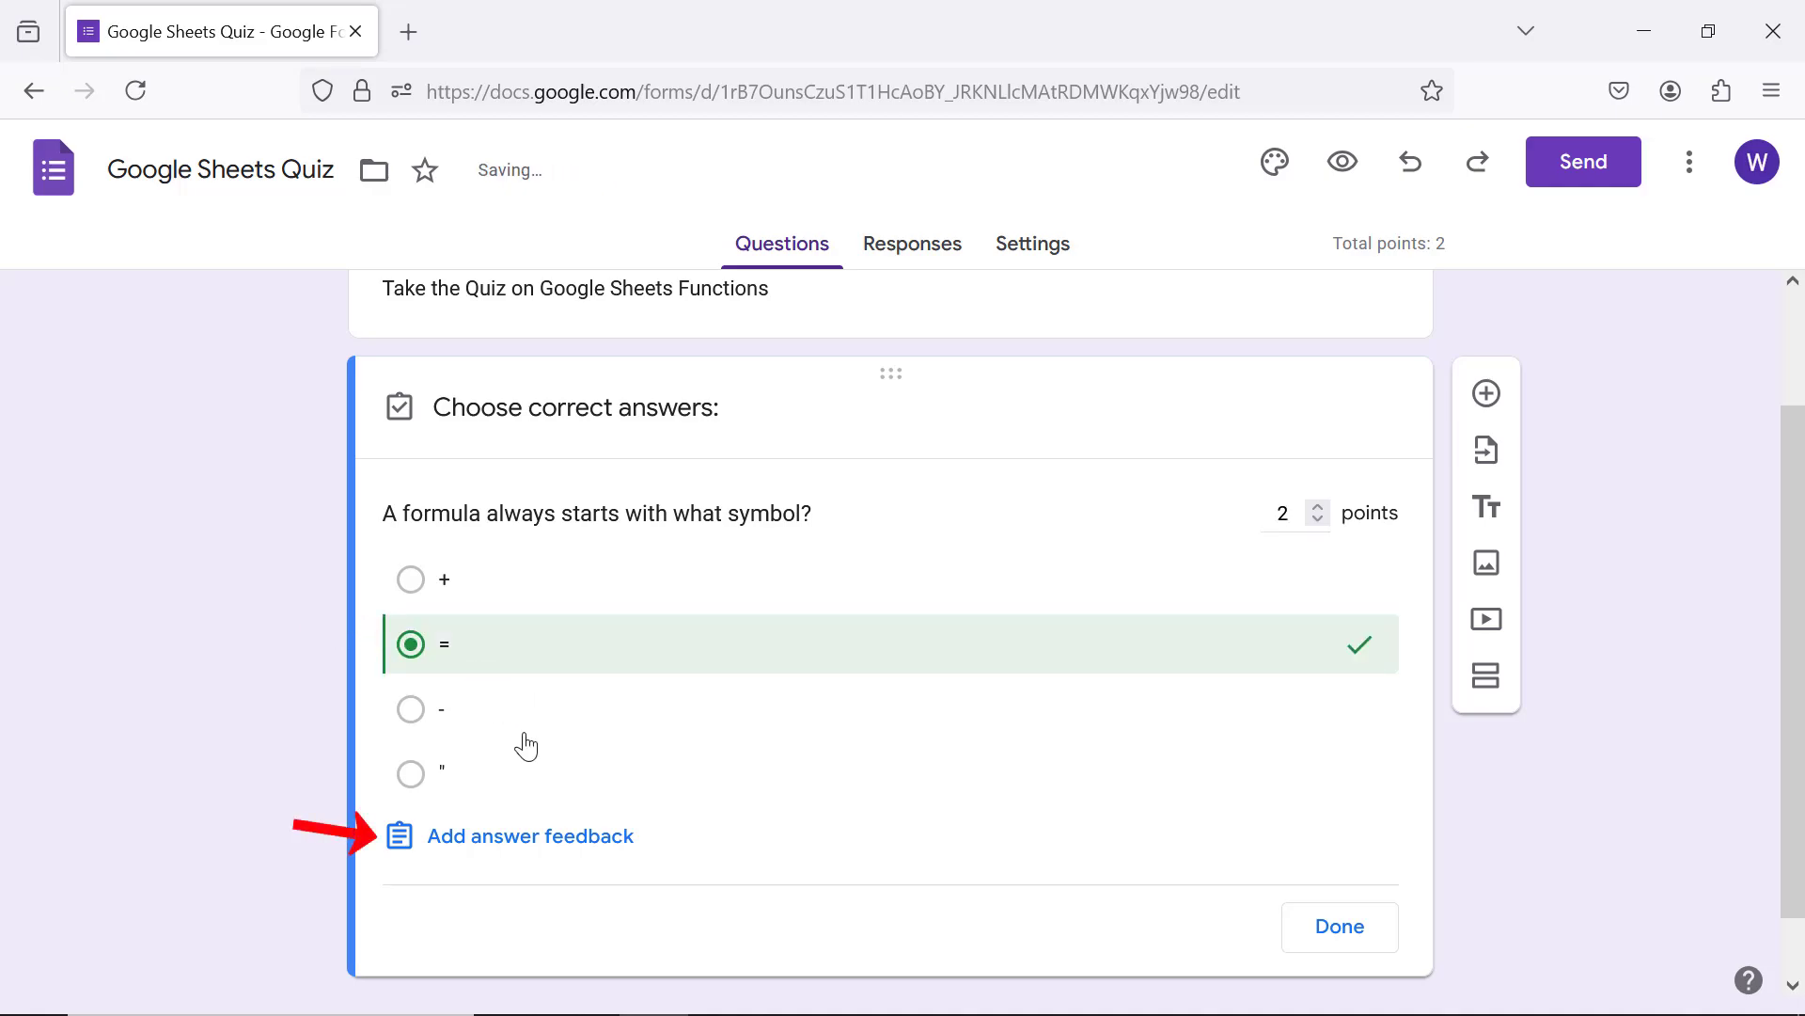
Step: Add incorrect-answer feedback explaining that a formula starts with an = symbol
left_click(529, 836)
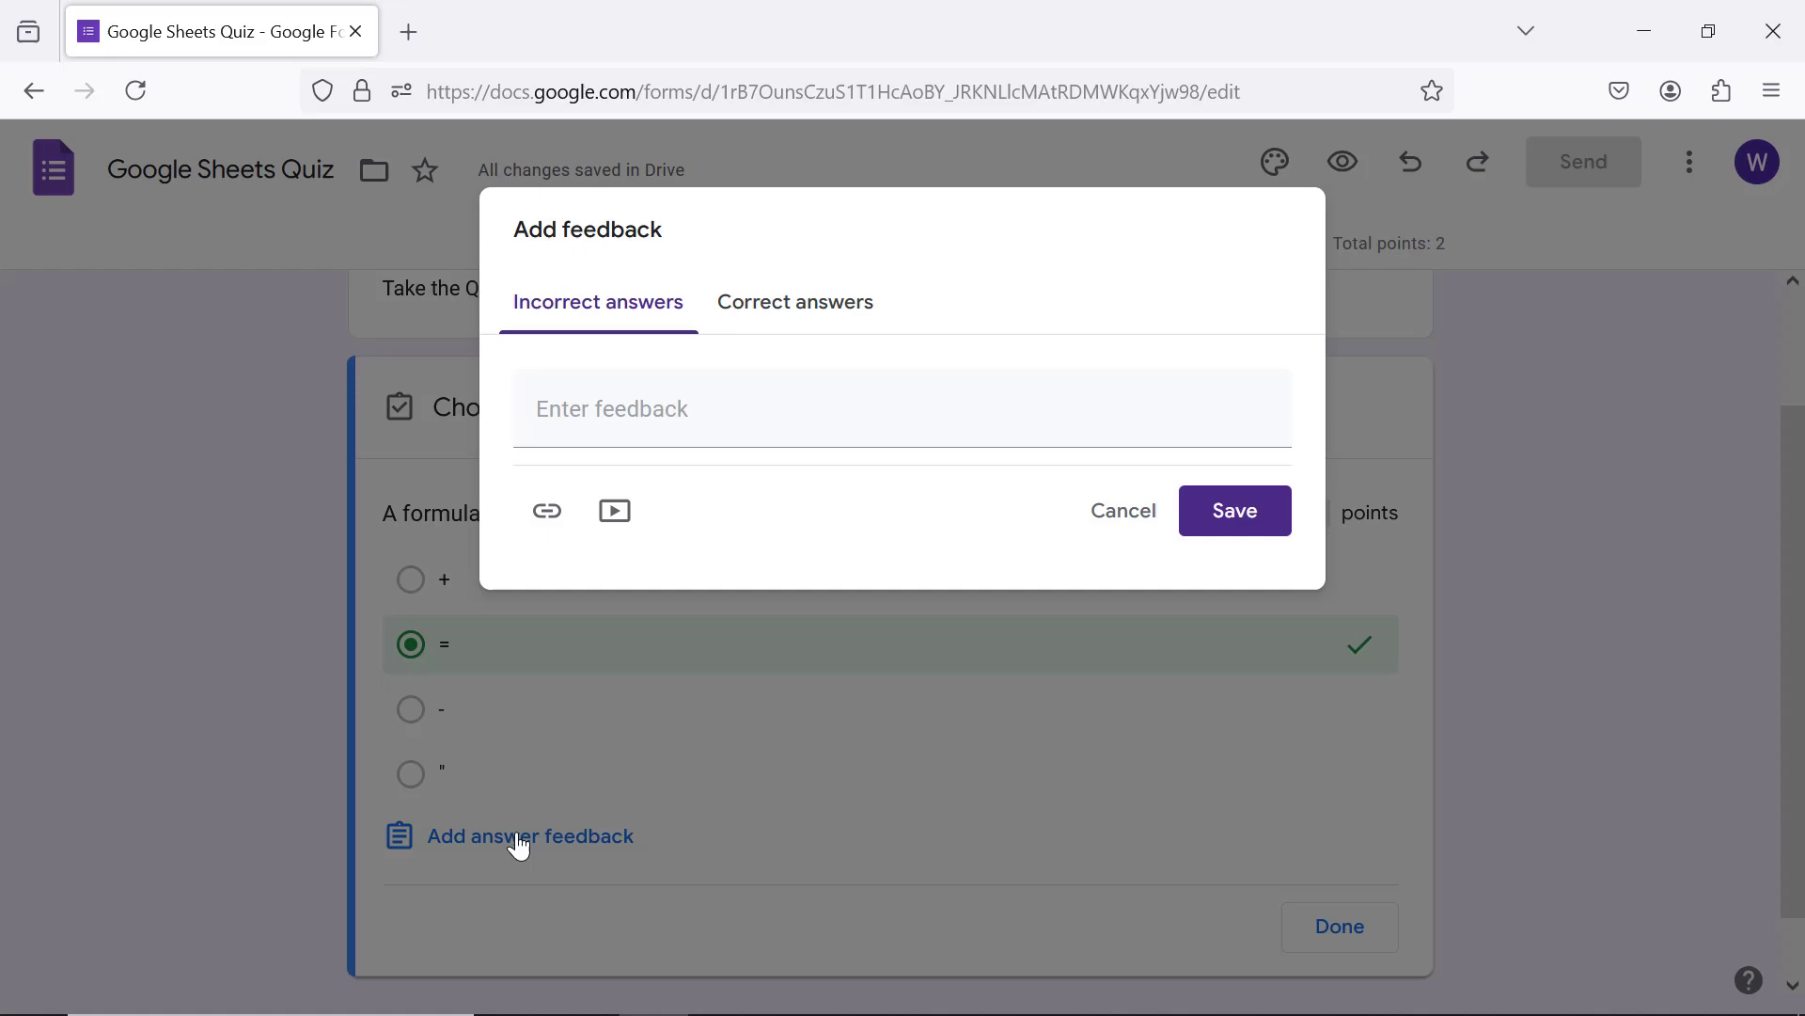
mouse_move(517, 844)
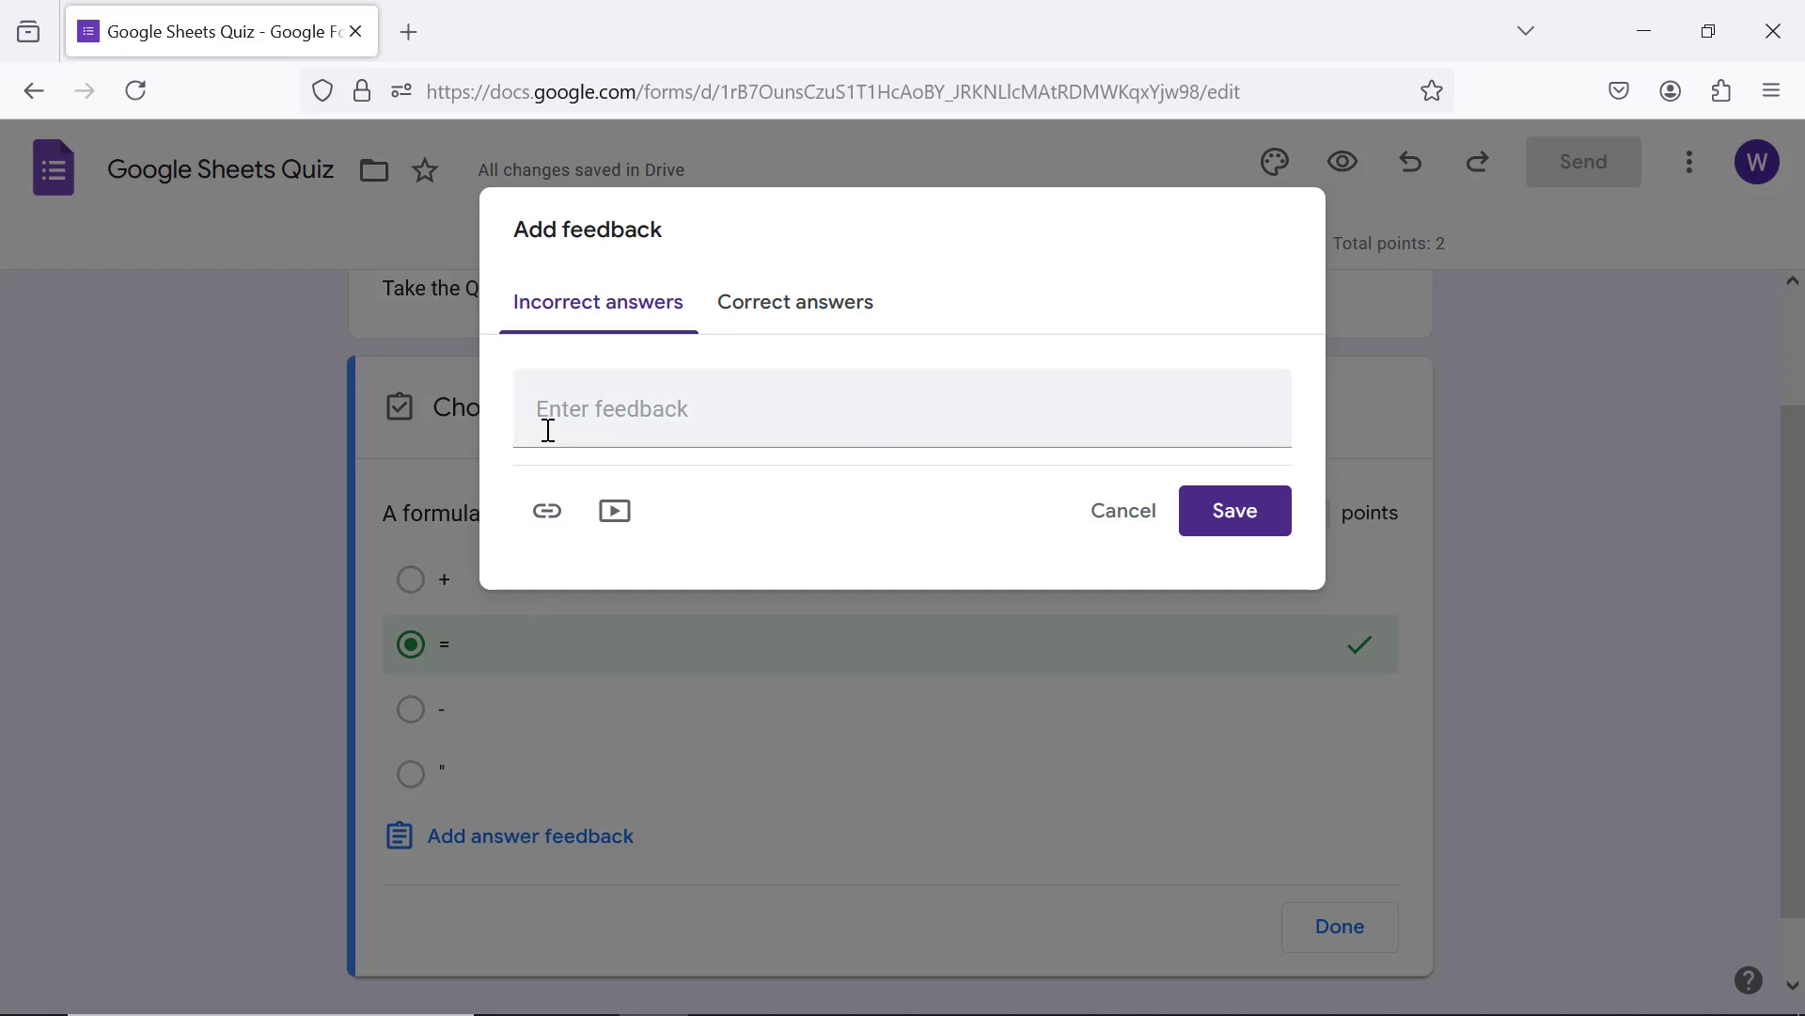
type("A formula always s")
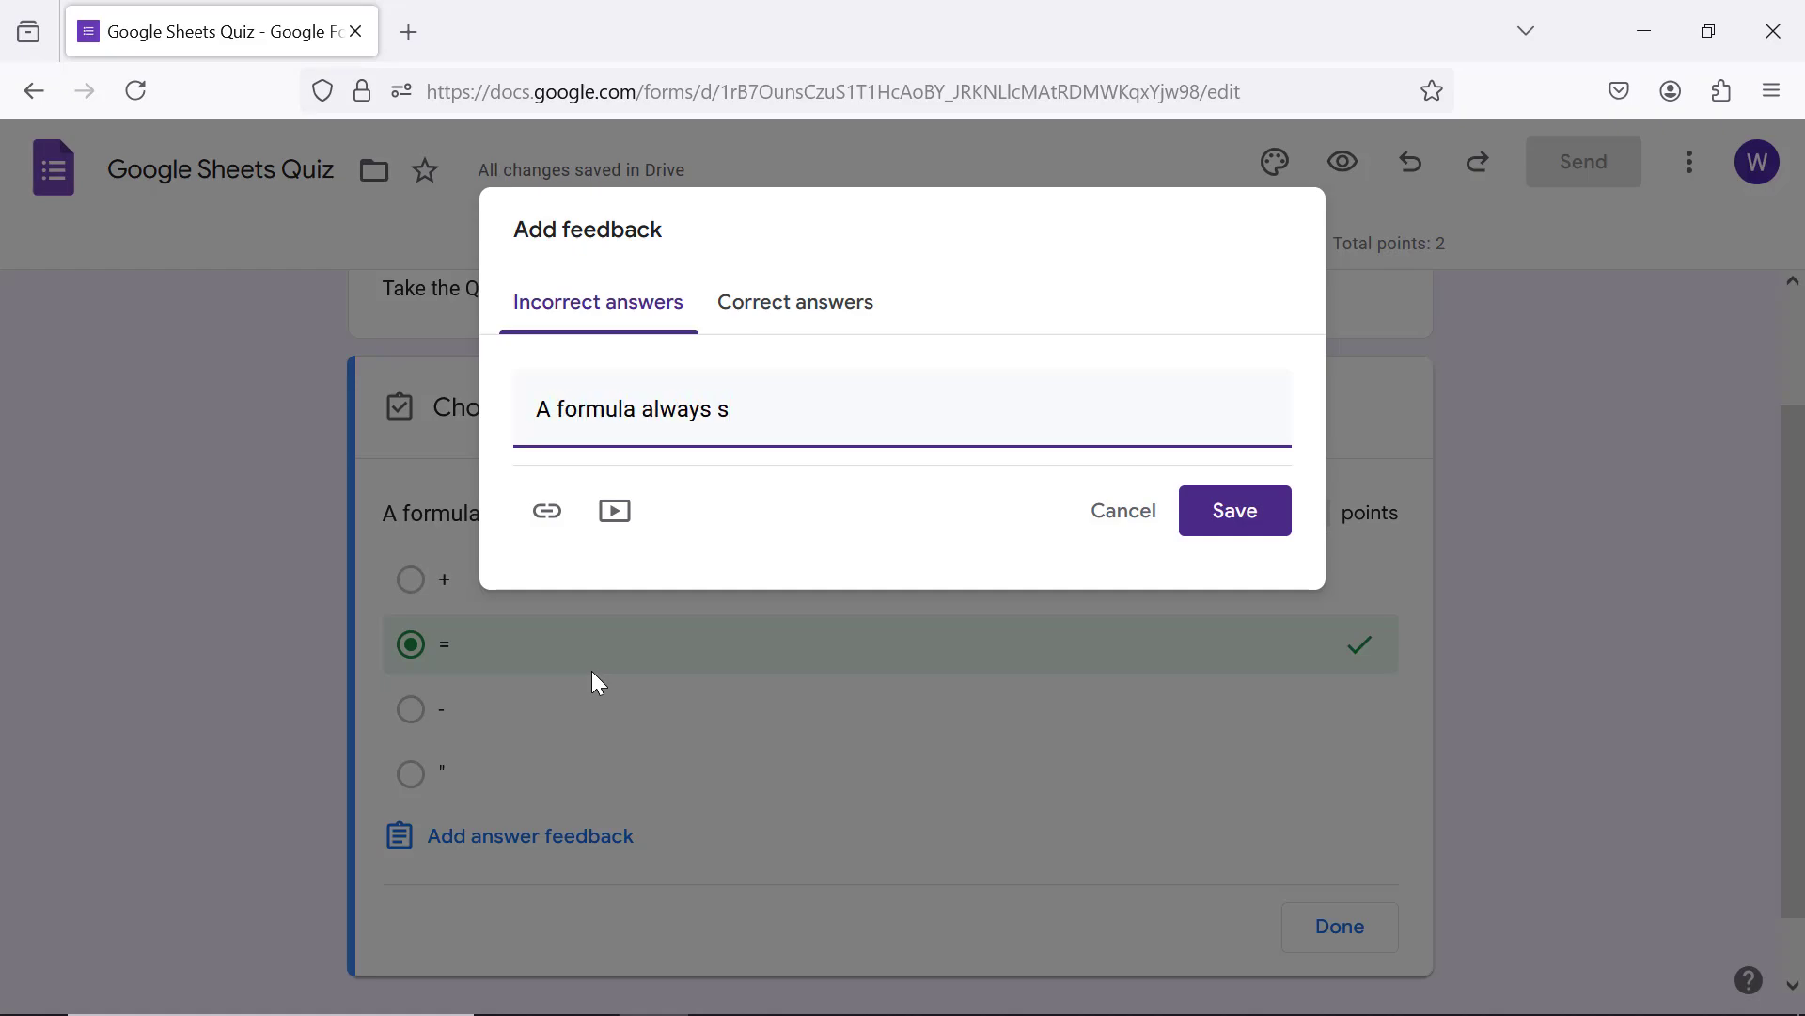
type("tarts with an")
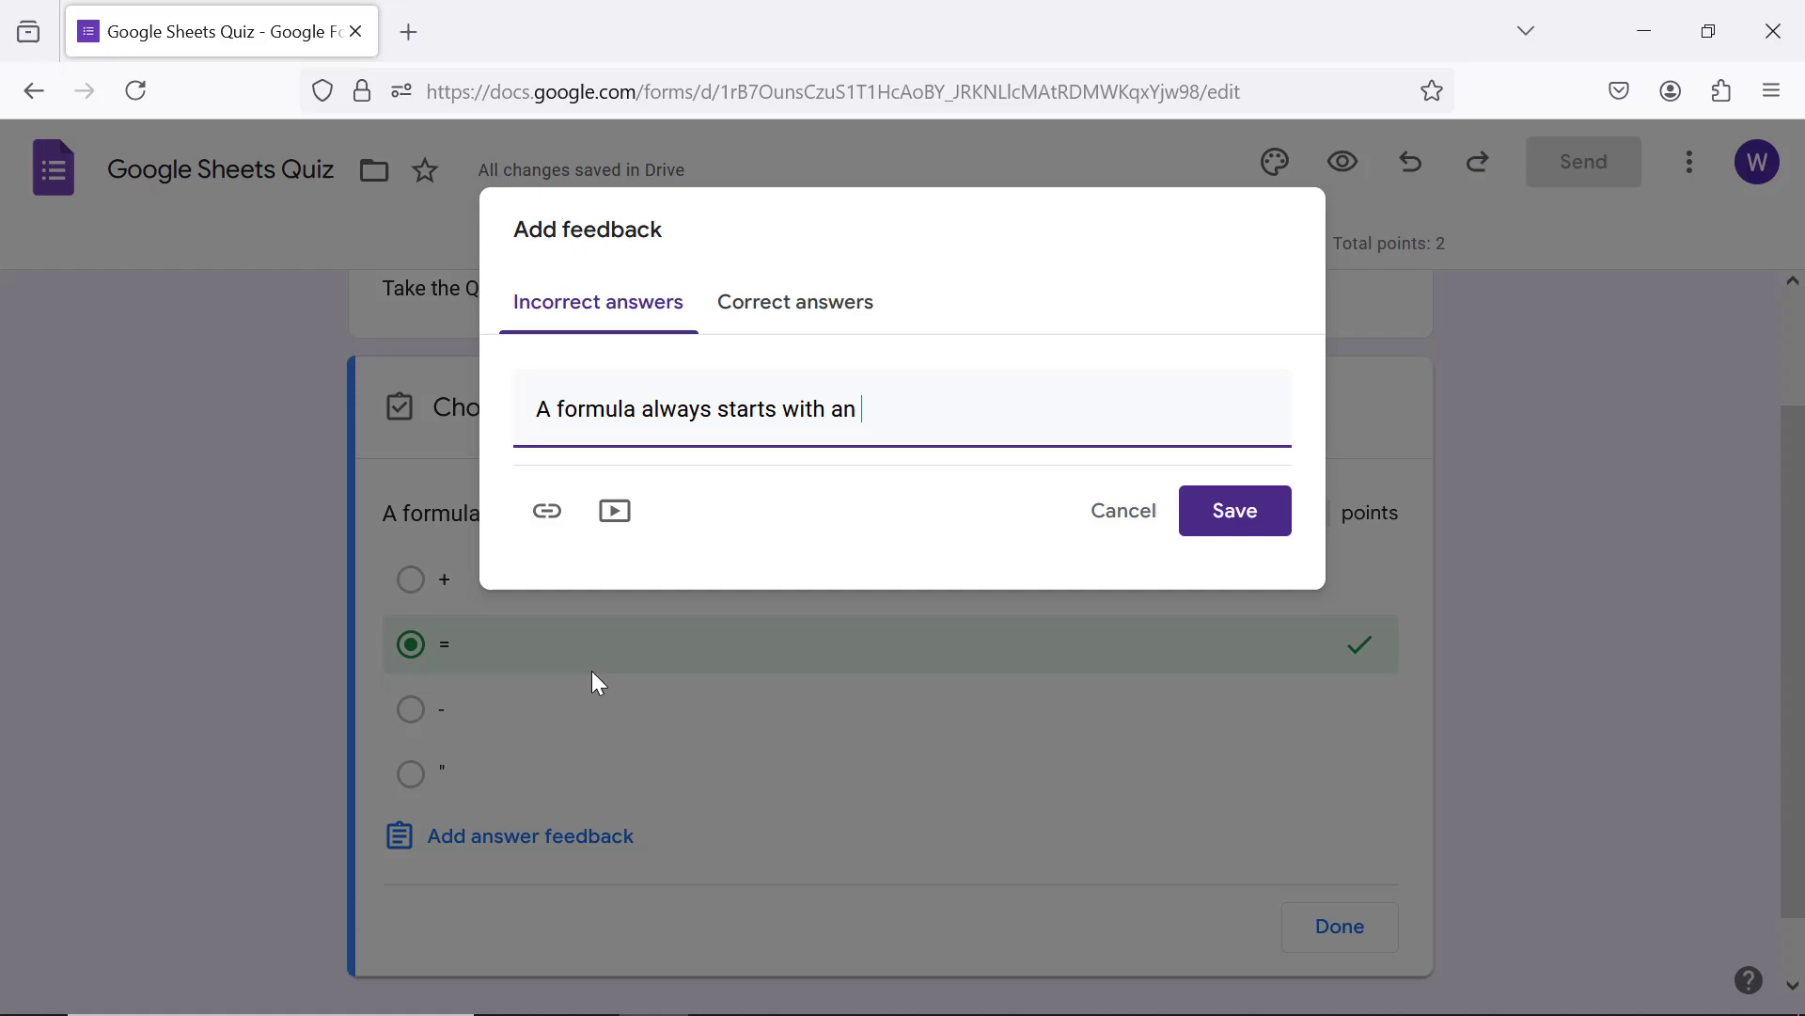
type("= symbol.")
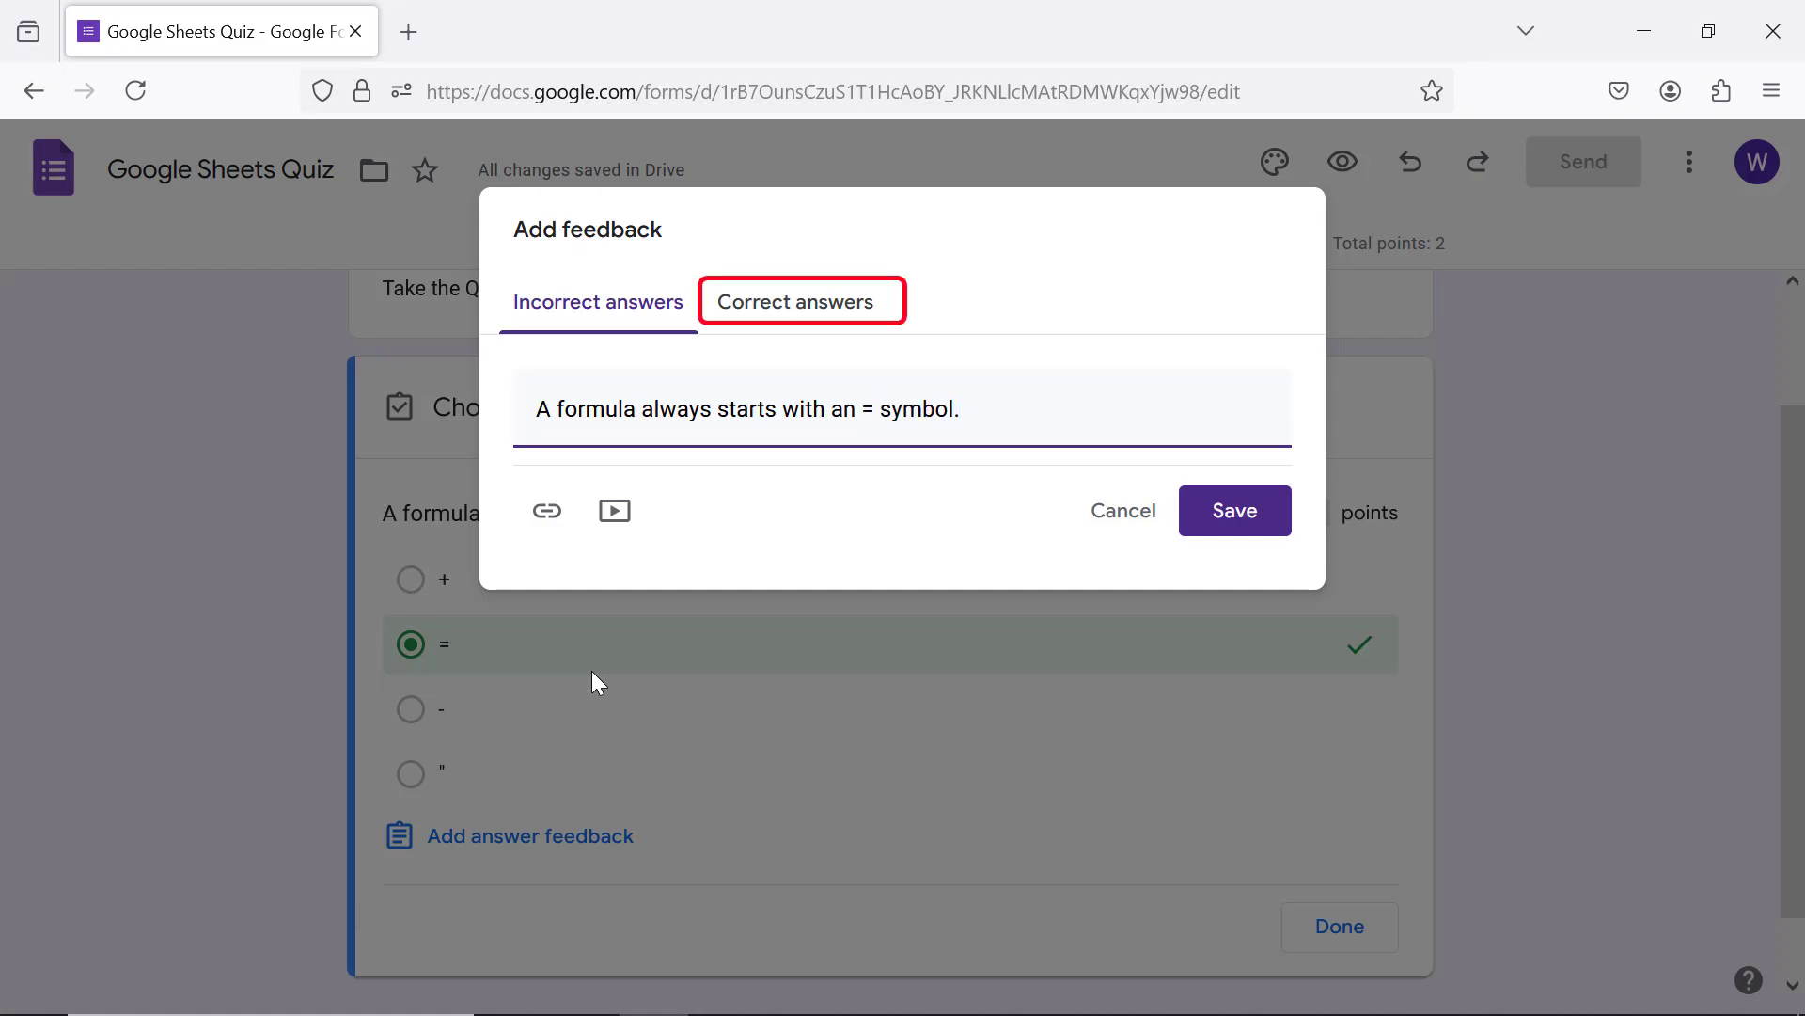
Step: Add 'That's correct!' as correct-answer feedback and save both messages
left_click(794, 300)
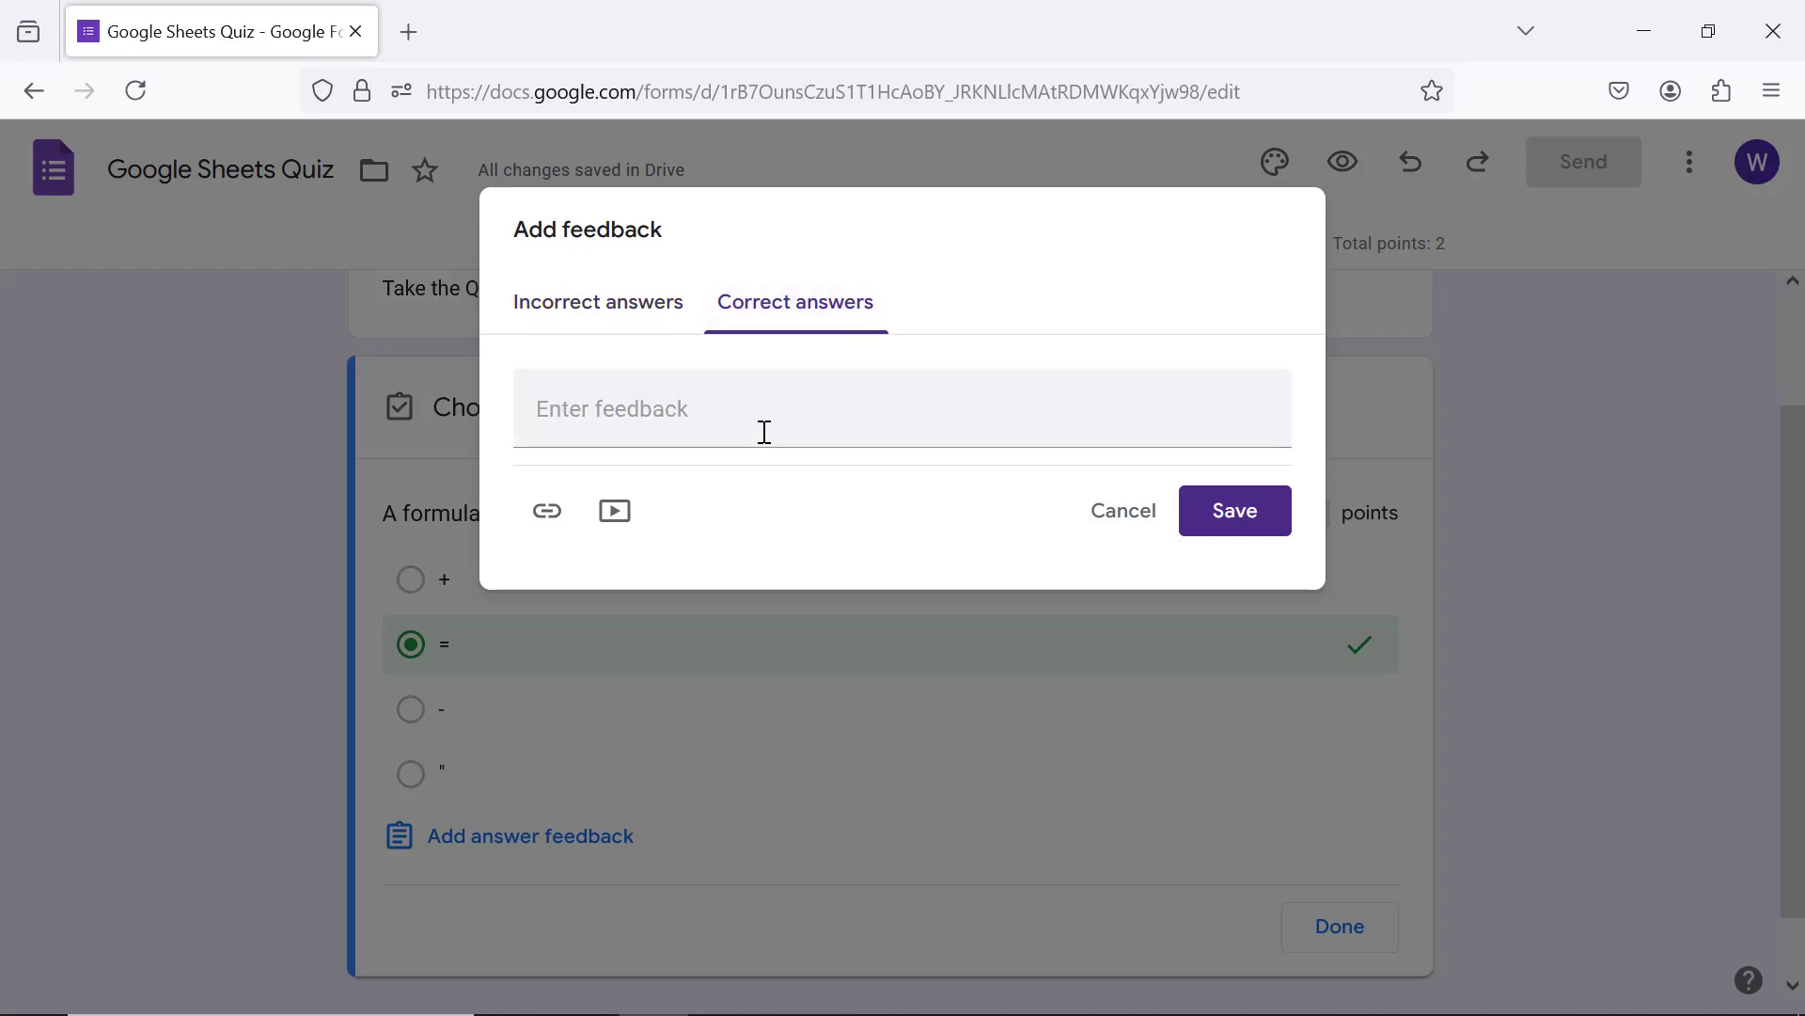
left_click(764, 409)
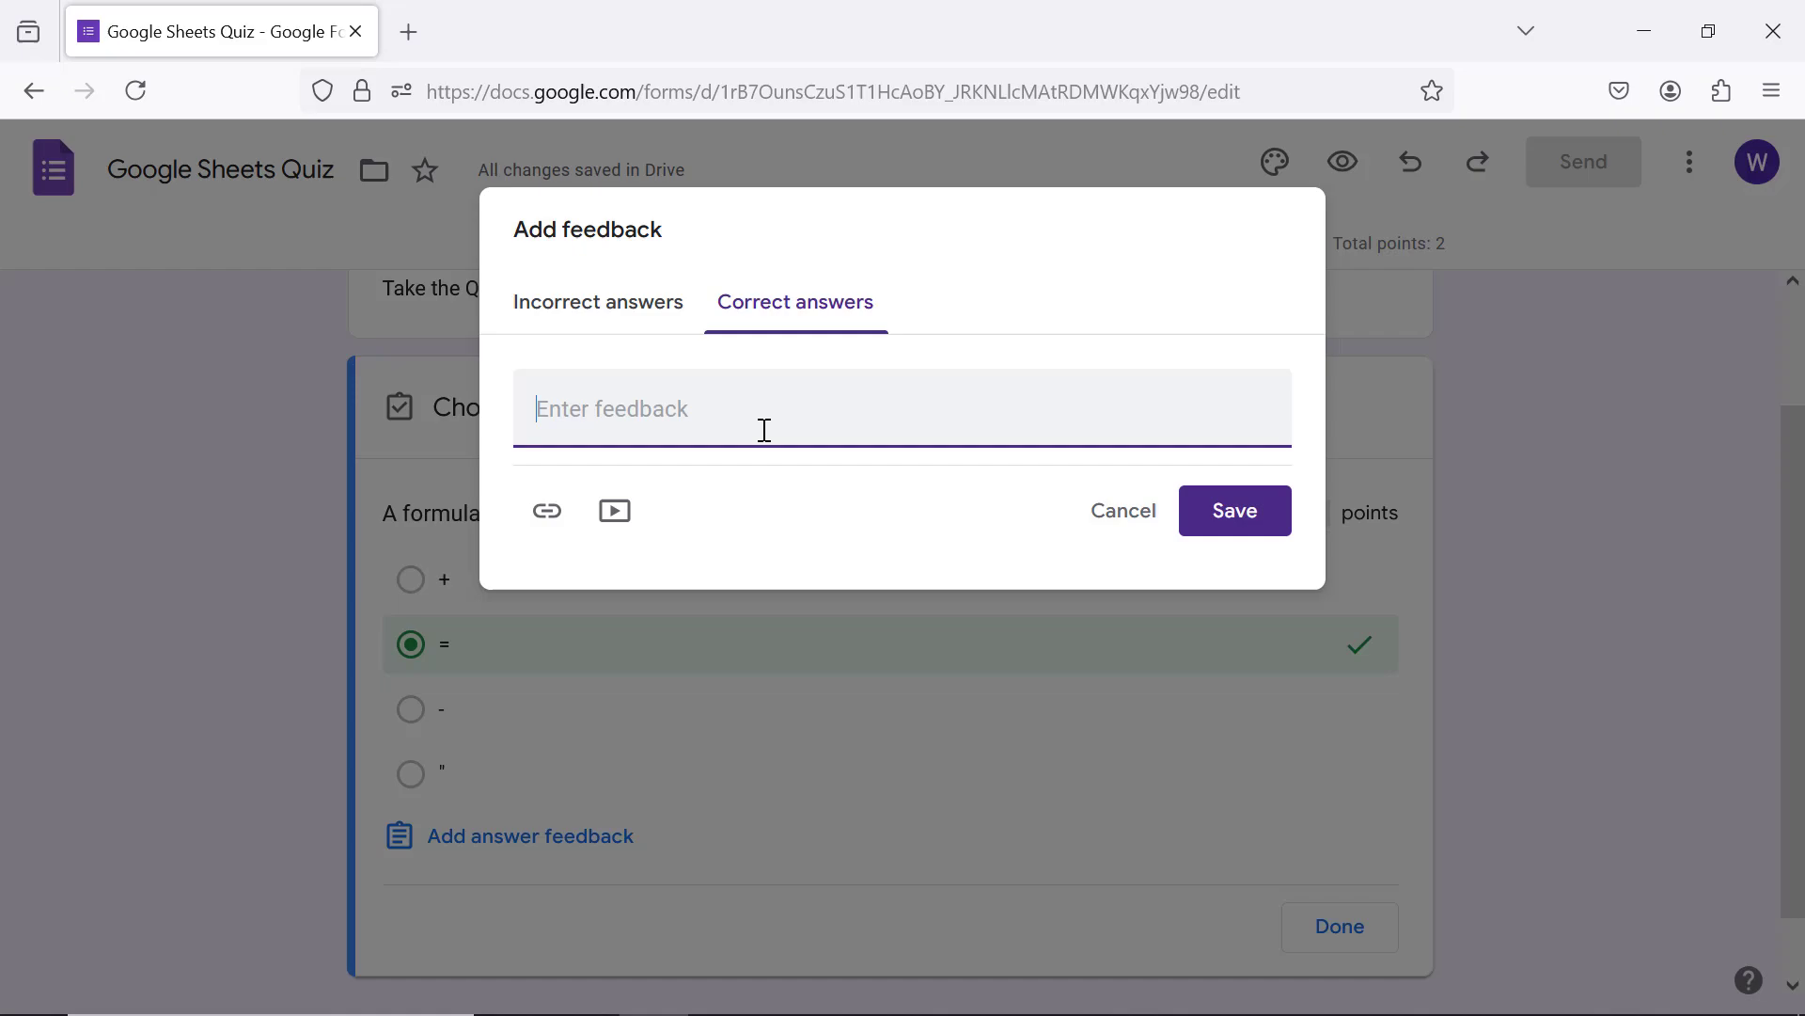
type("That's")
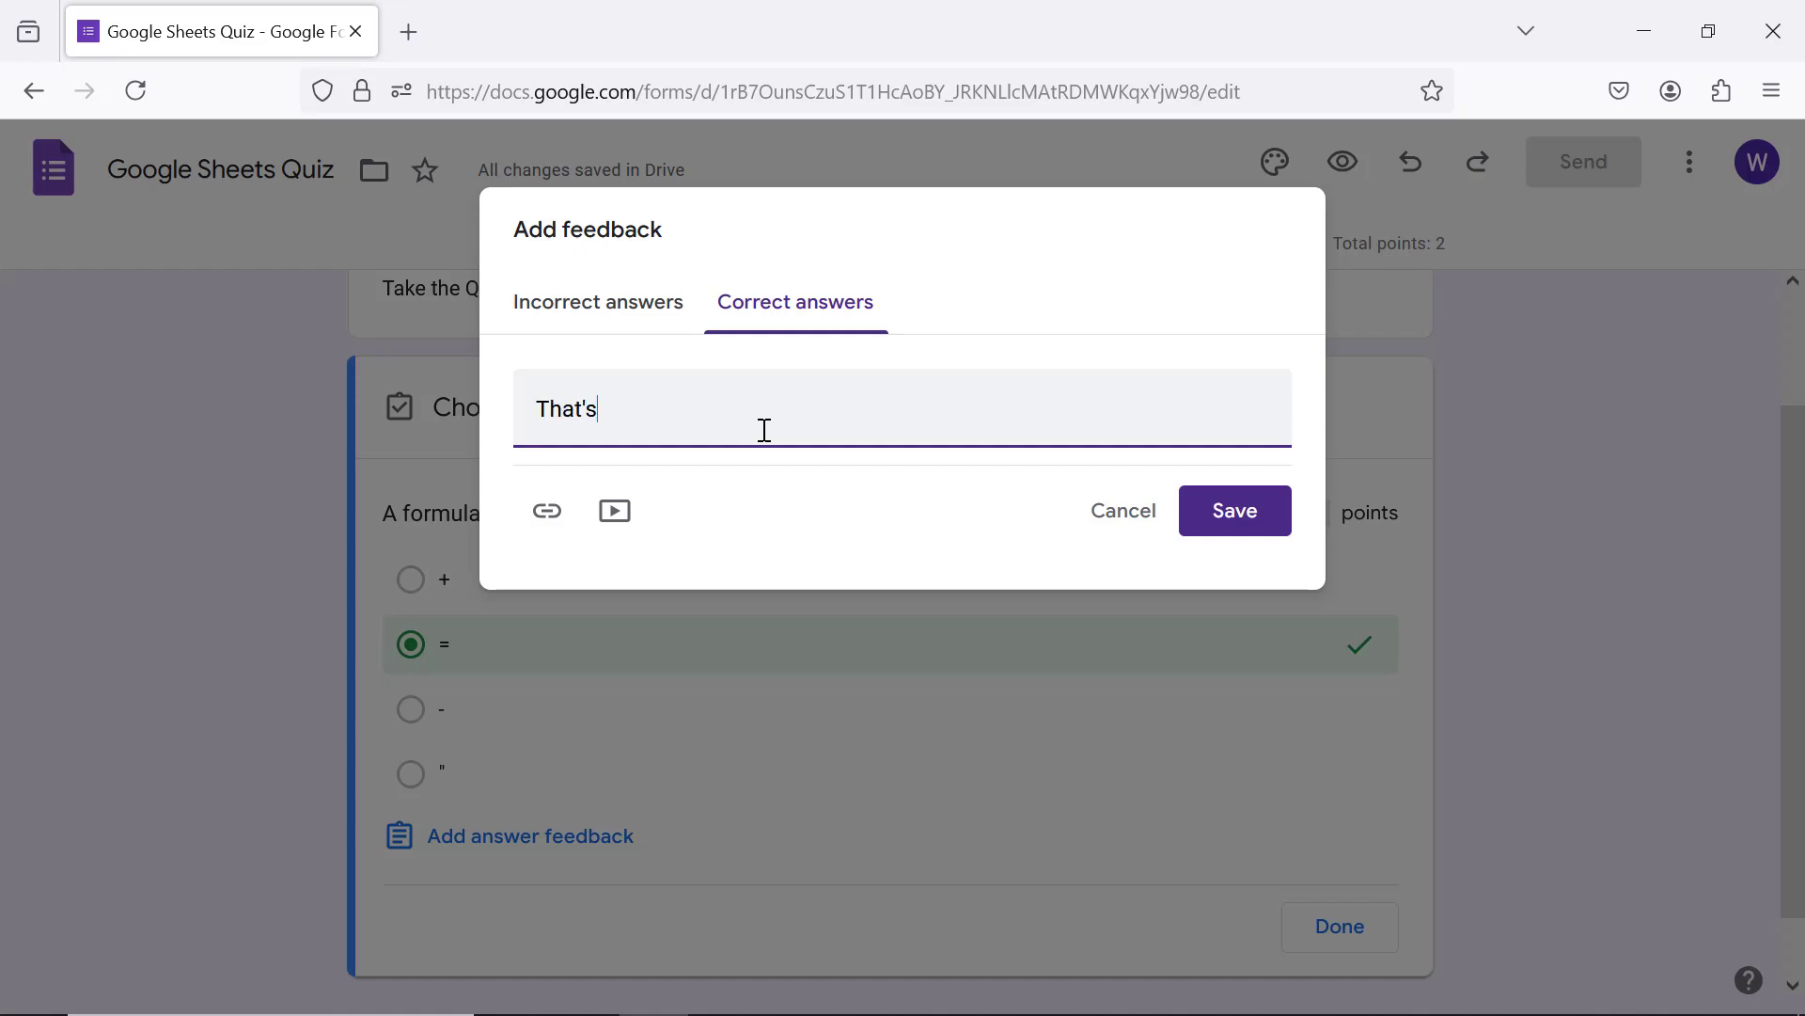
type("correct!")
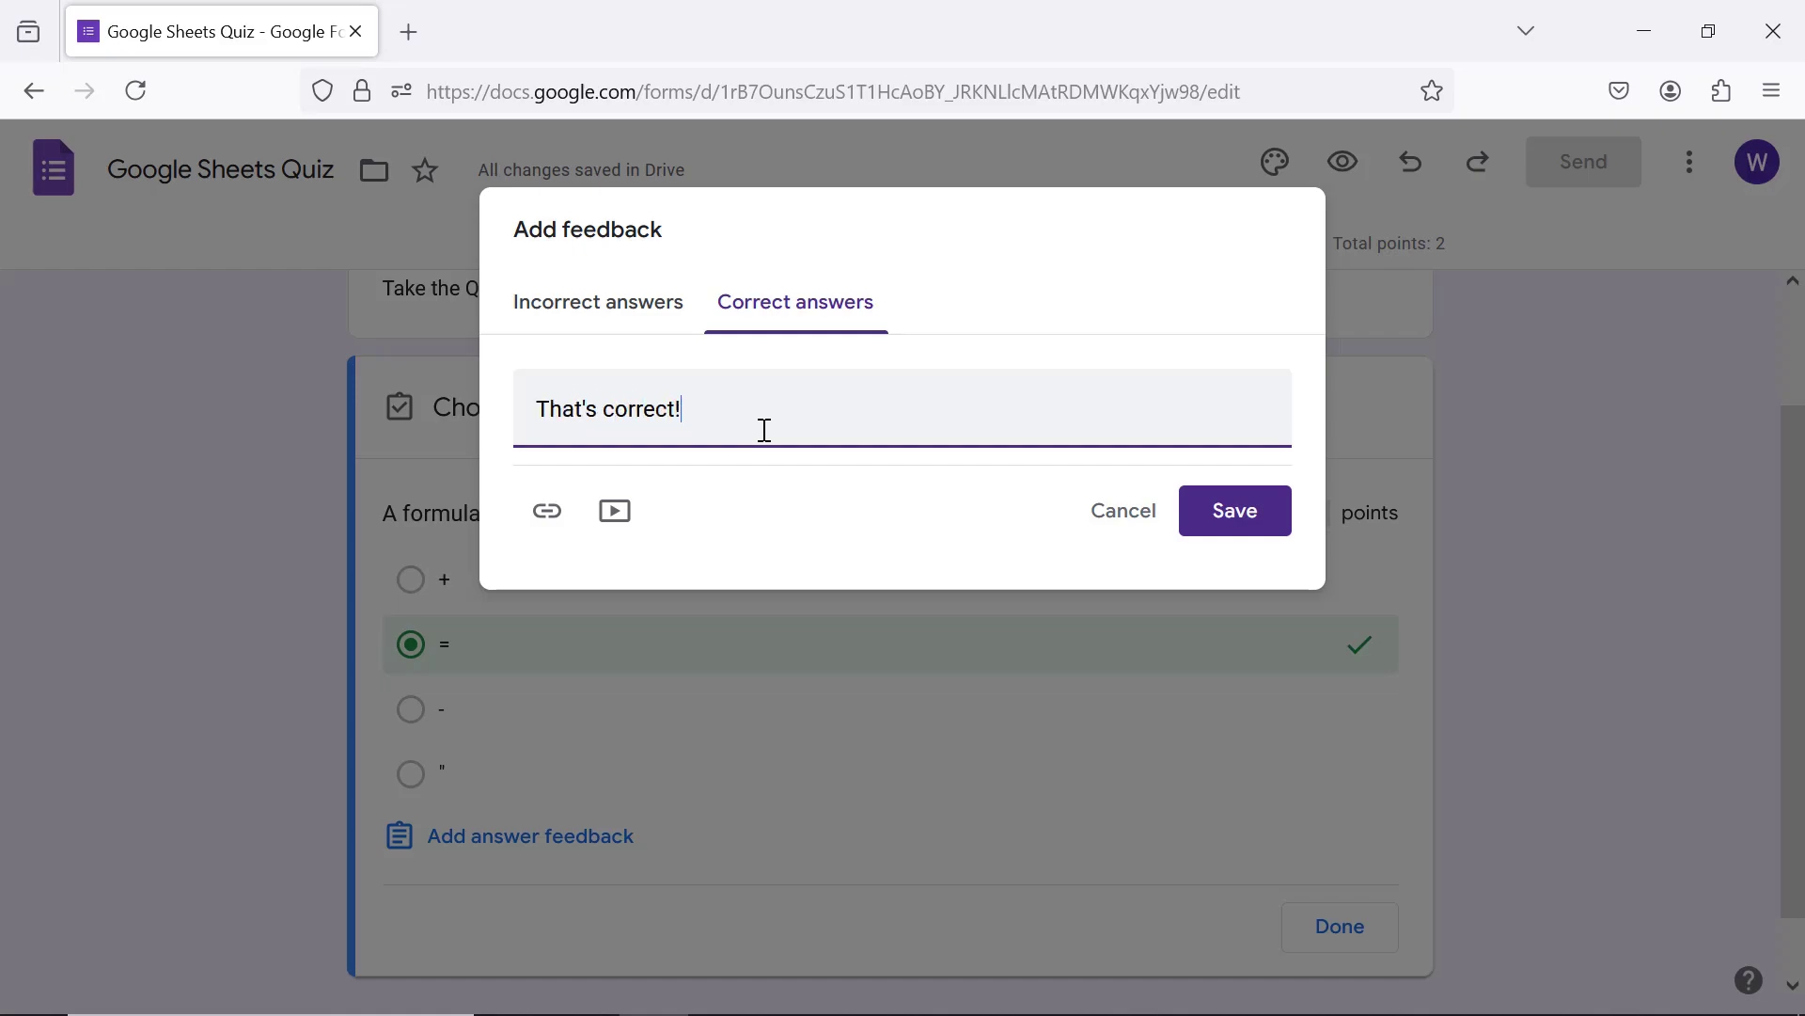
left_click(1232, 510)
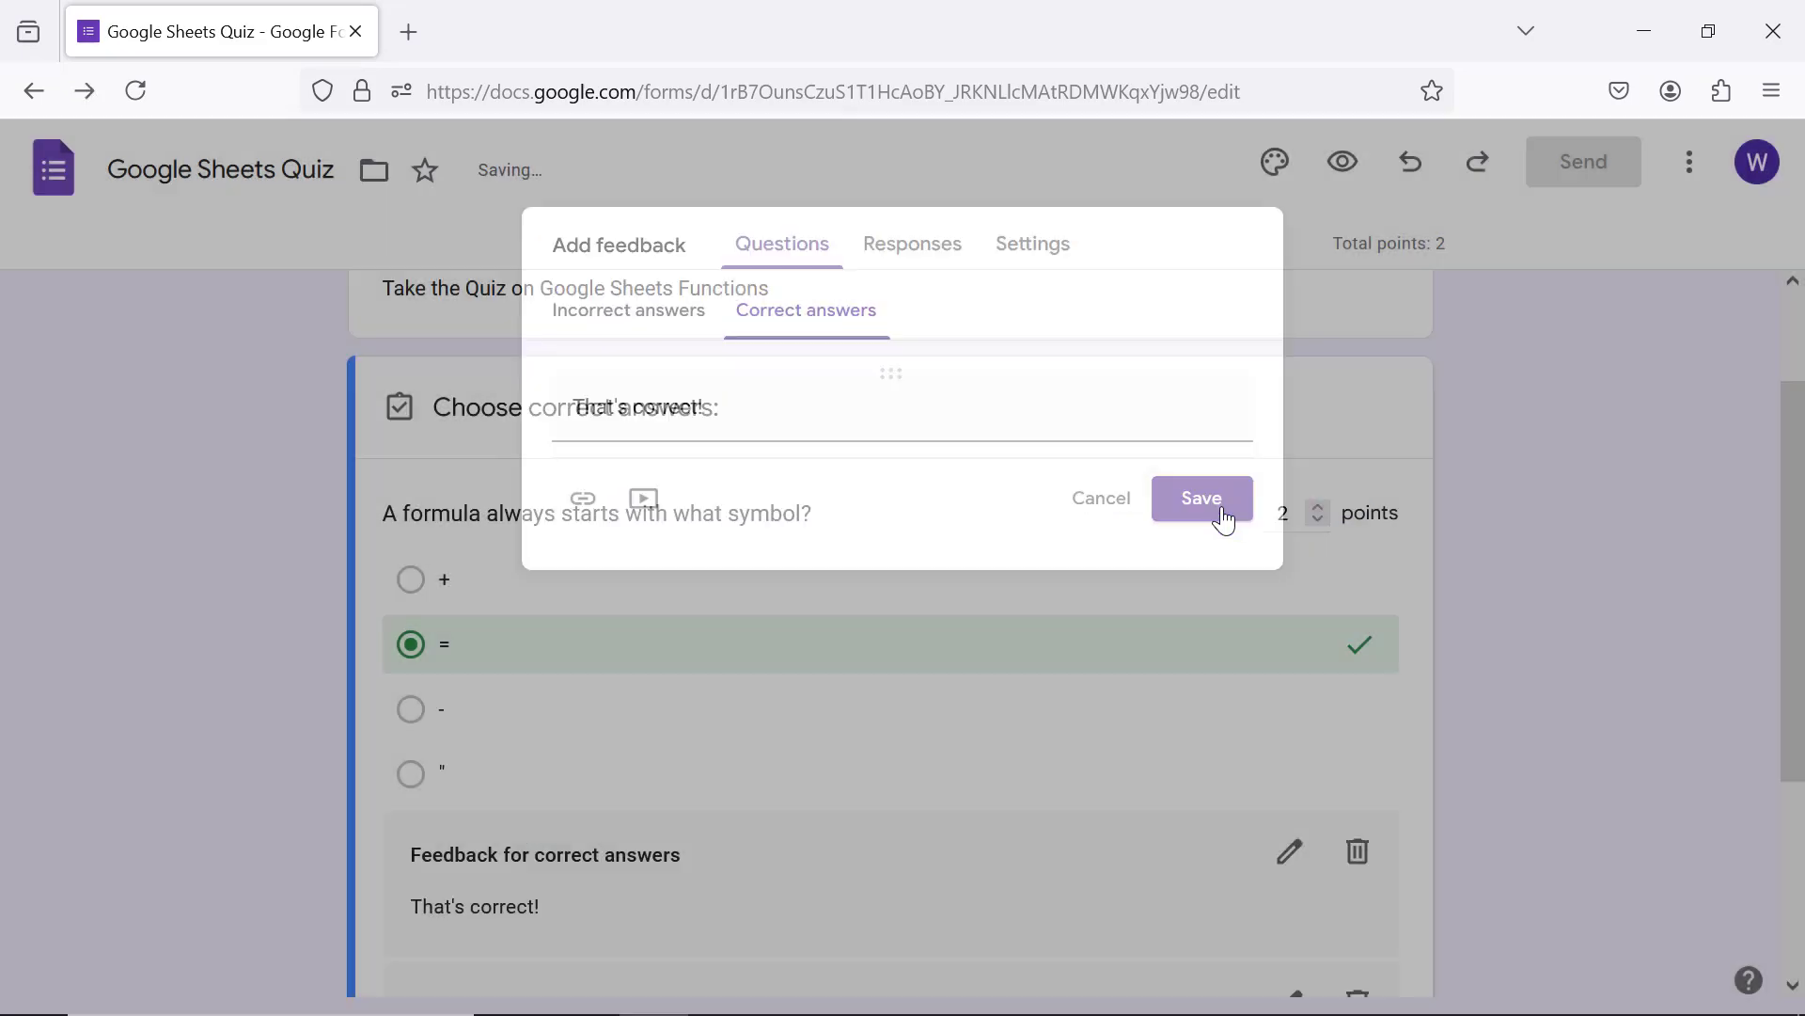
left_click(1200, 497)
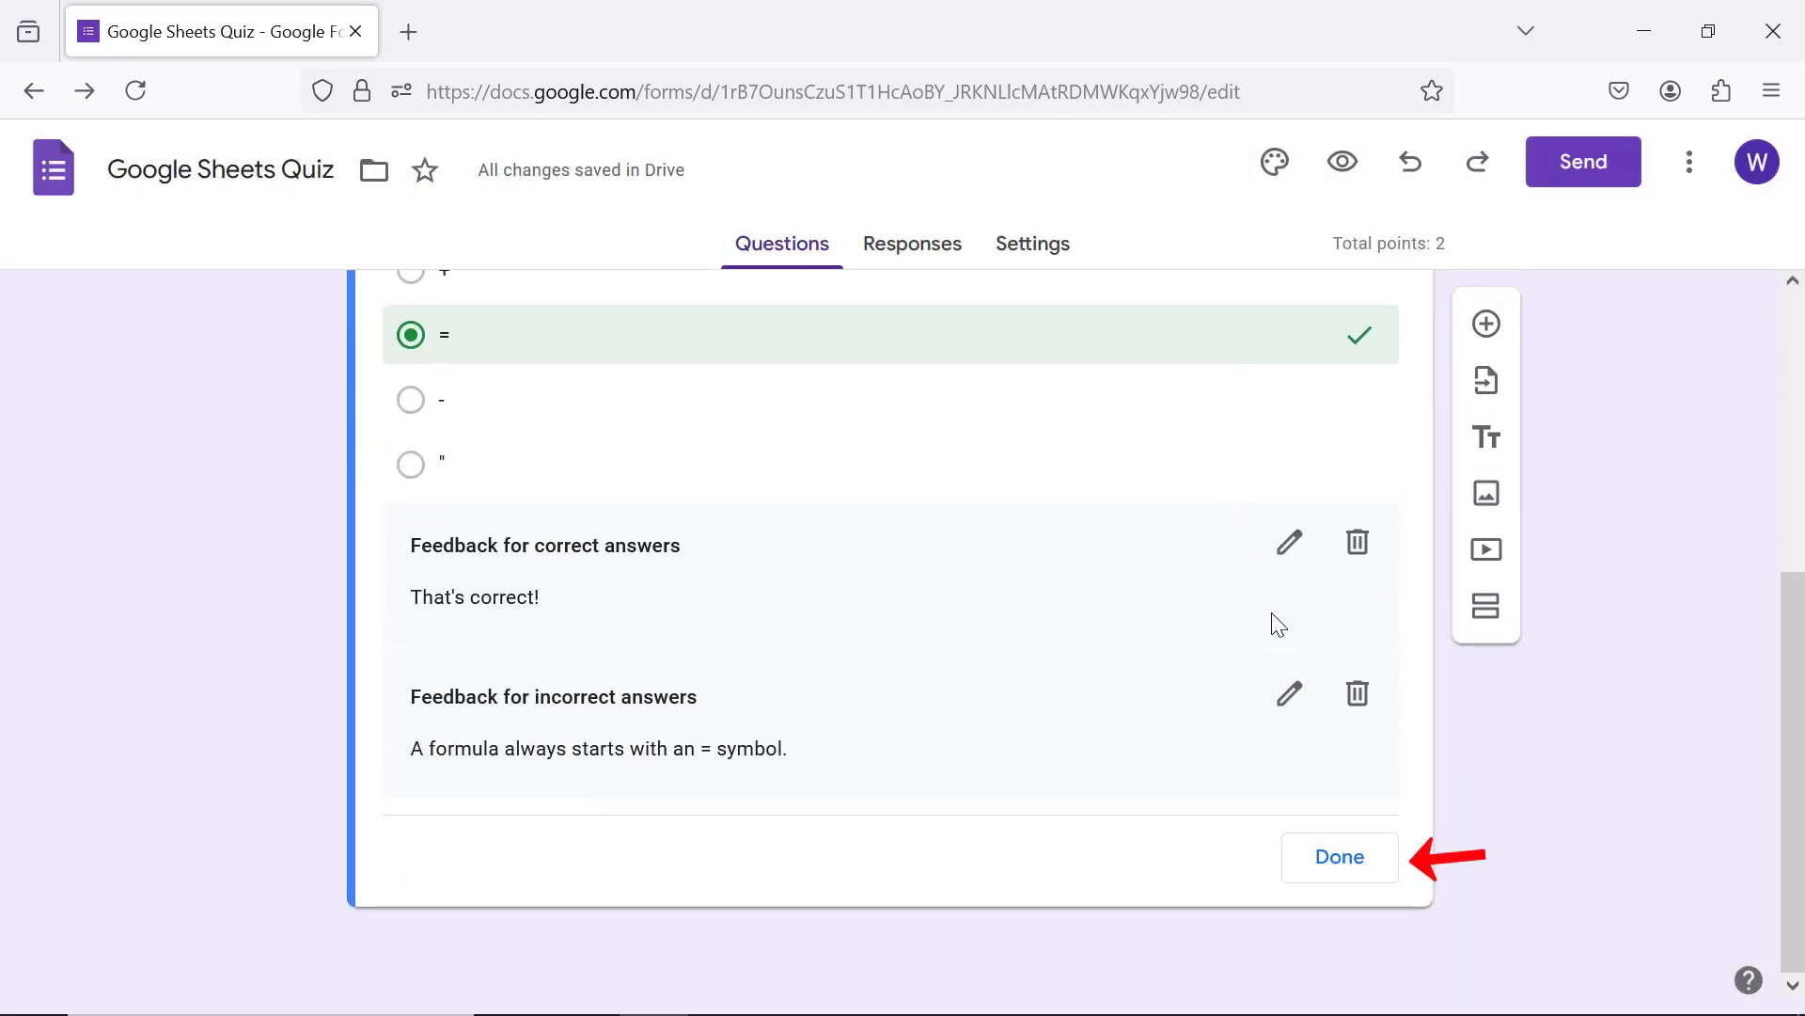
Step: Close the answer key and remove the '=' option from the question
left_click(1339, 856)
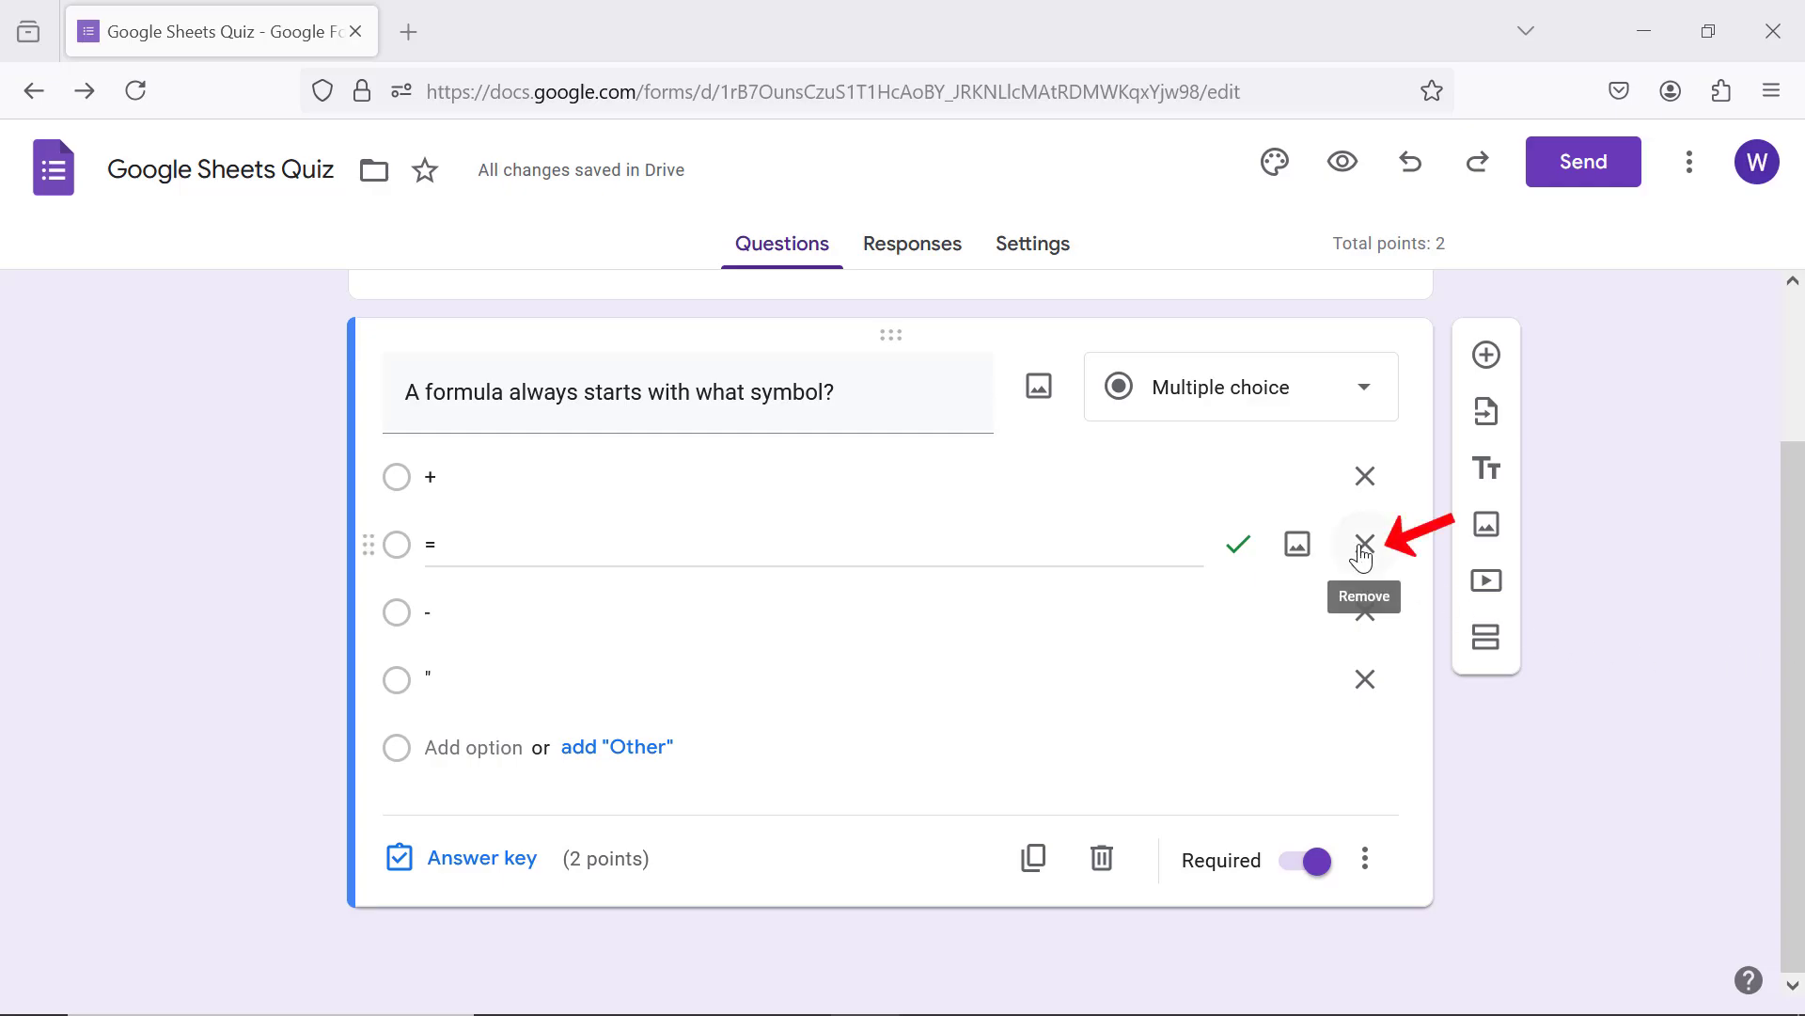
left_click(1364, 544)
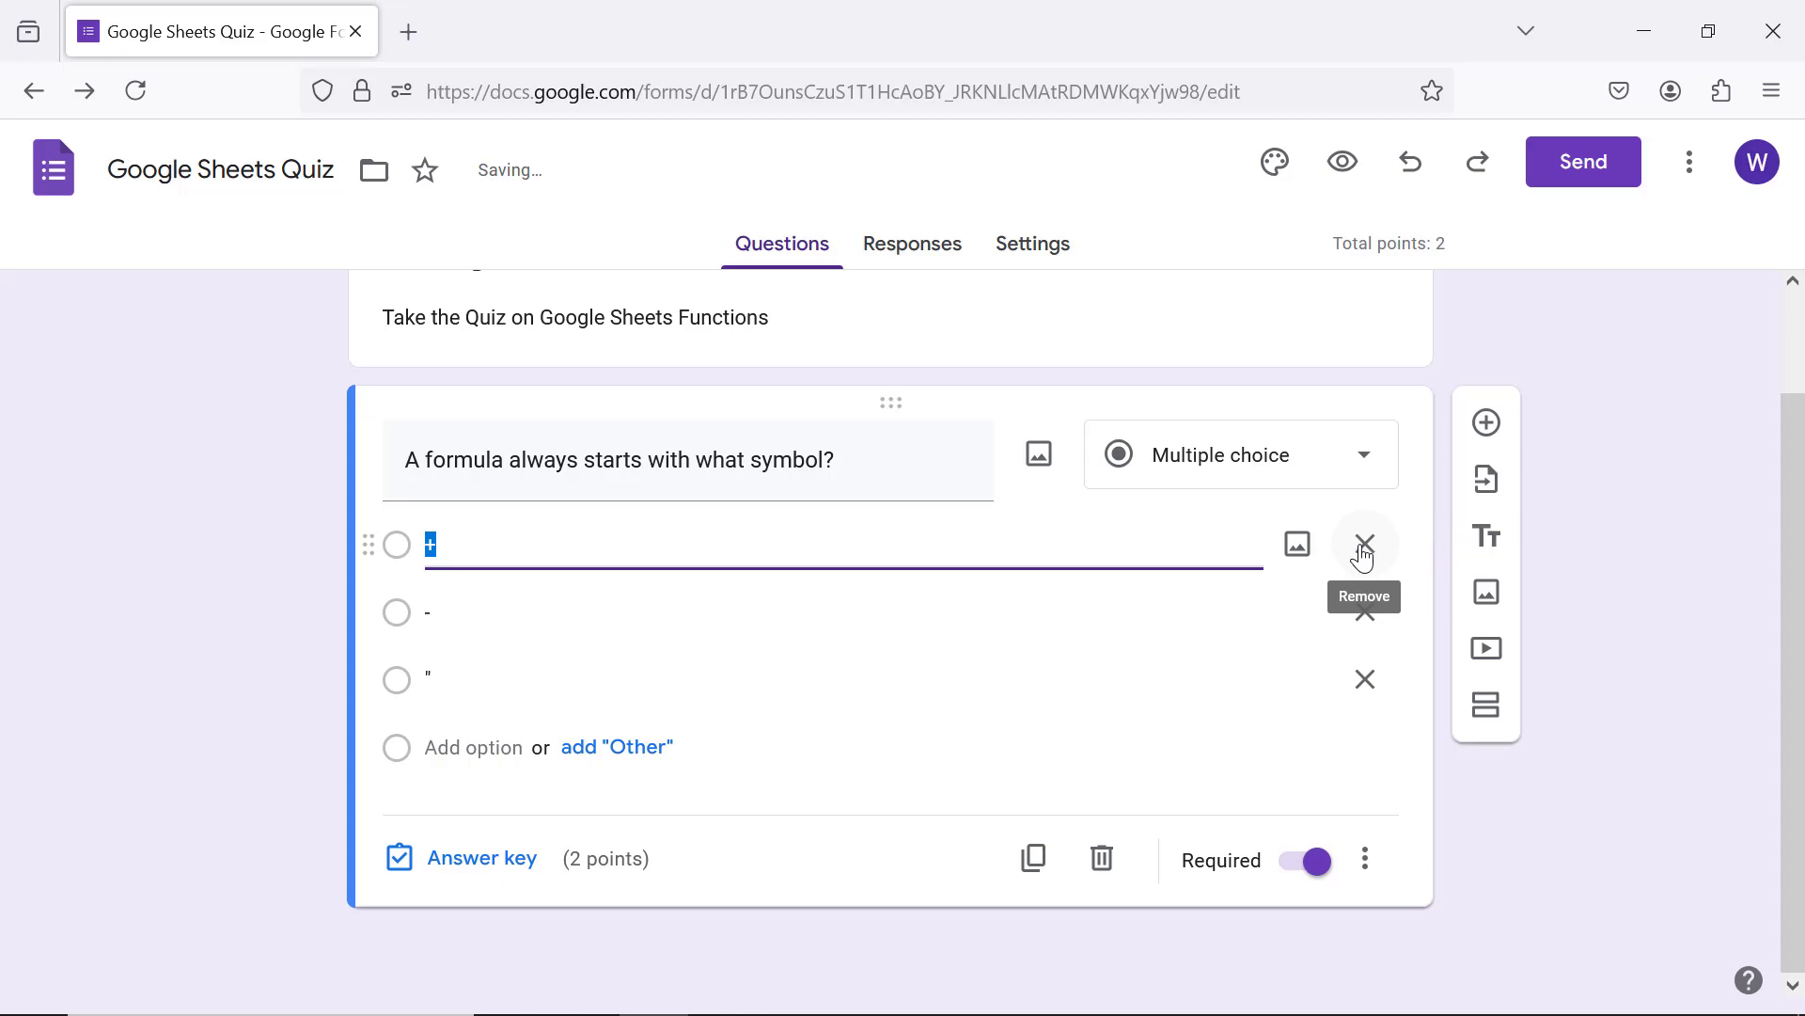
mouse_move(1501, 792)
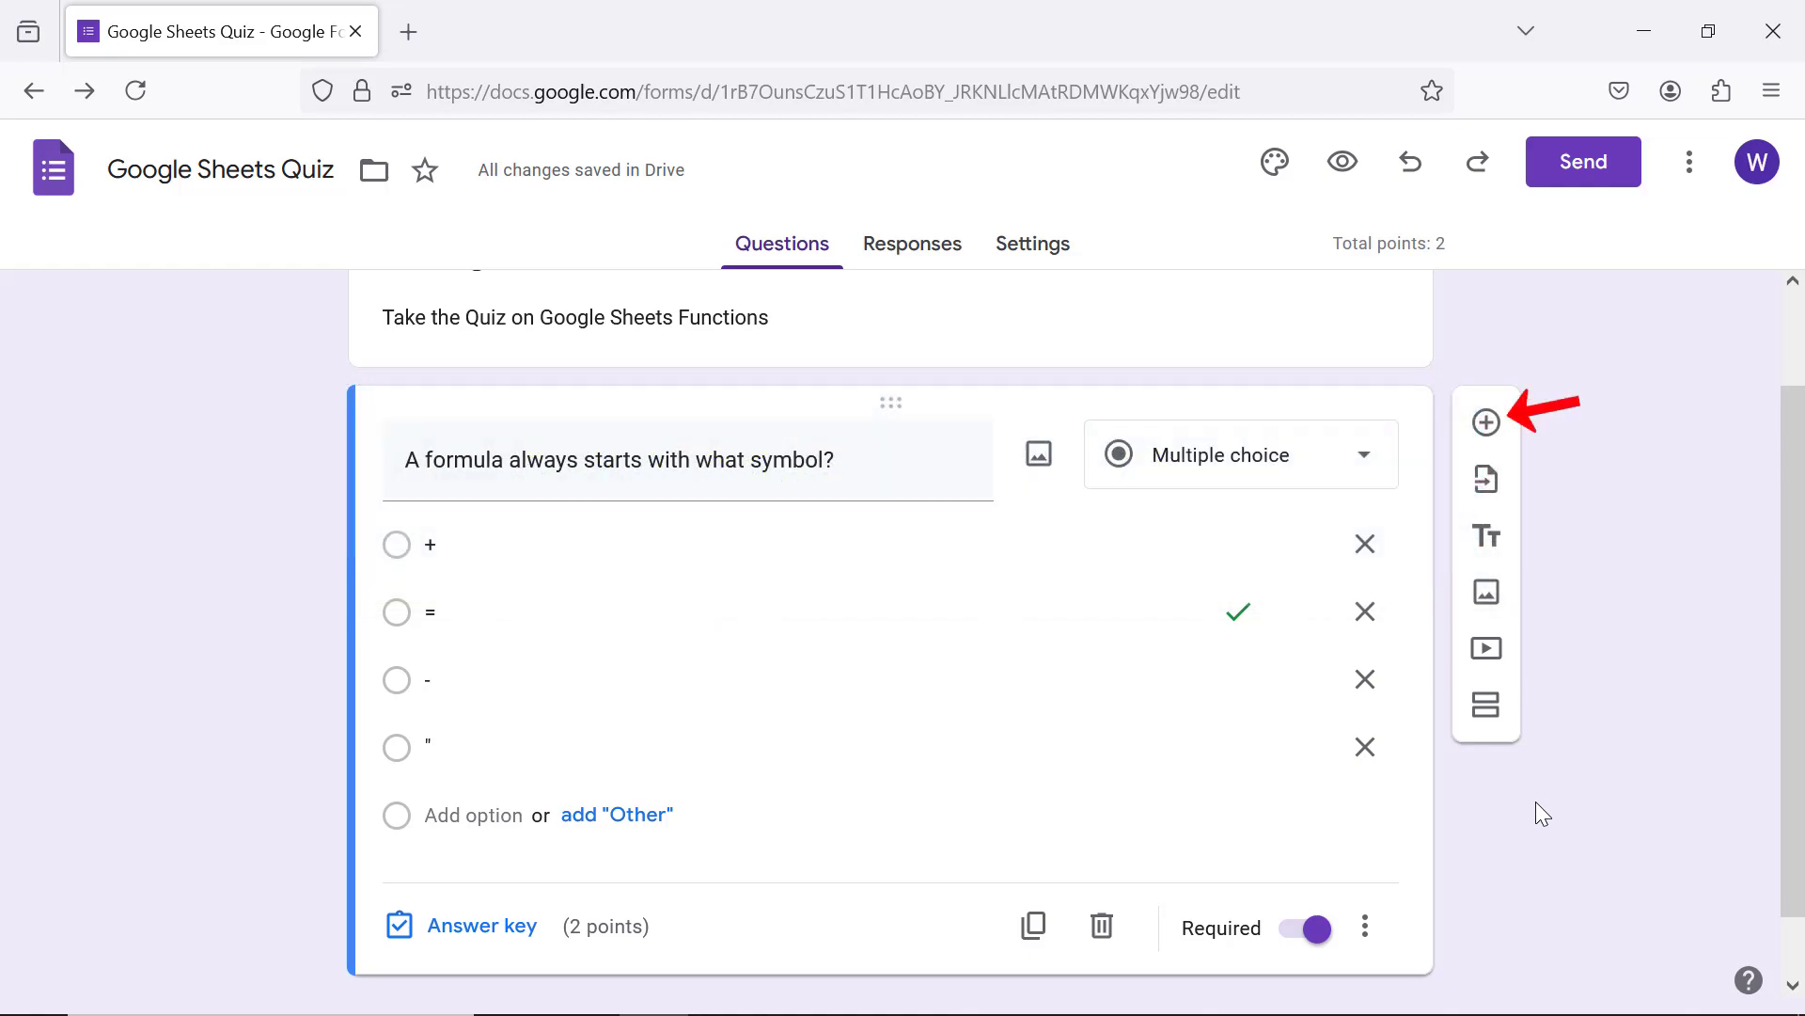
mouse_move(1485, 422)
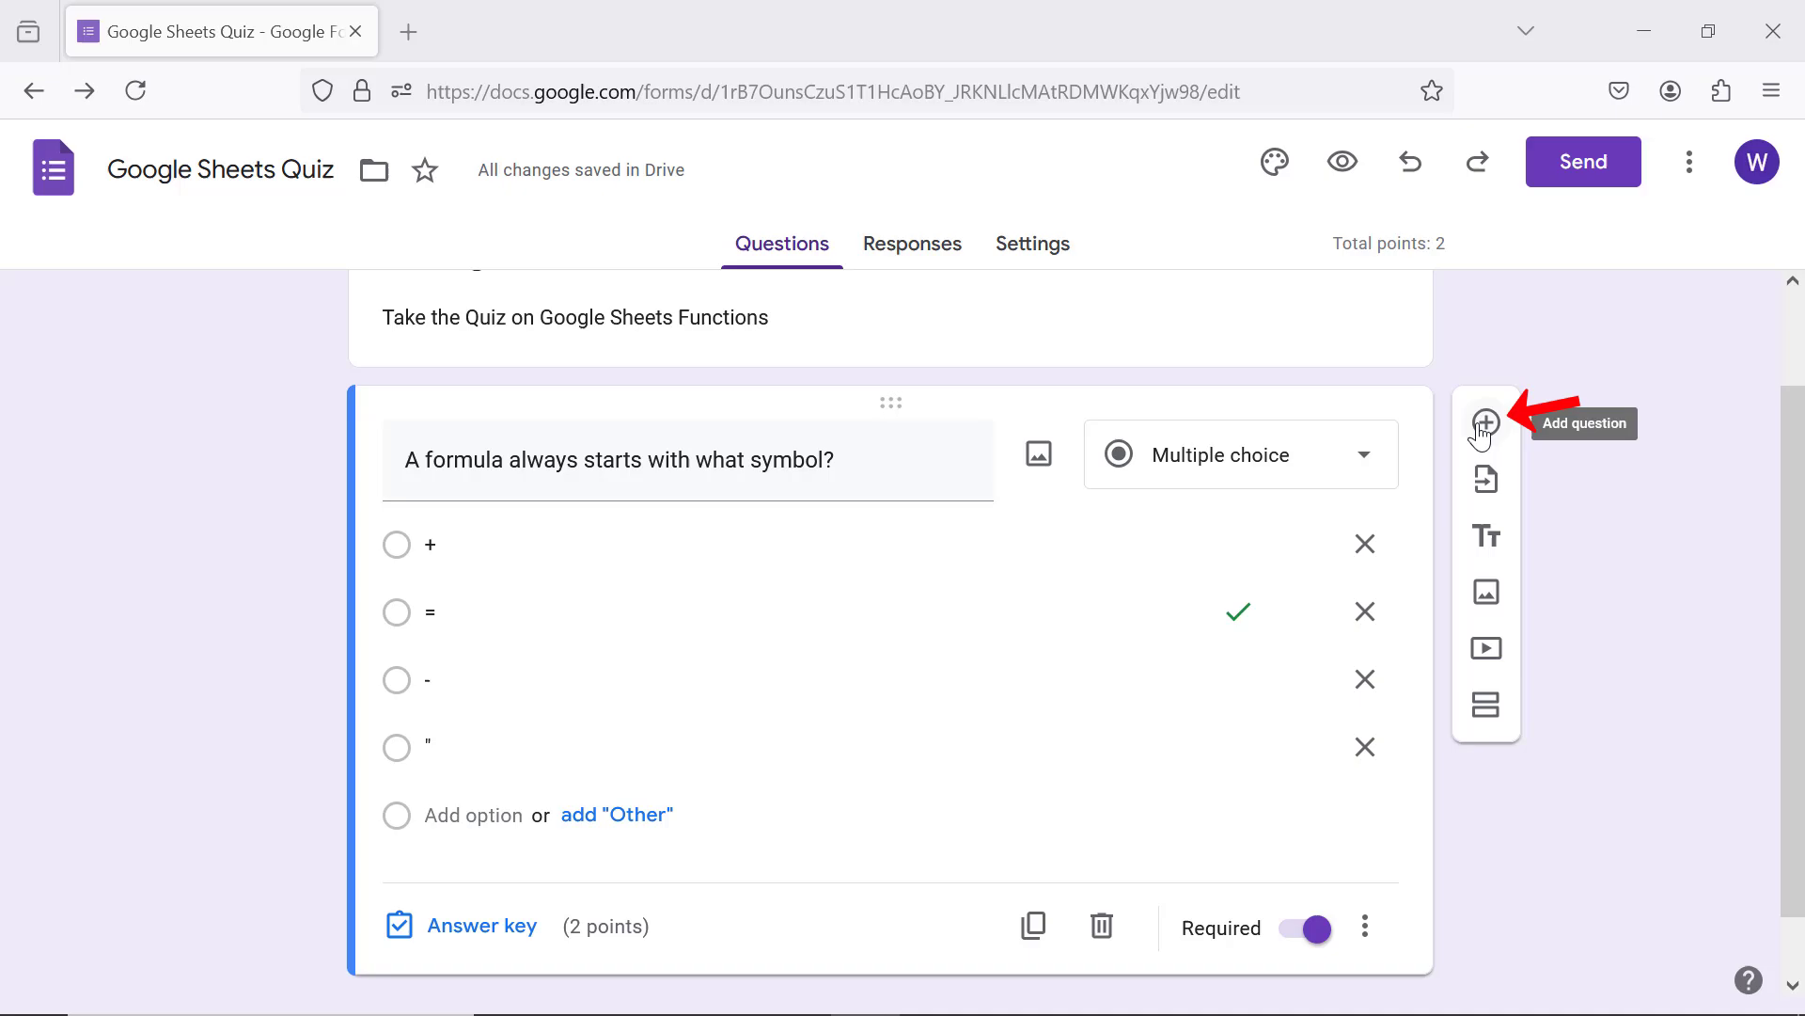
Step: Add a second question with options =23.5+30, =ADD(A2,A3), =SUM(A2:A3), All of the above
left_click(1486, 422)
type("Which is a valid formula to add two numbers, 23.5 and 30, which are in cells A2 and A3?")
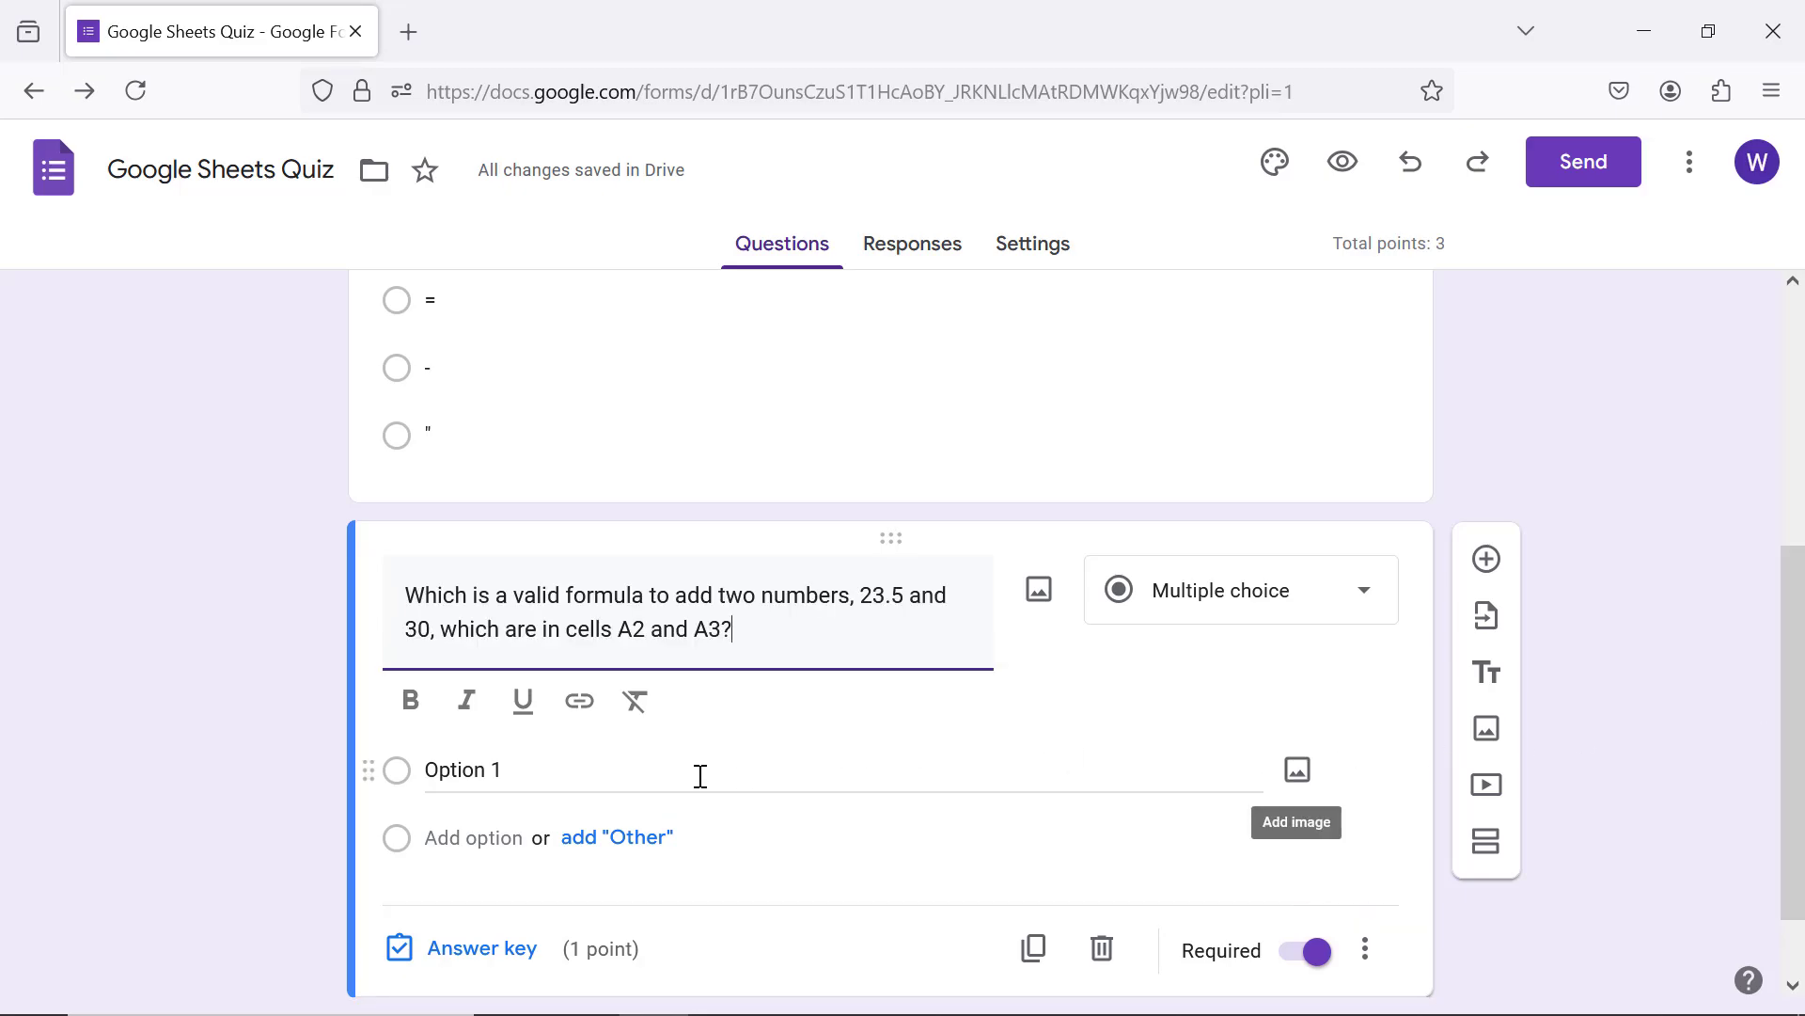
type("=23.5+30")
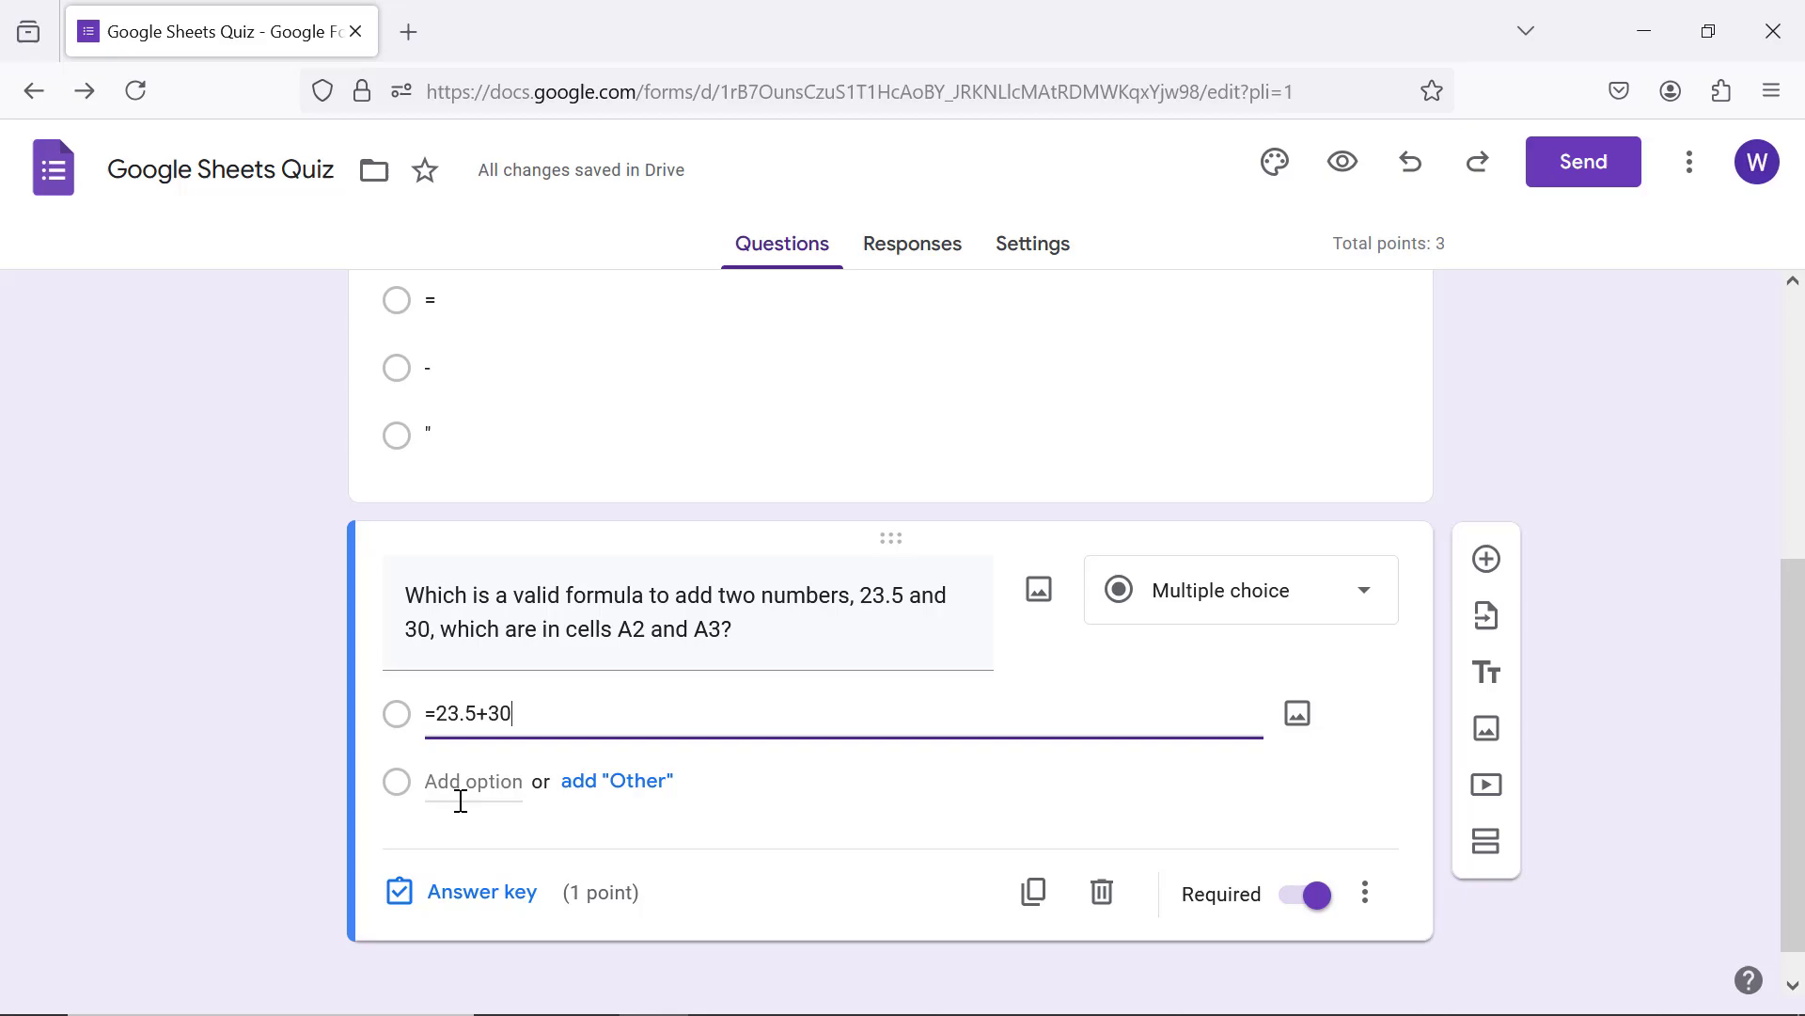
type("=ADD(A2,A3)")
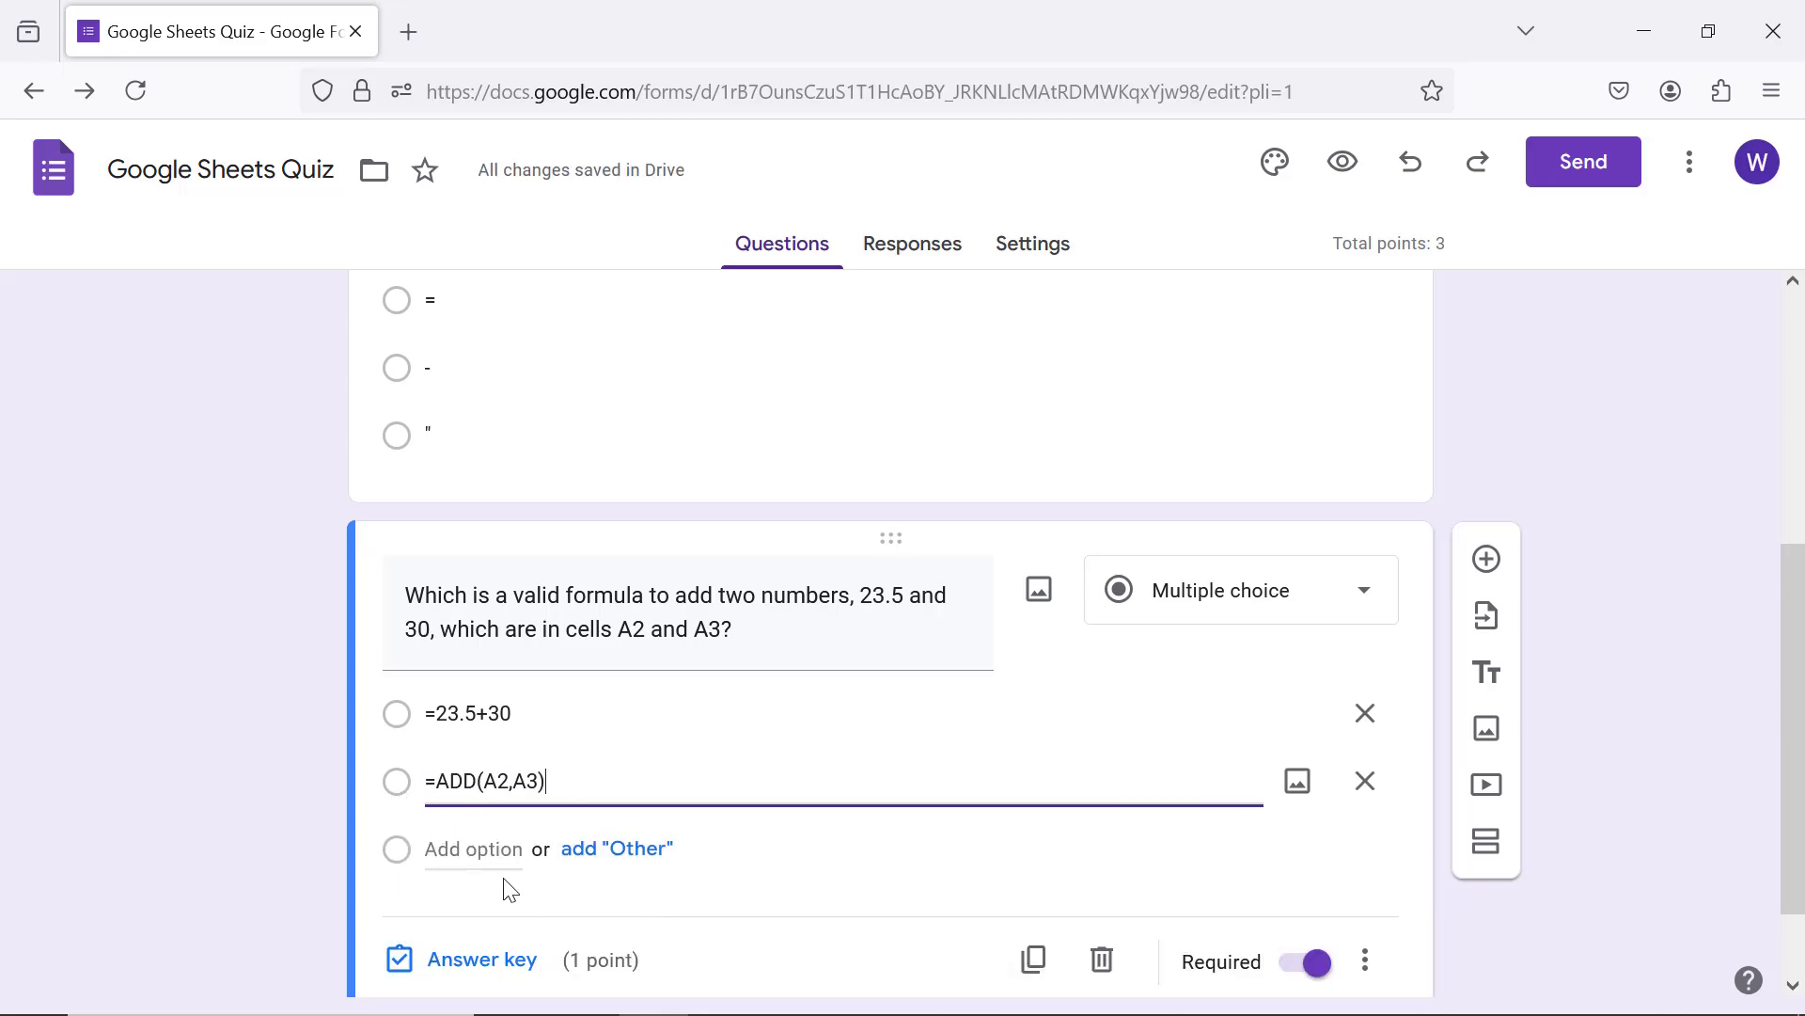
type("=SUM(A2:A3)")
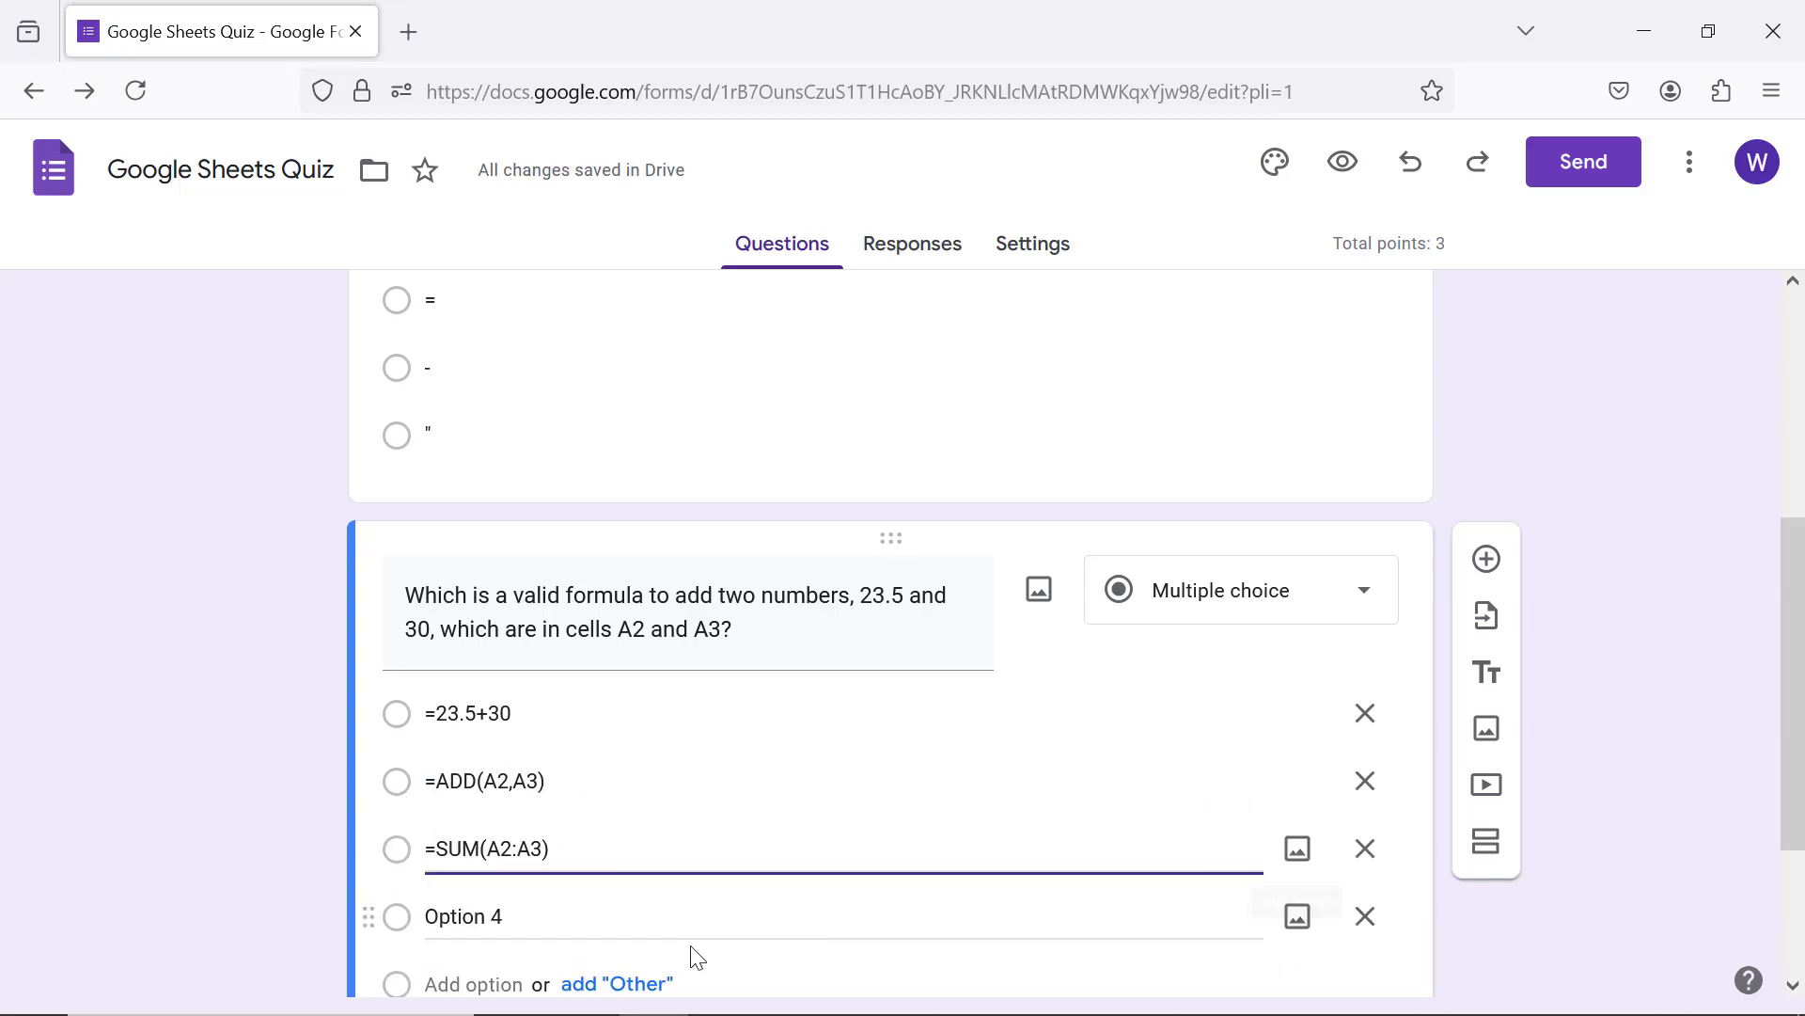
type("All of the above")
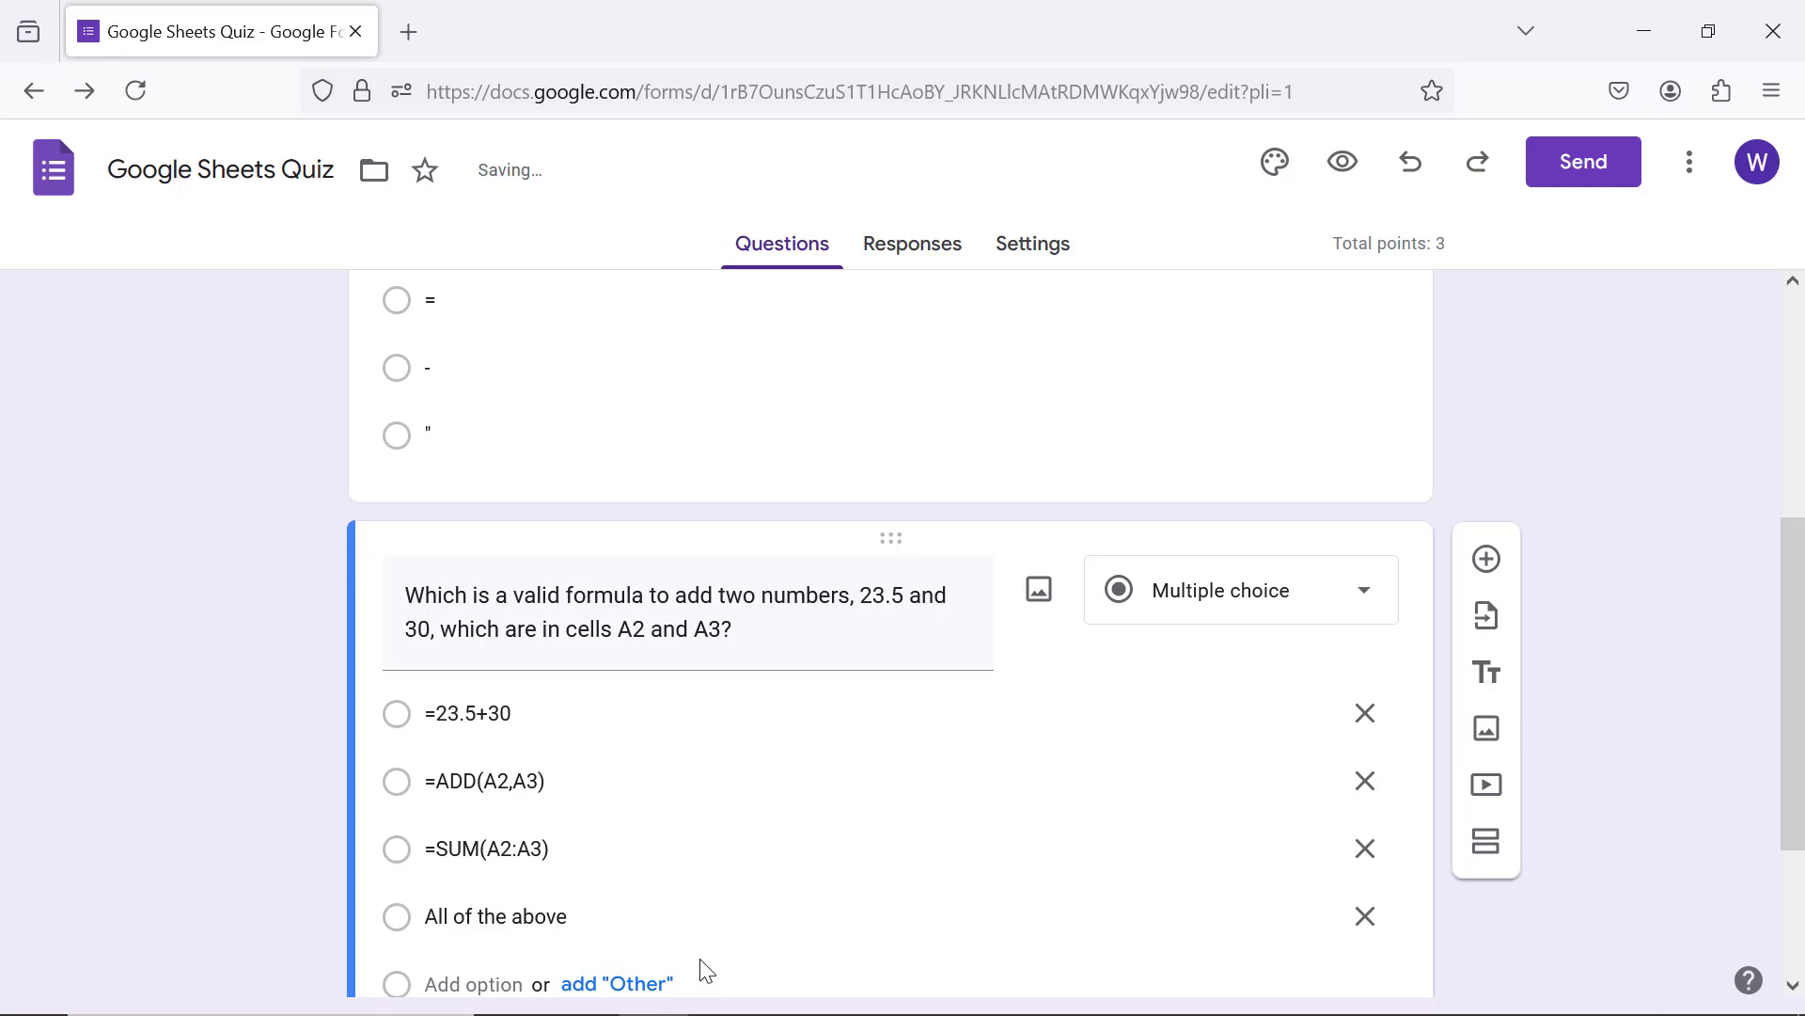
scroll("down", 3)
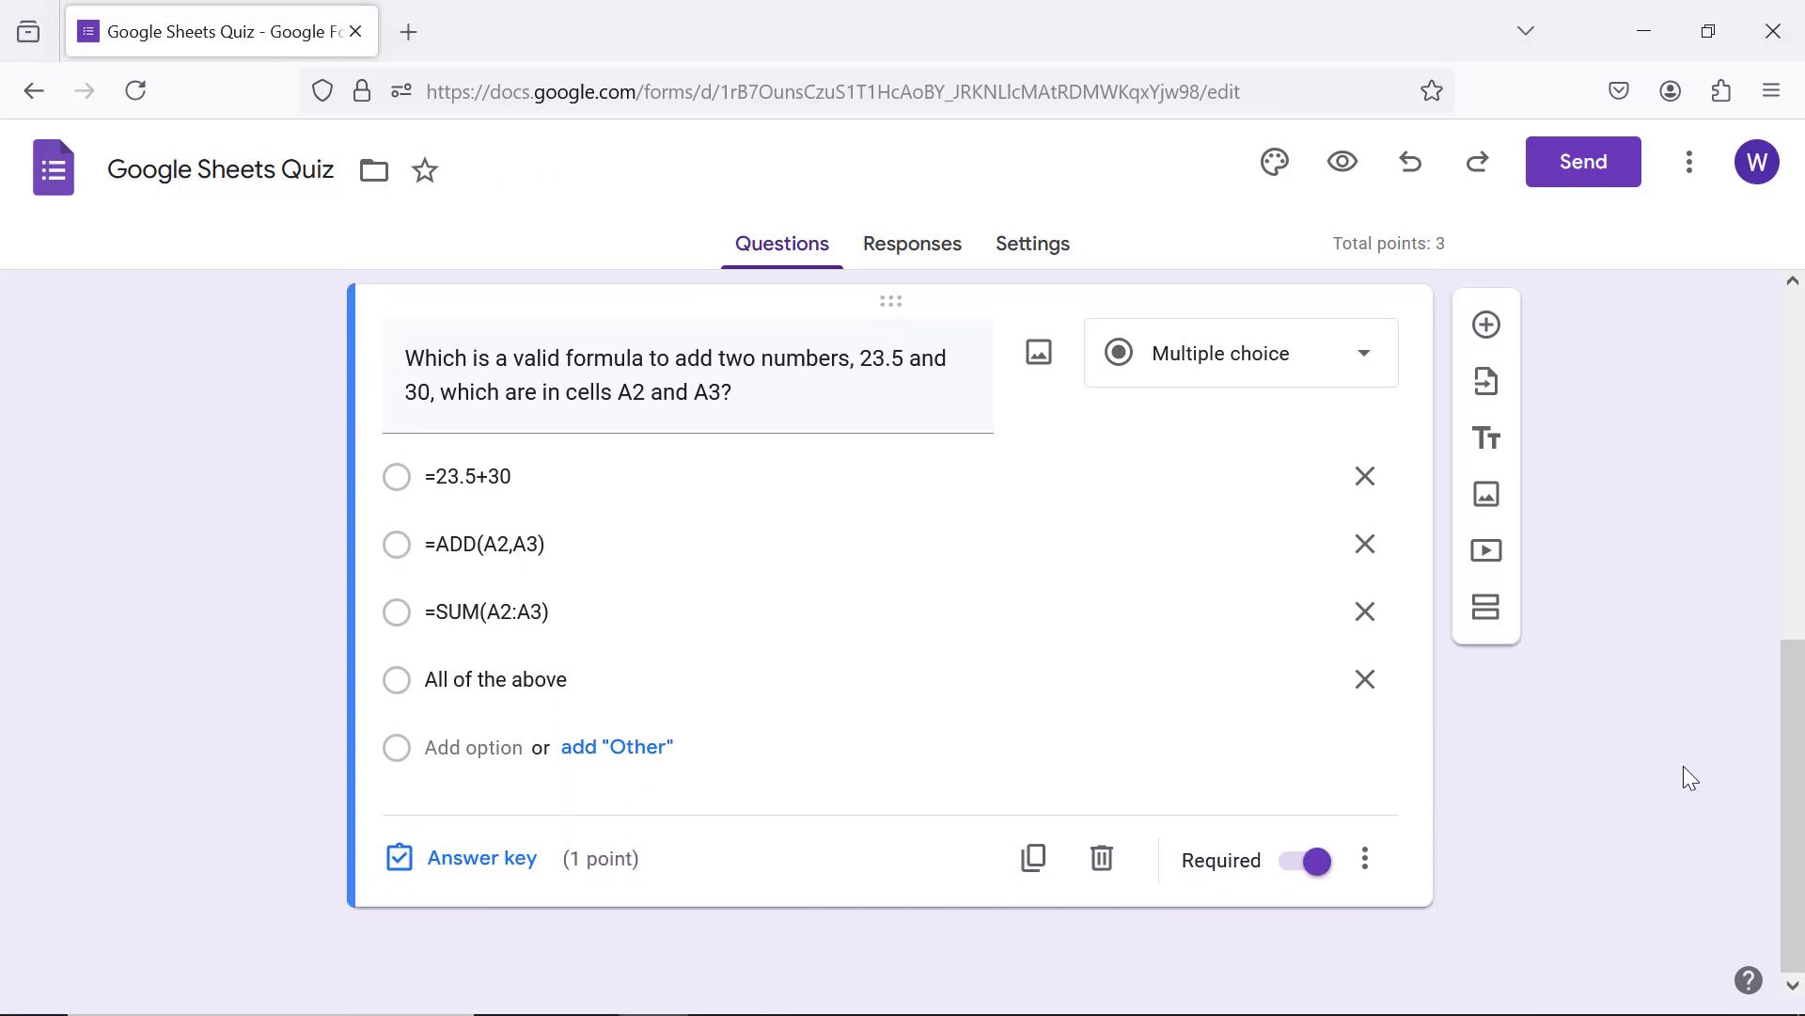
mouse_move(484, 858)
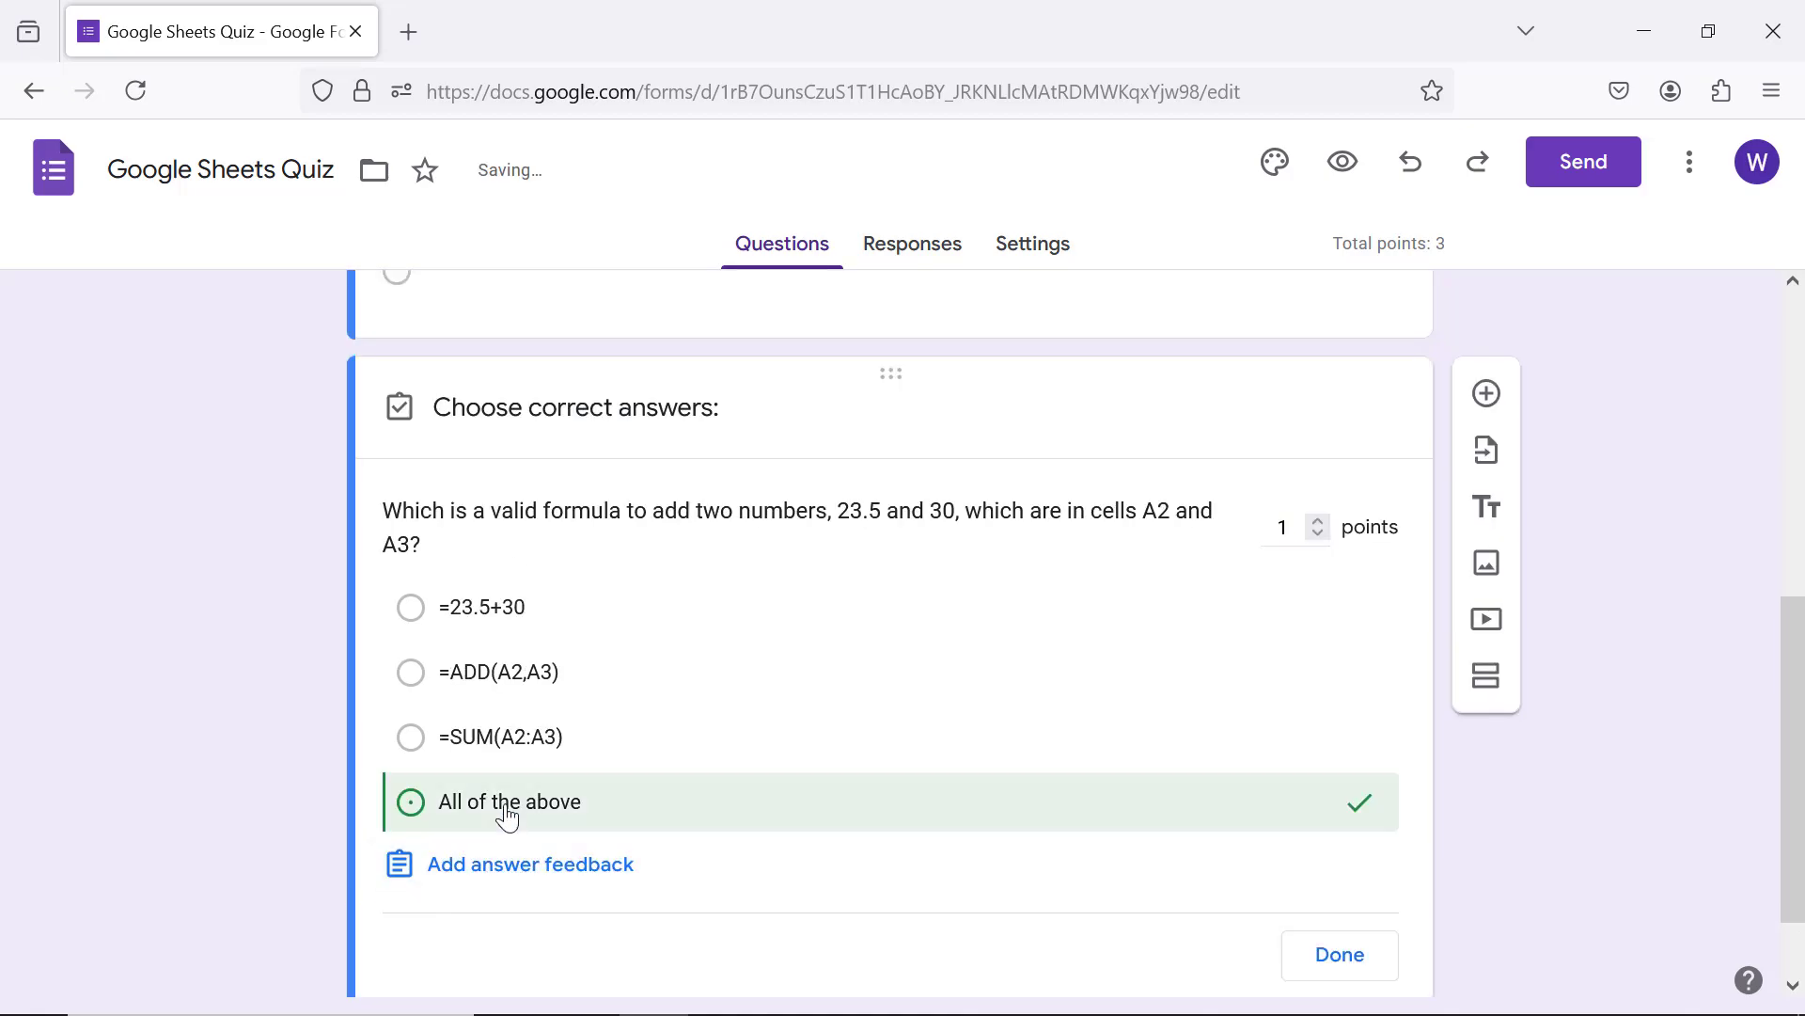
left_click(410, 801)
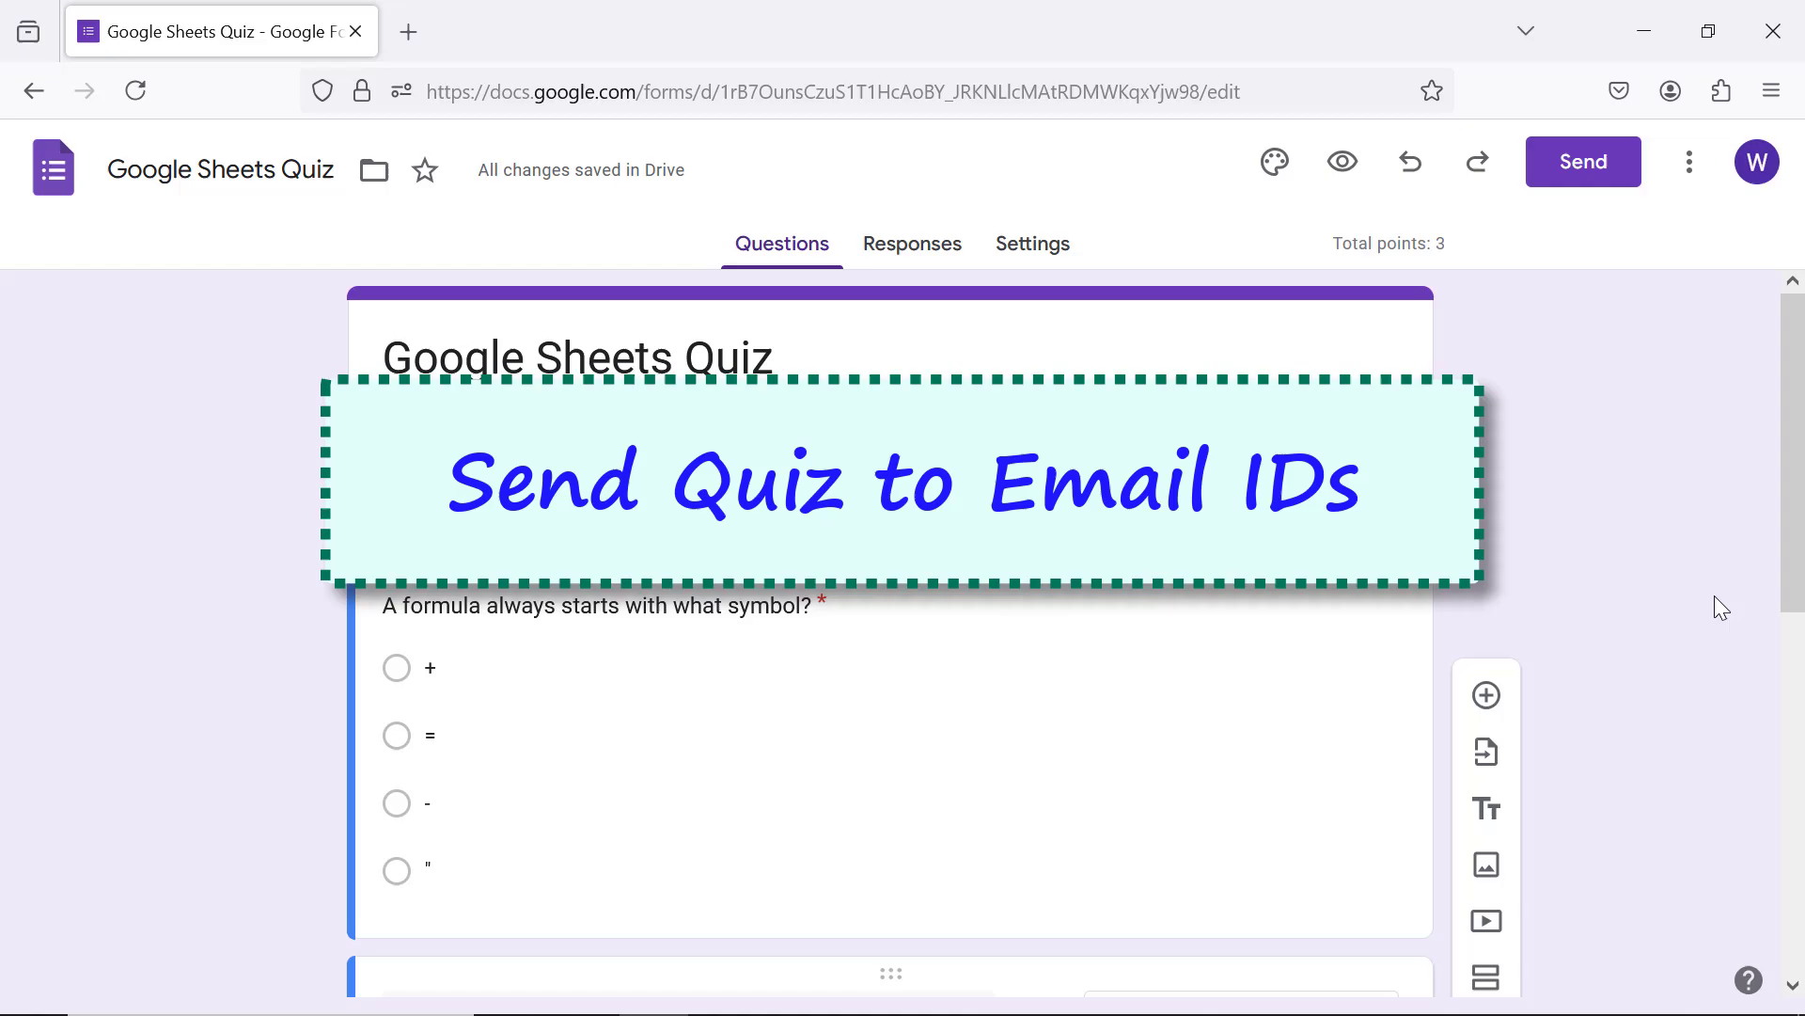
Step: Email the Google Sheets Quiz invitation, then open the live quiz from Gmail
left_click(575, 485)
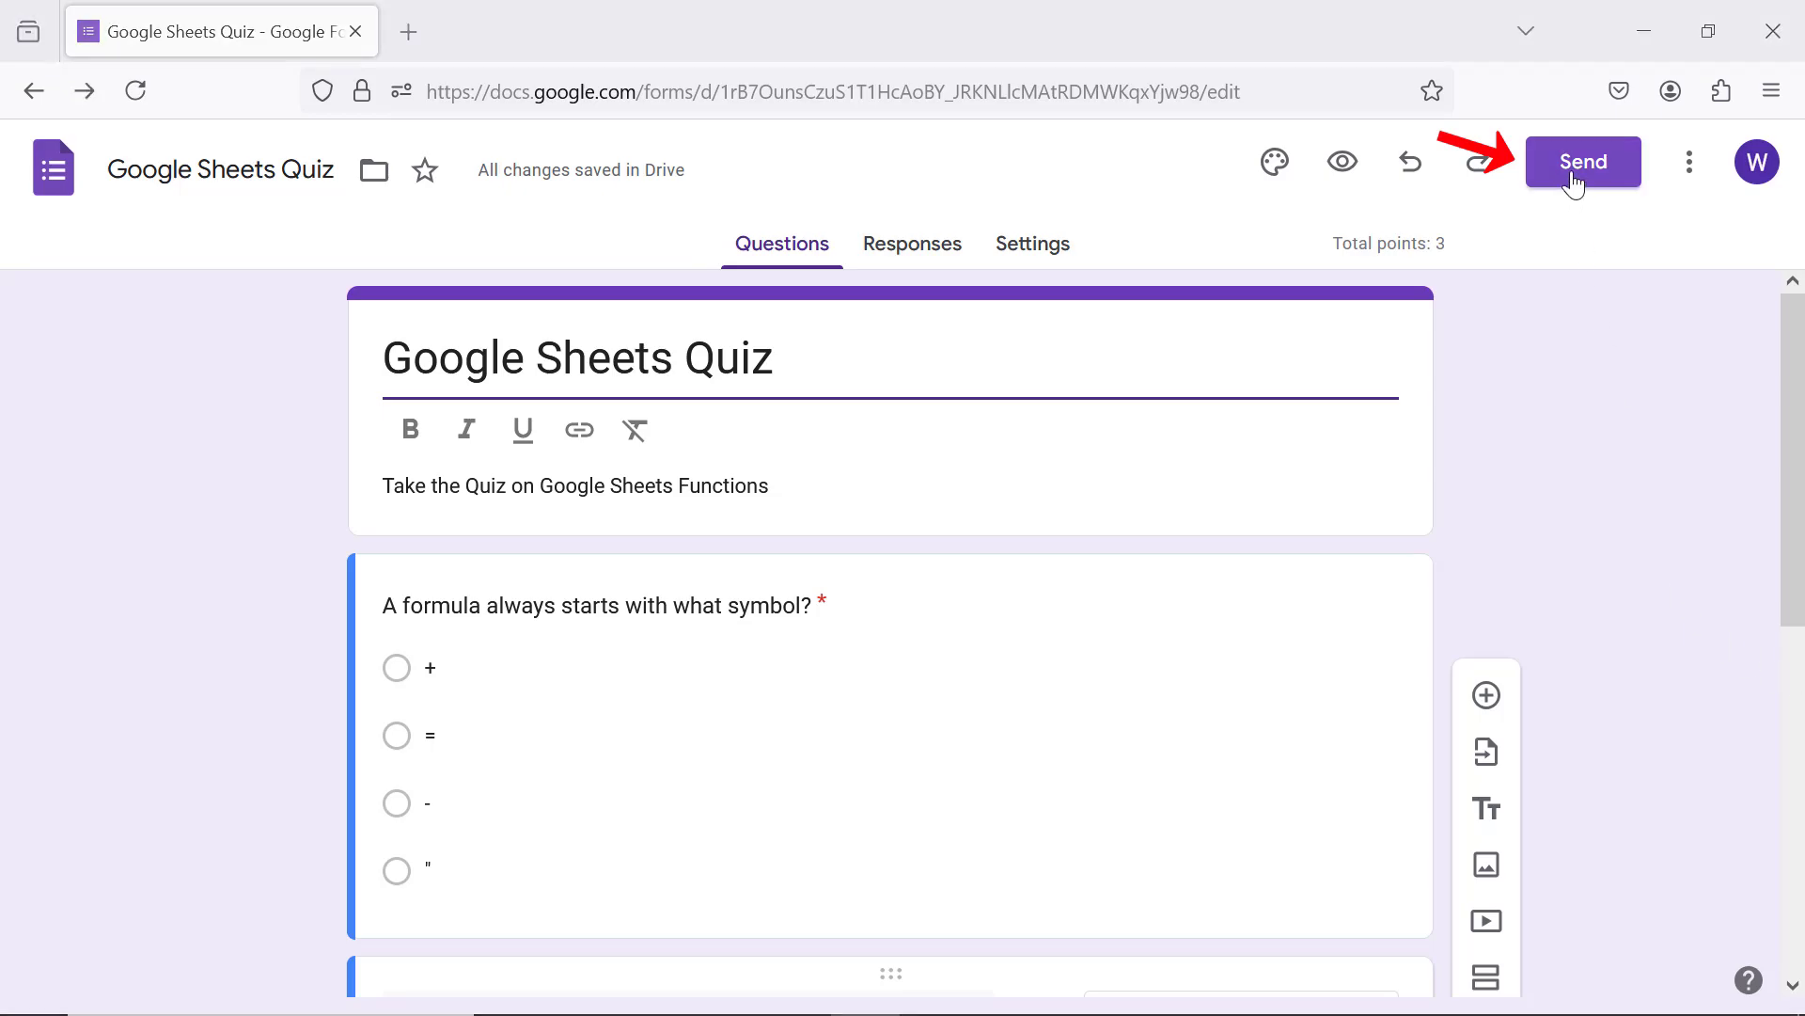
left_click(1582, 161)
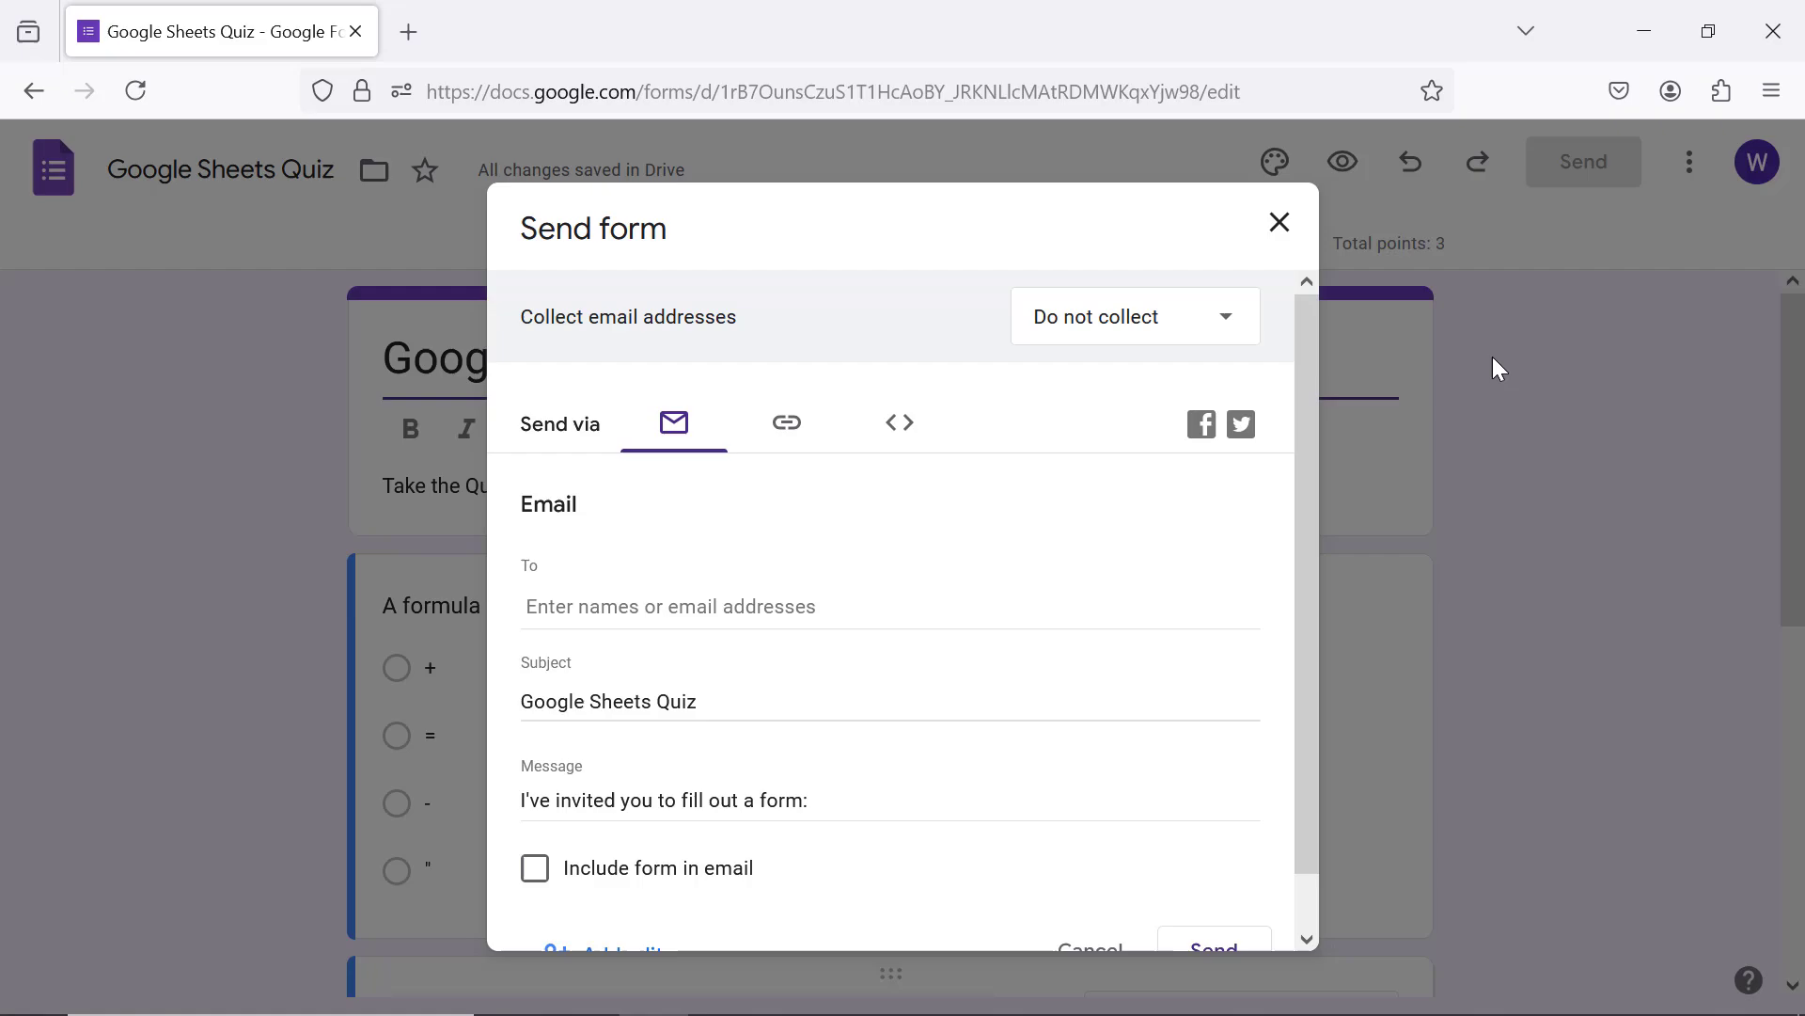
scroll("down", 3)
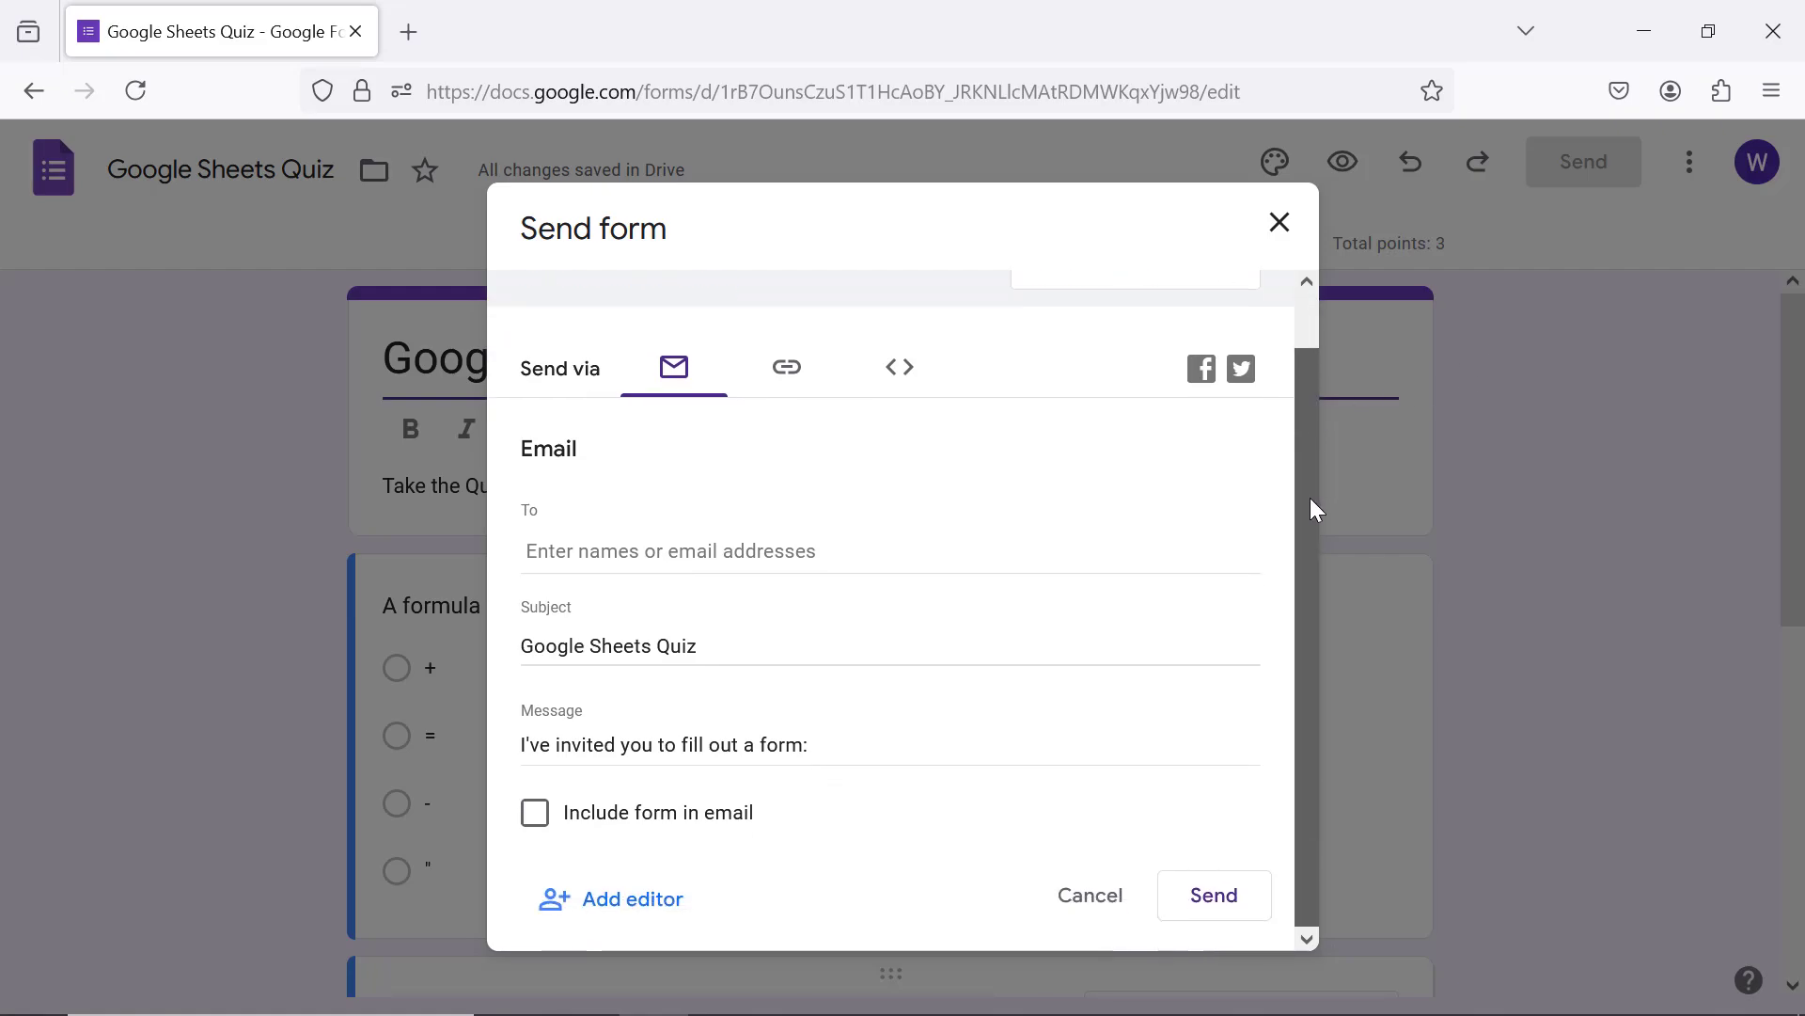
left_click(887, 550)
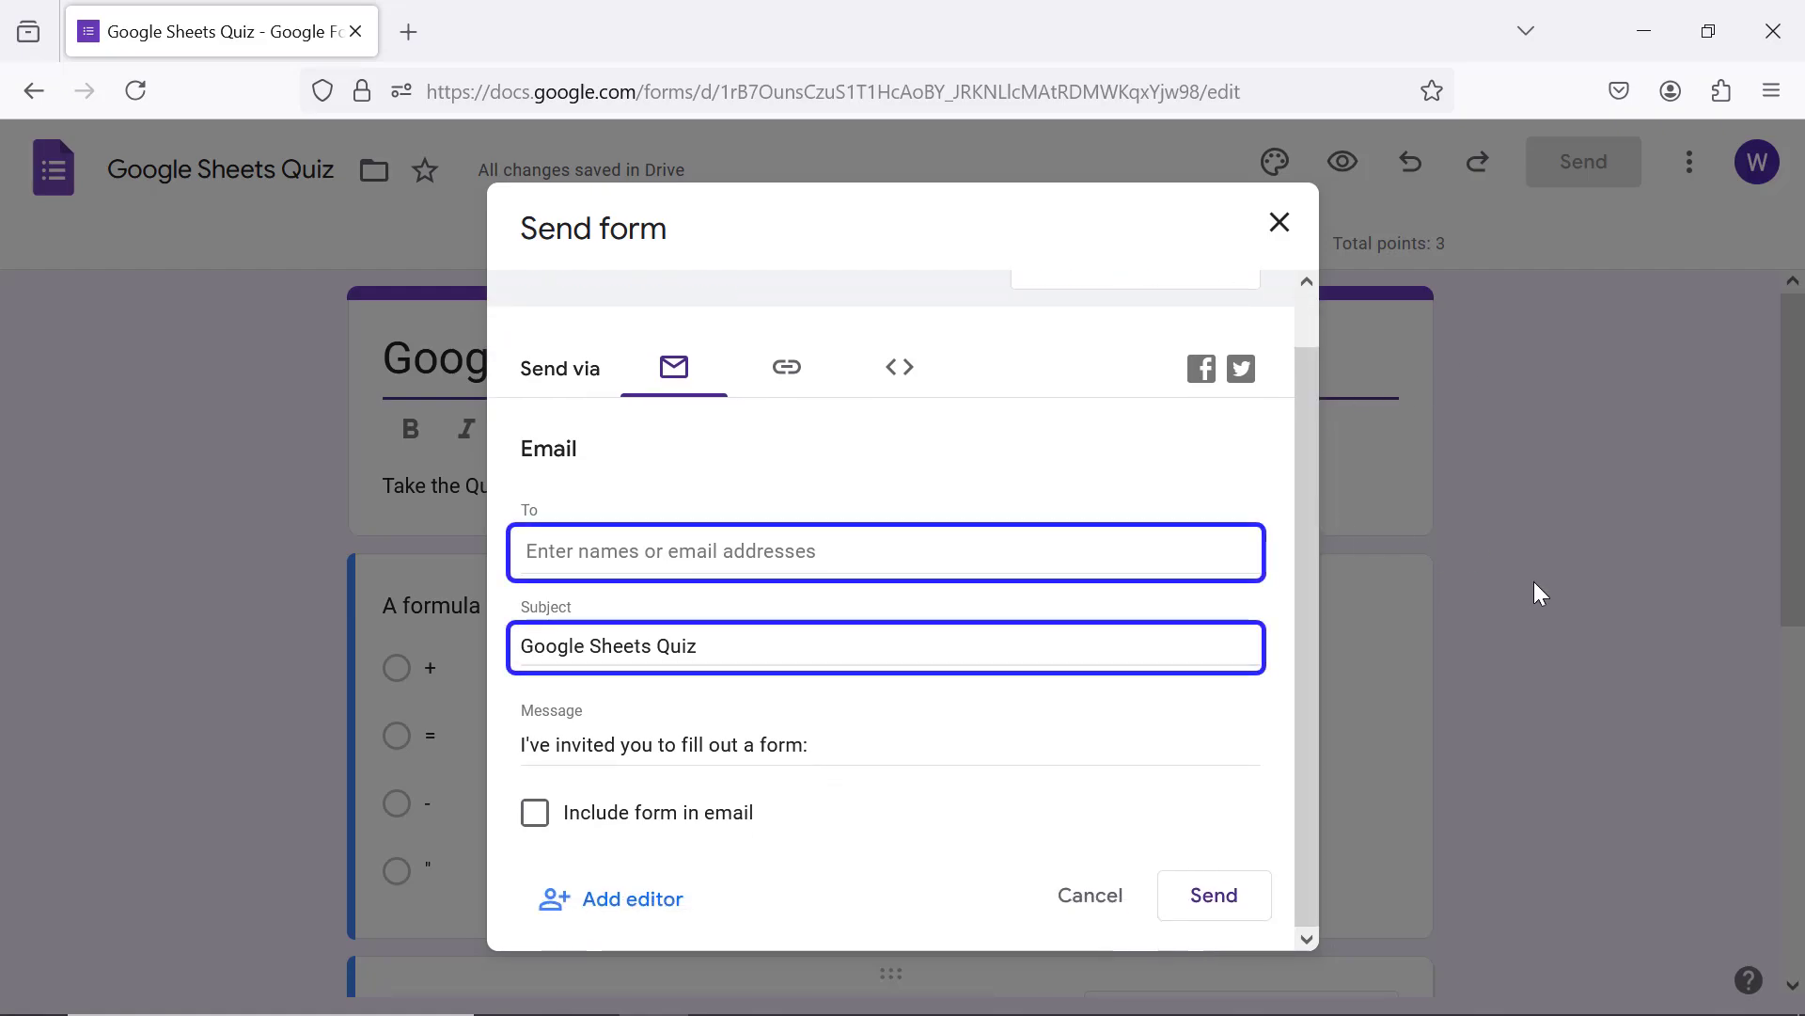
left_click(886, 745)
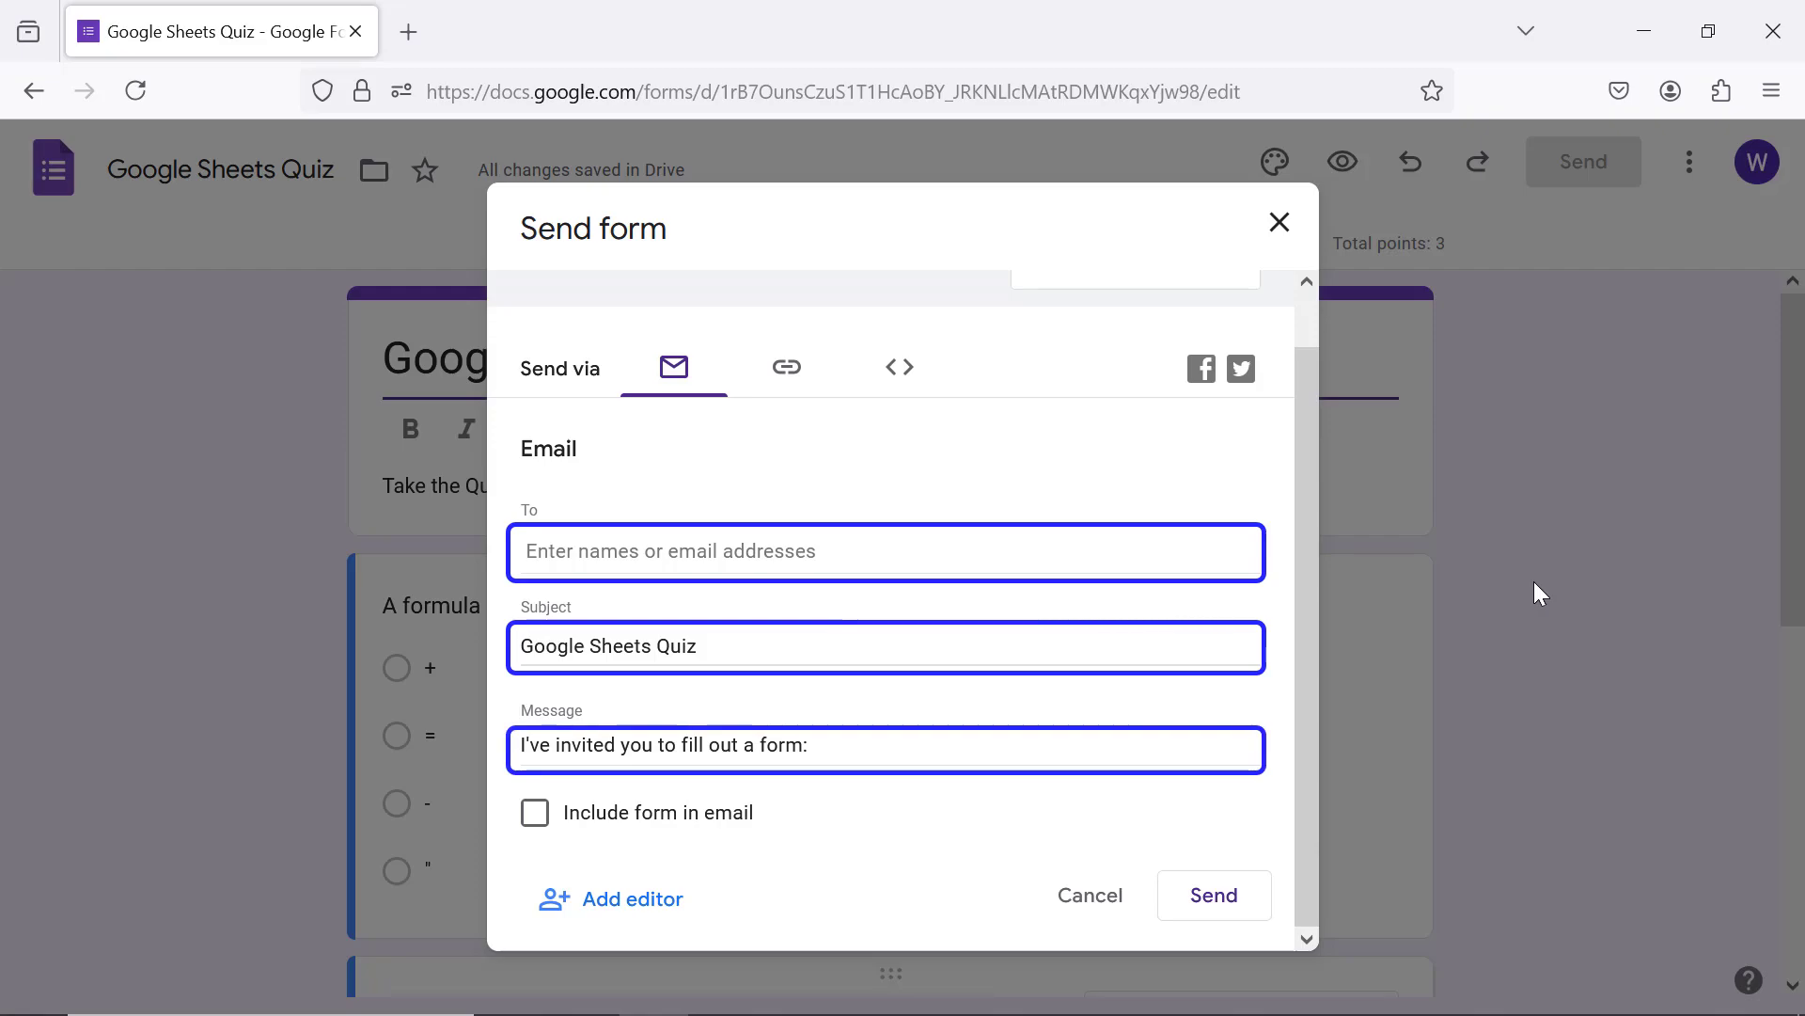
left_click(534, 812)
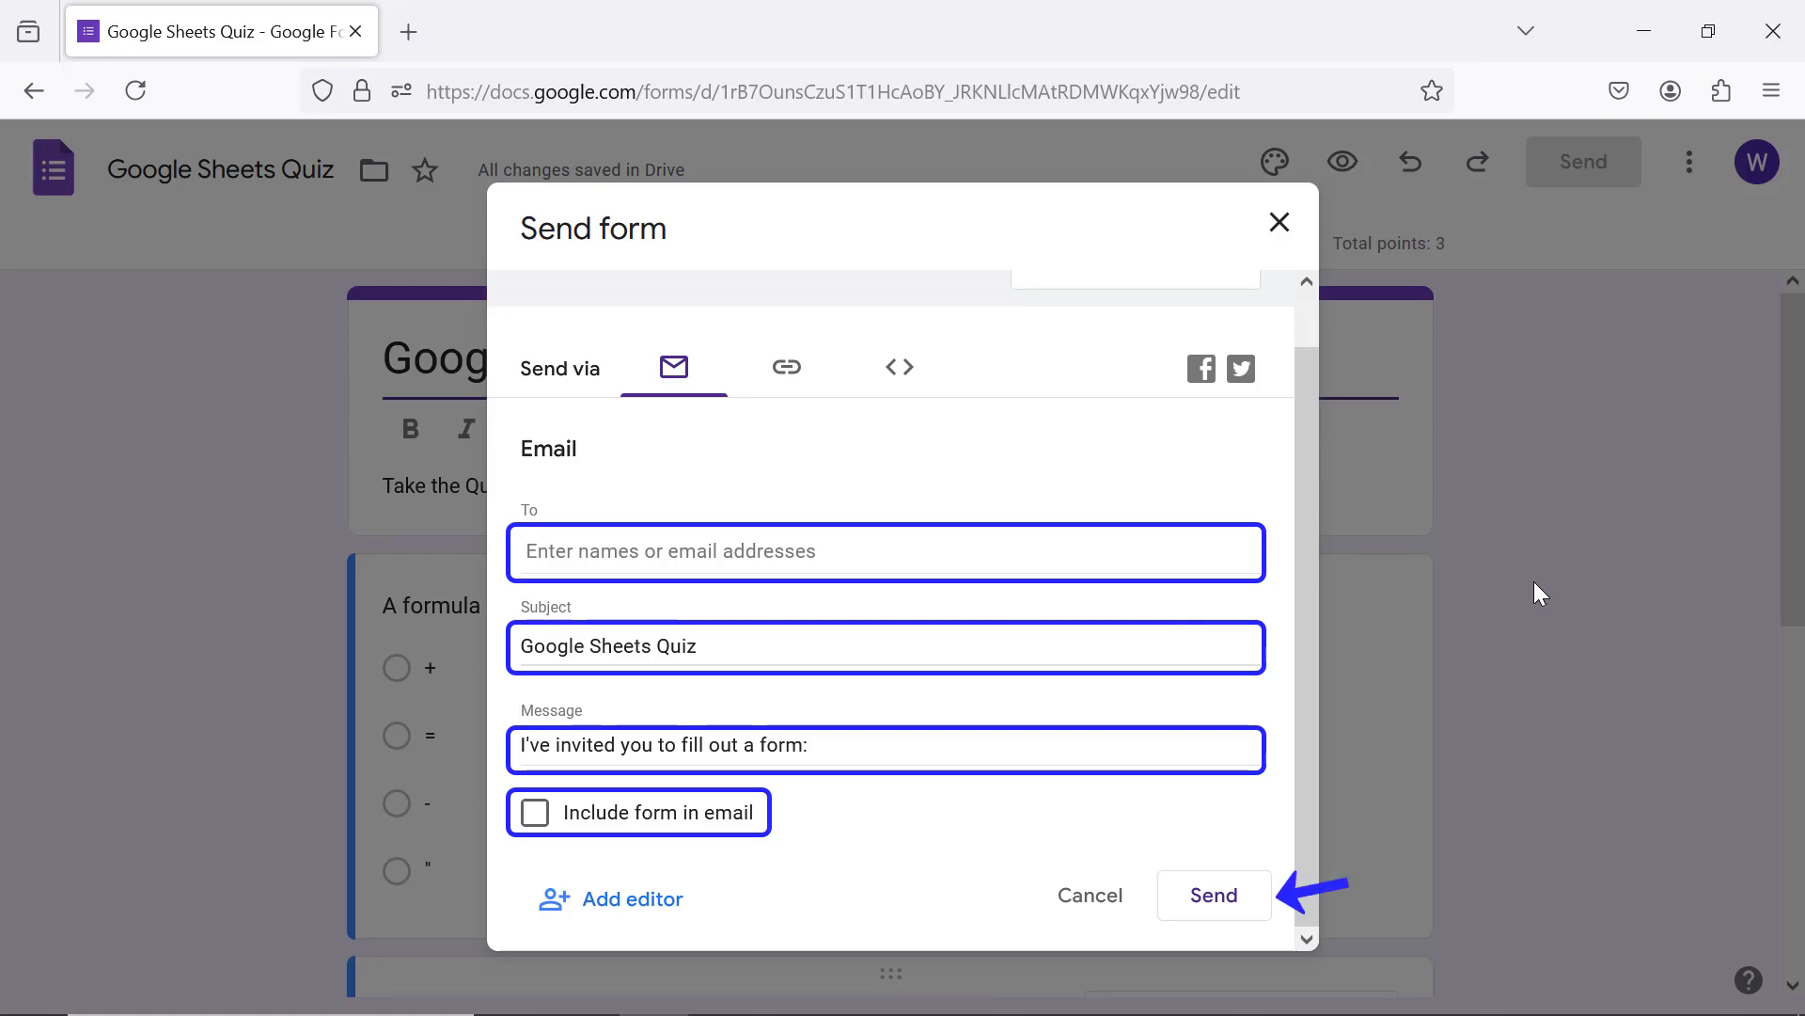
left_click(1212, 894)
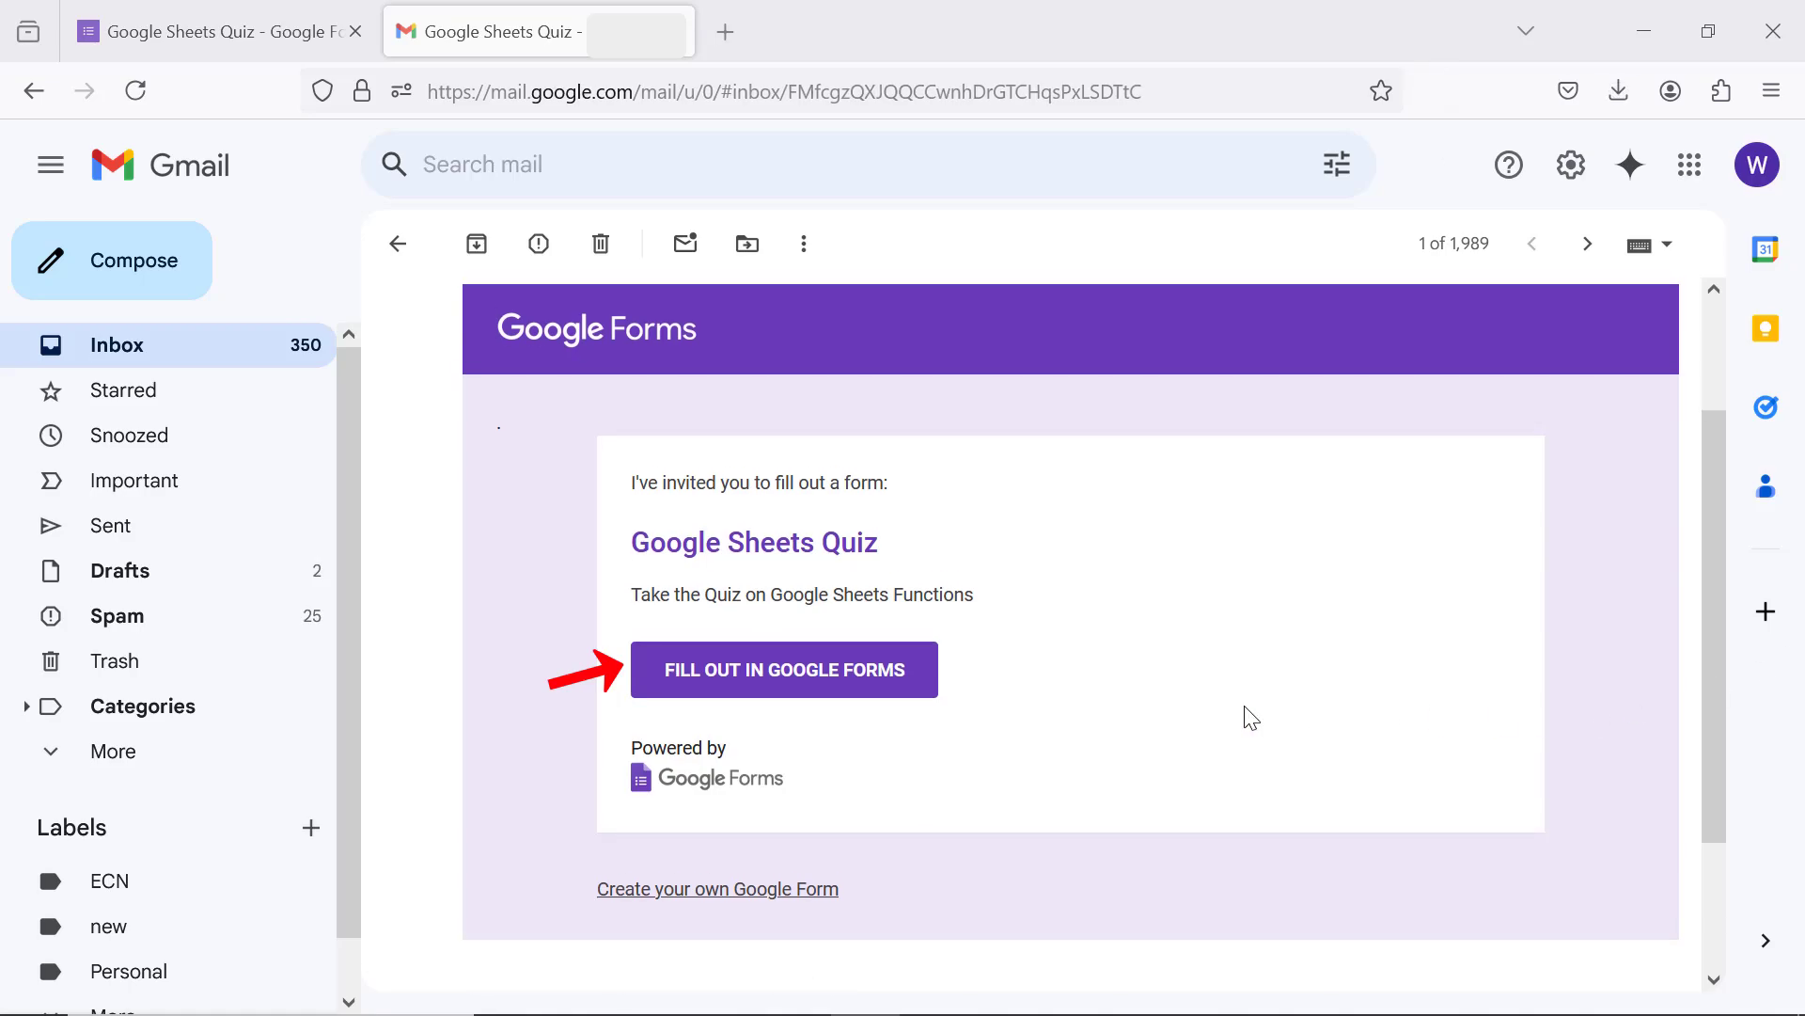
left_click(783, 669)
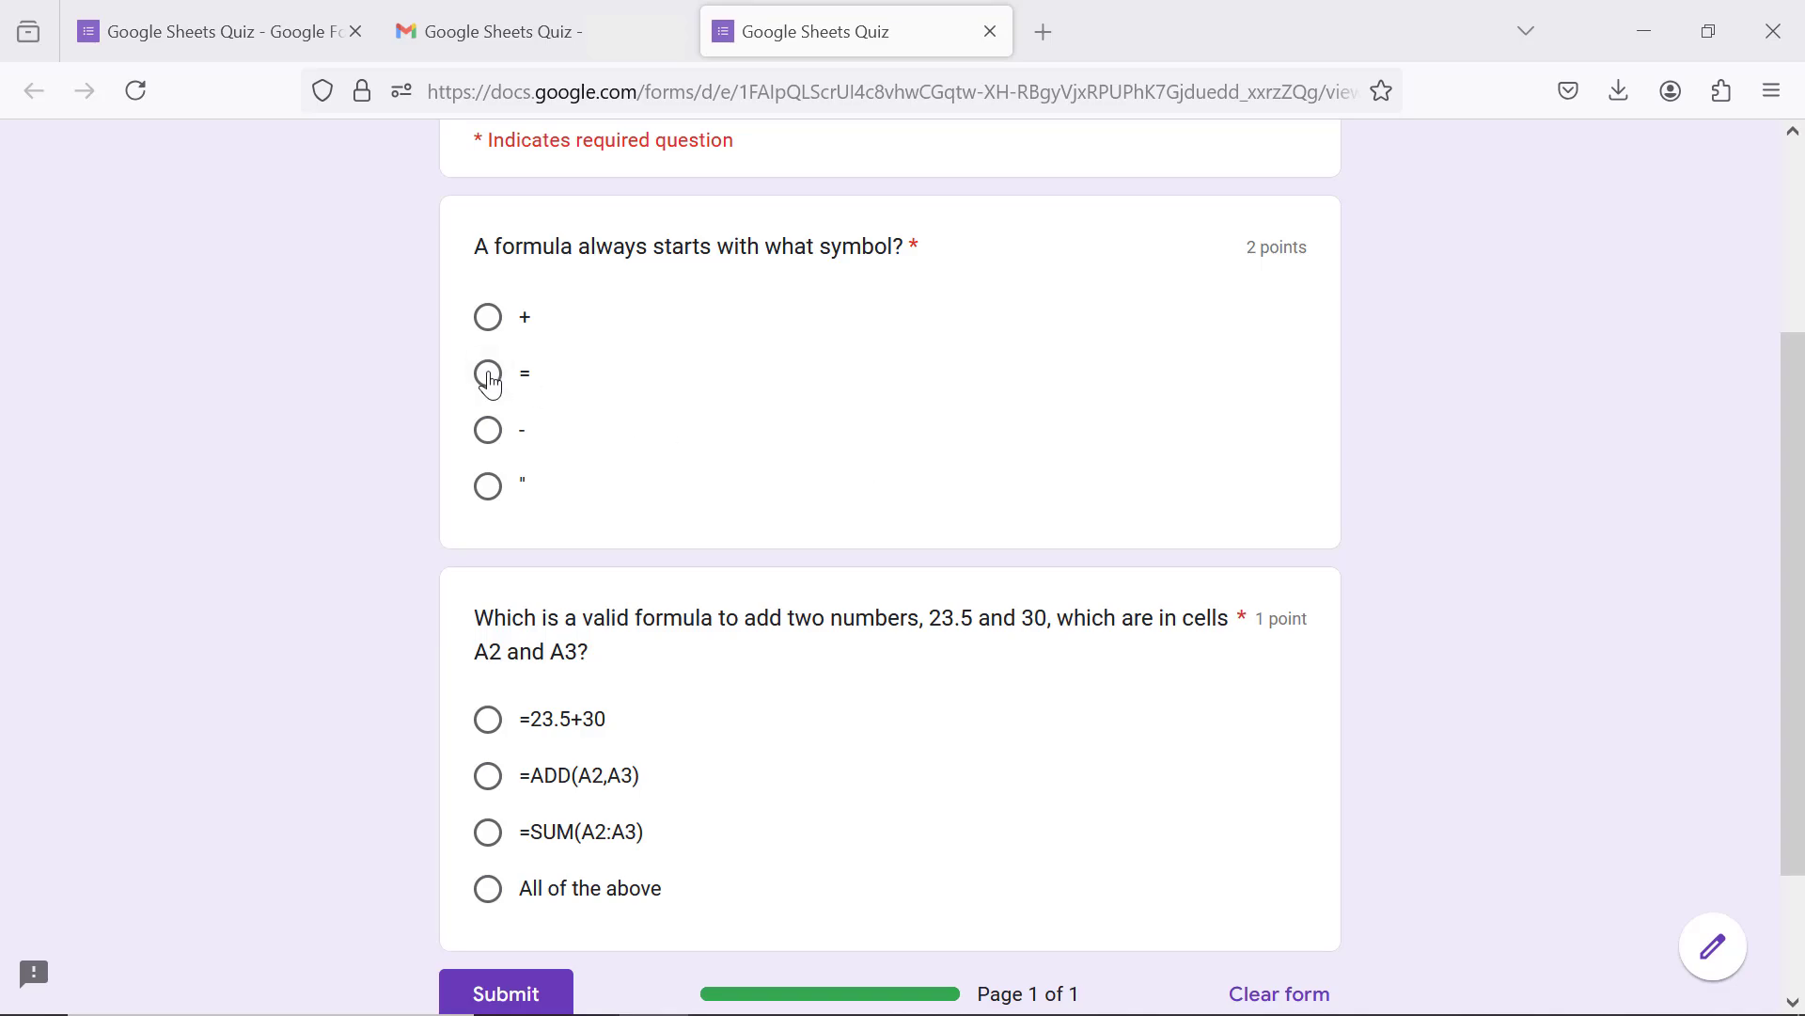
Step: Answer '=' and 'All of the above', then submit the quiz
left_click(487, 372)
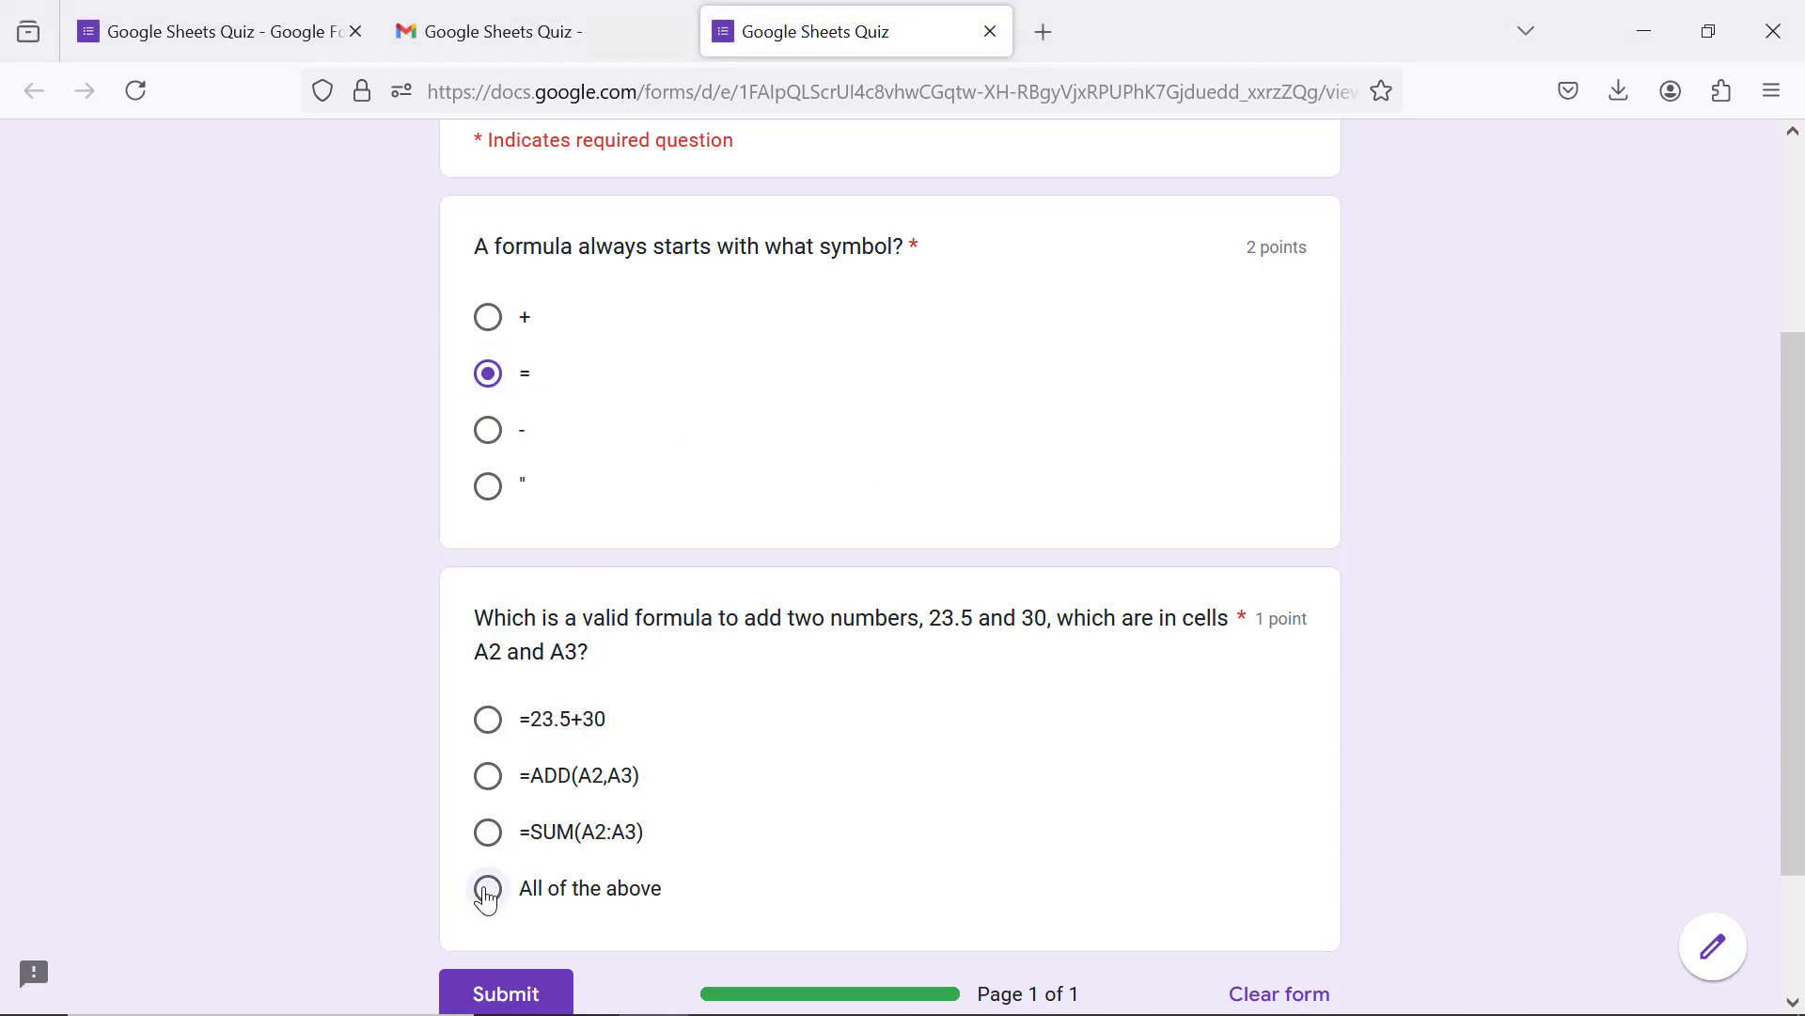
left_click(487, 887)
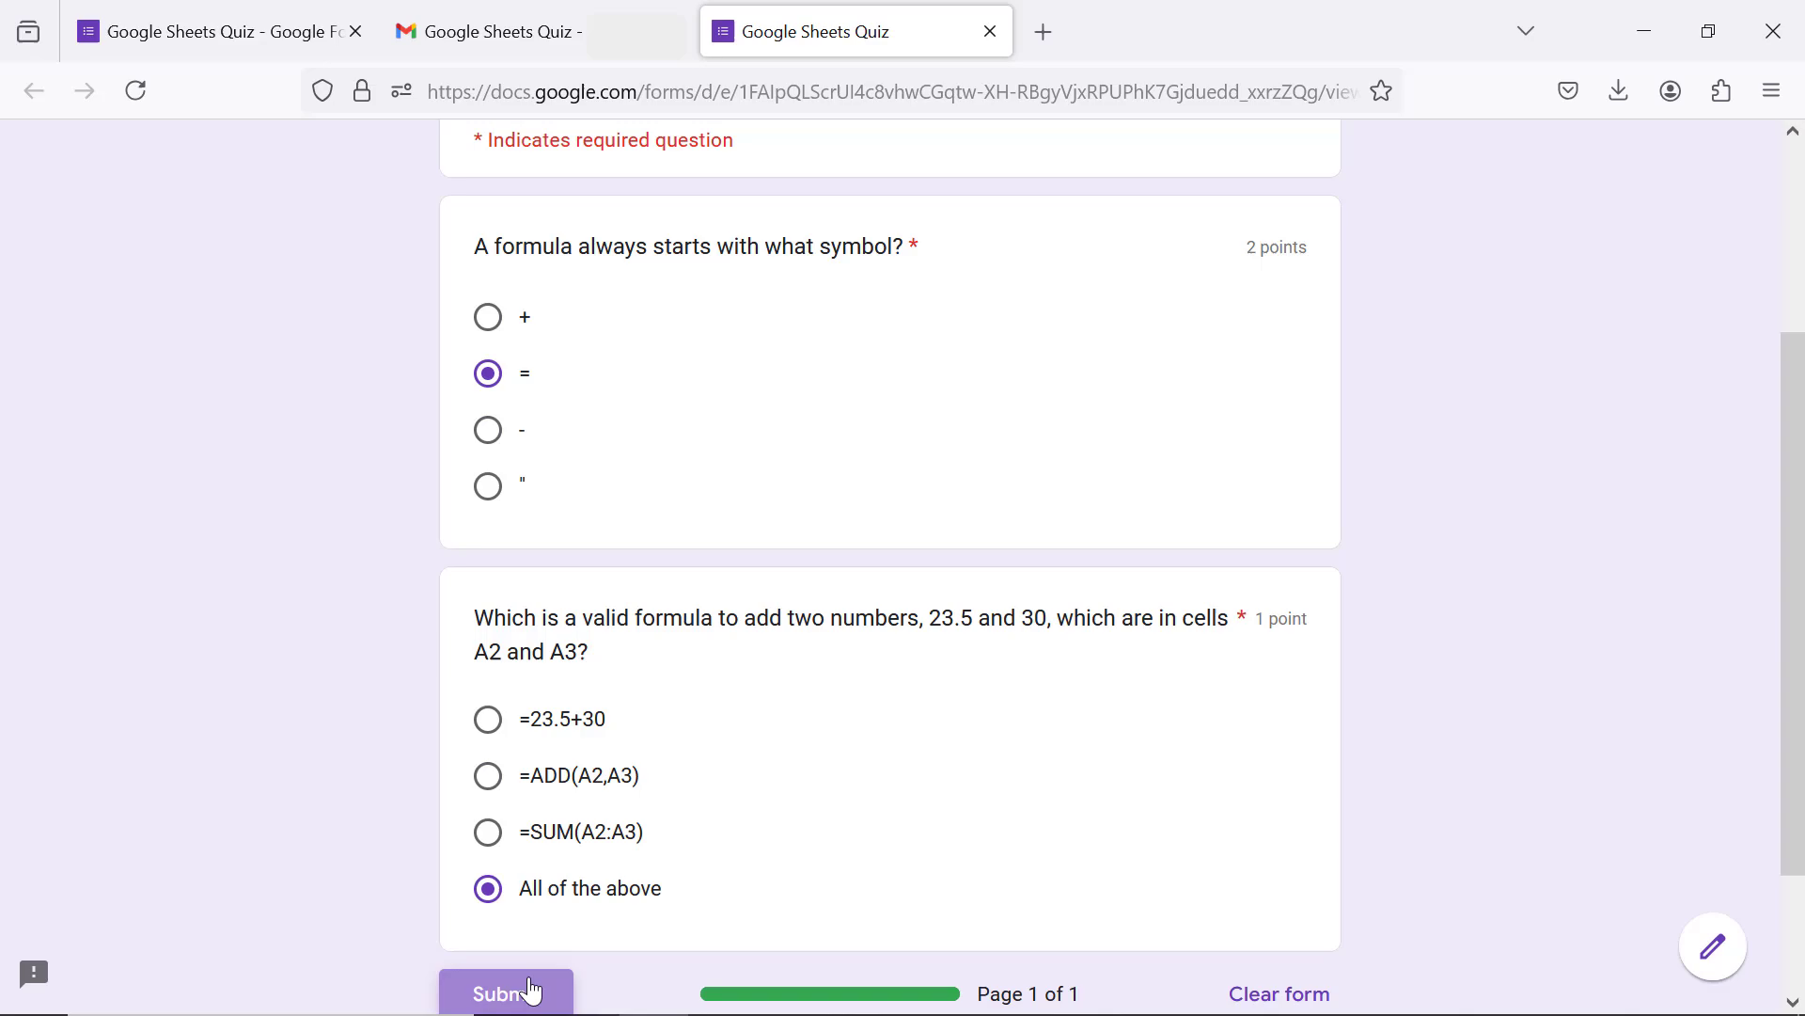
left_click(504, 993)
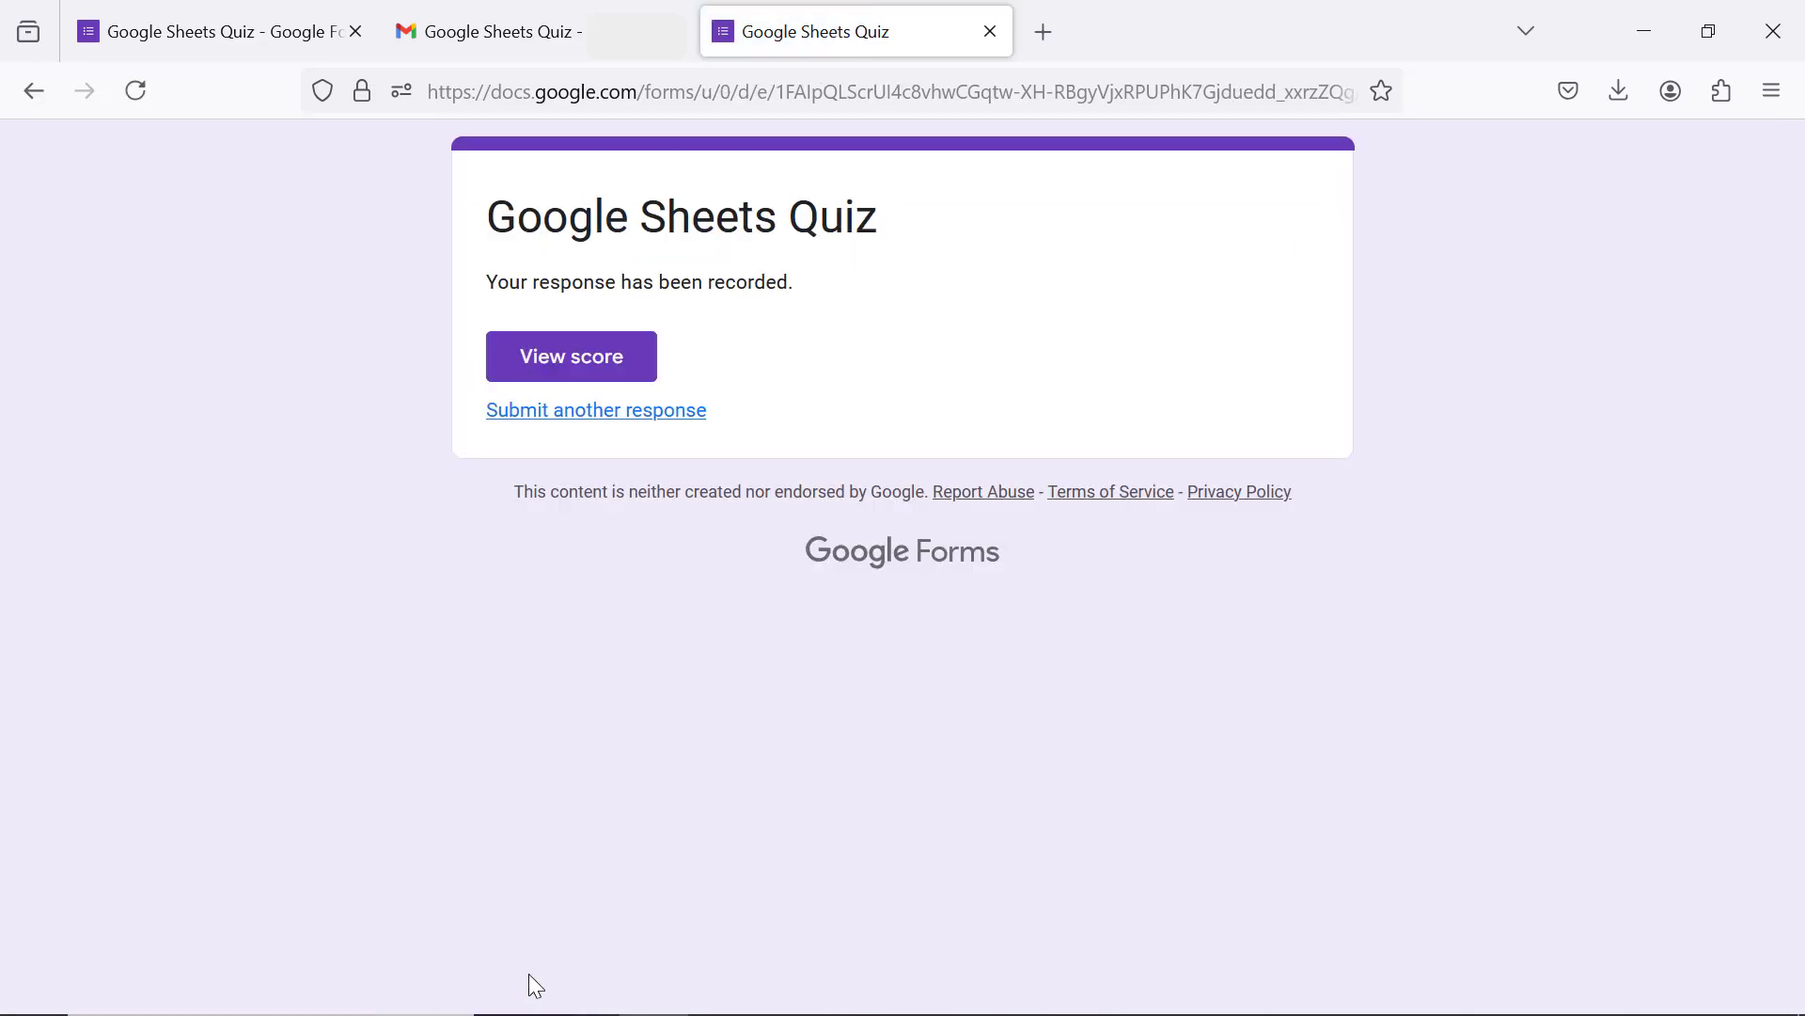
mouse_move(545, 456)
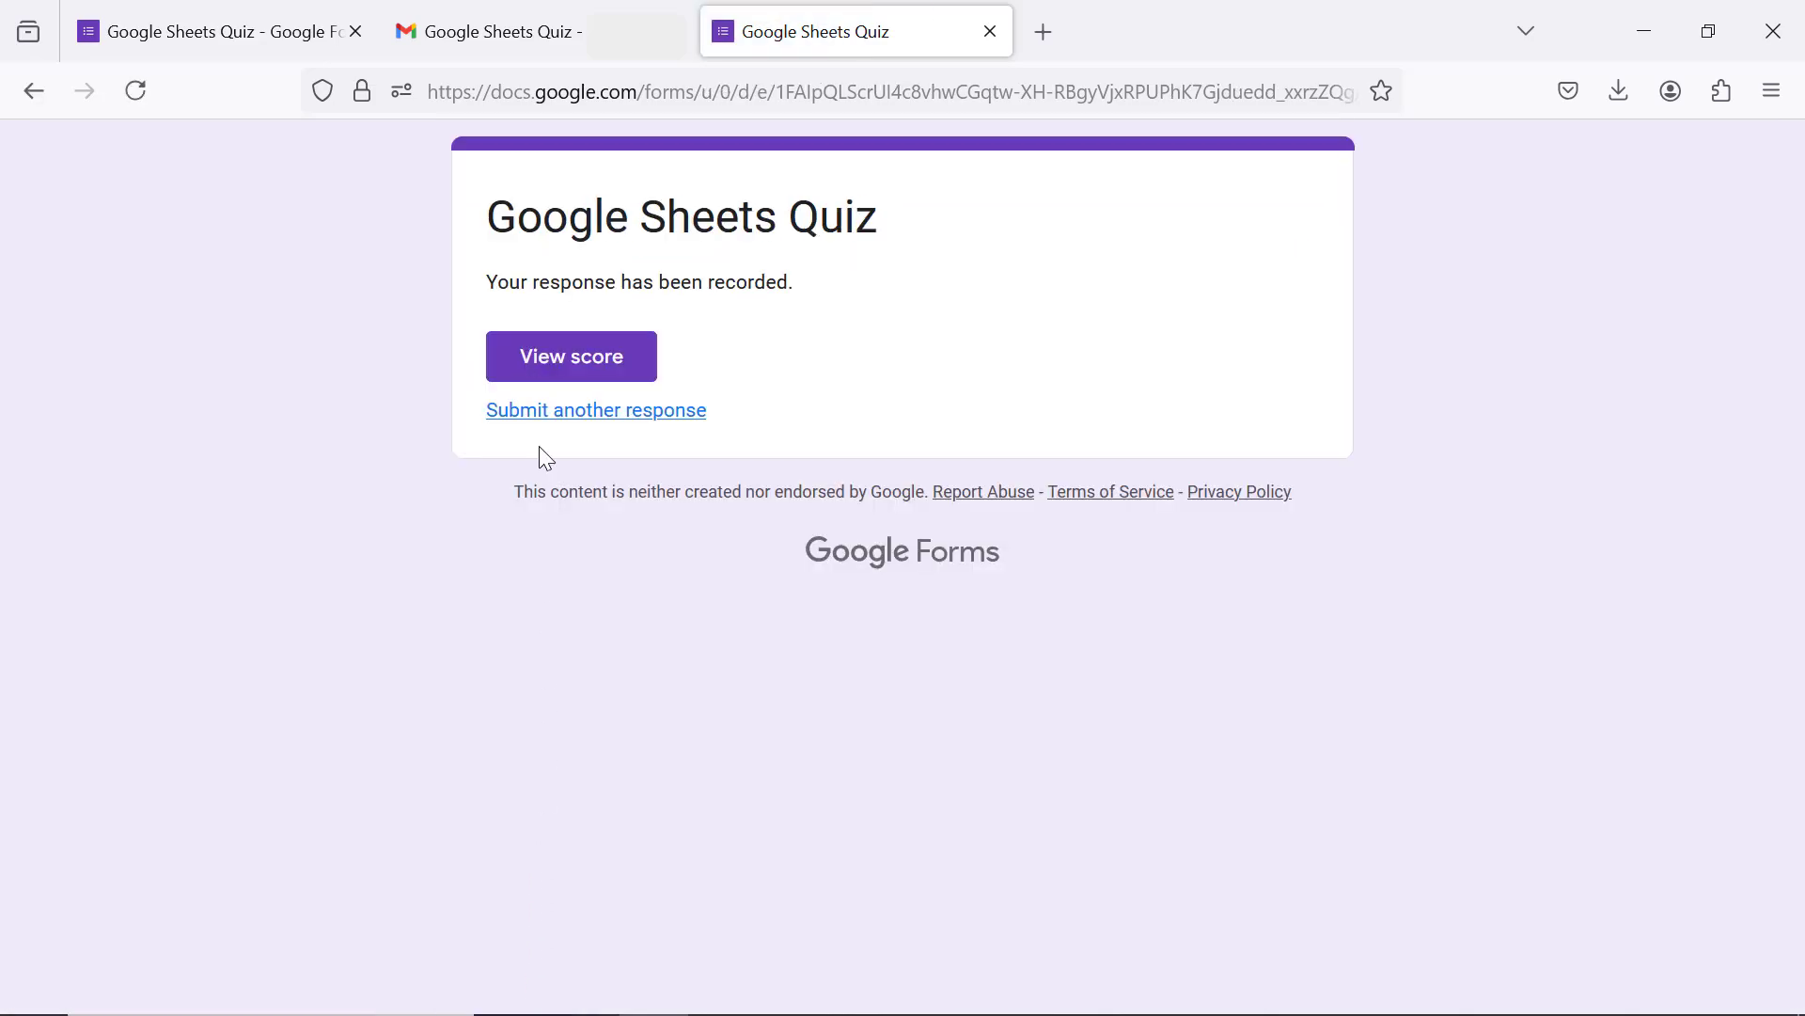
Step: View the 3/3 score and scroll through the answer feedback
left_click(570, 354)
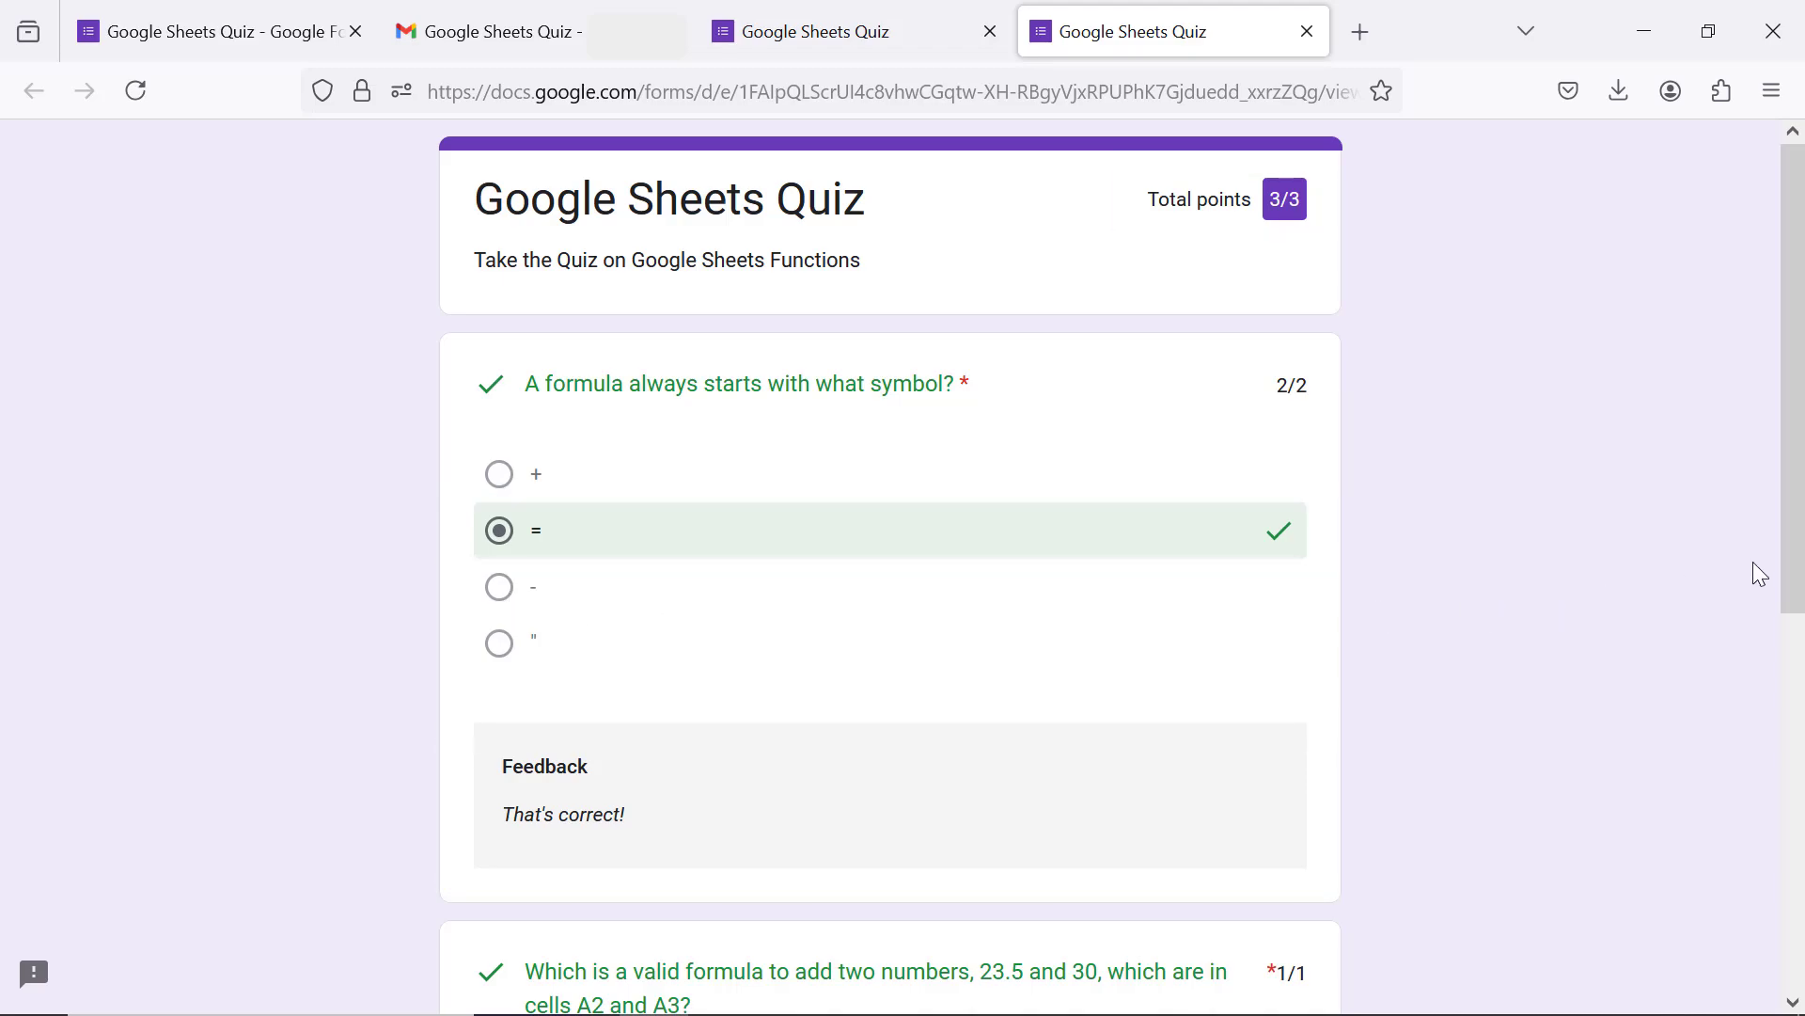
scroll("down", 3)
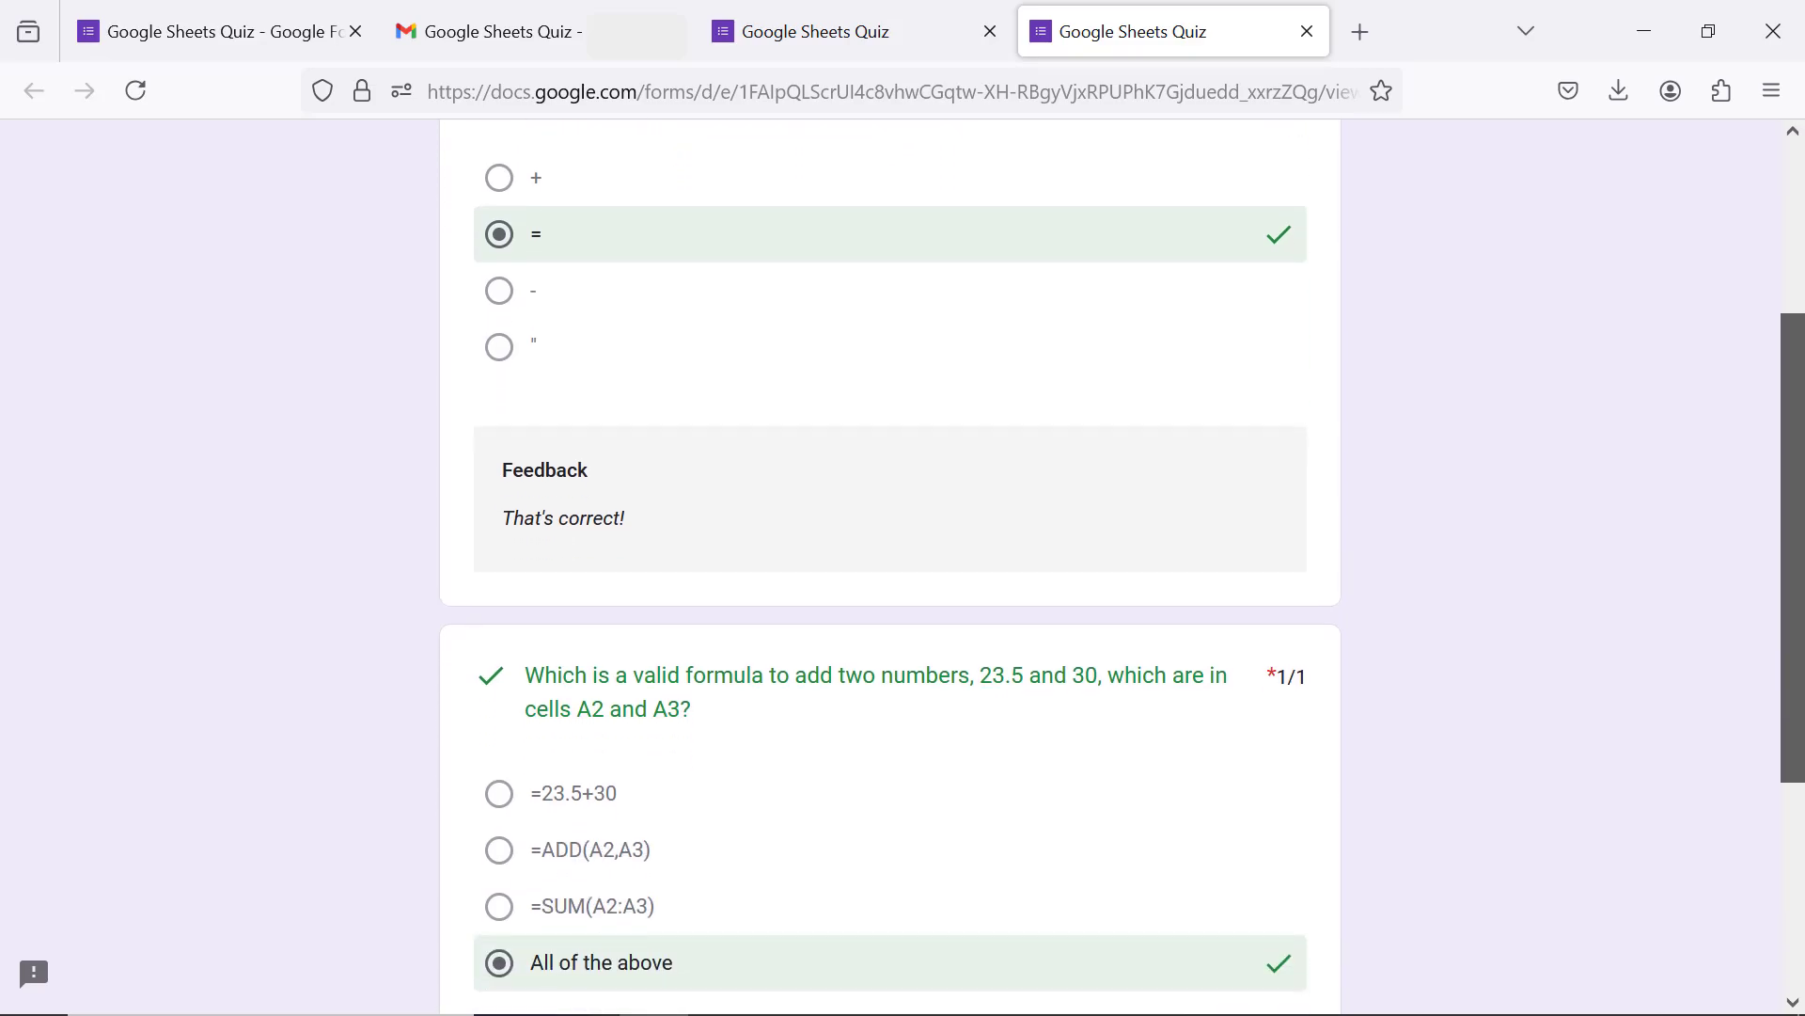
scroll("down", 3)
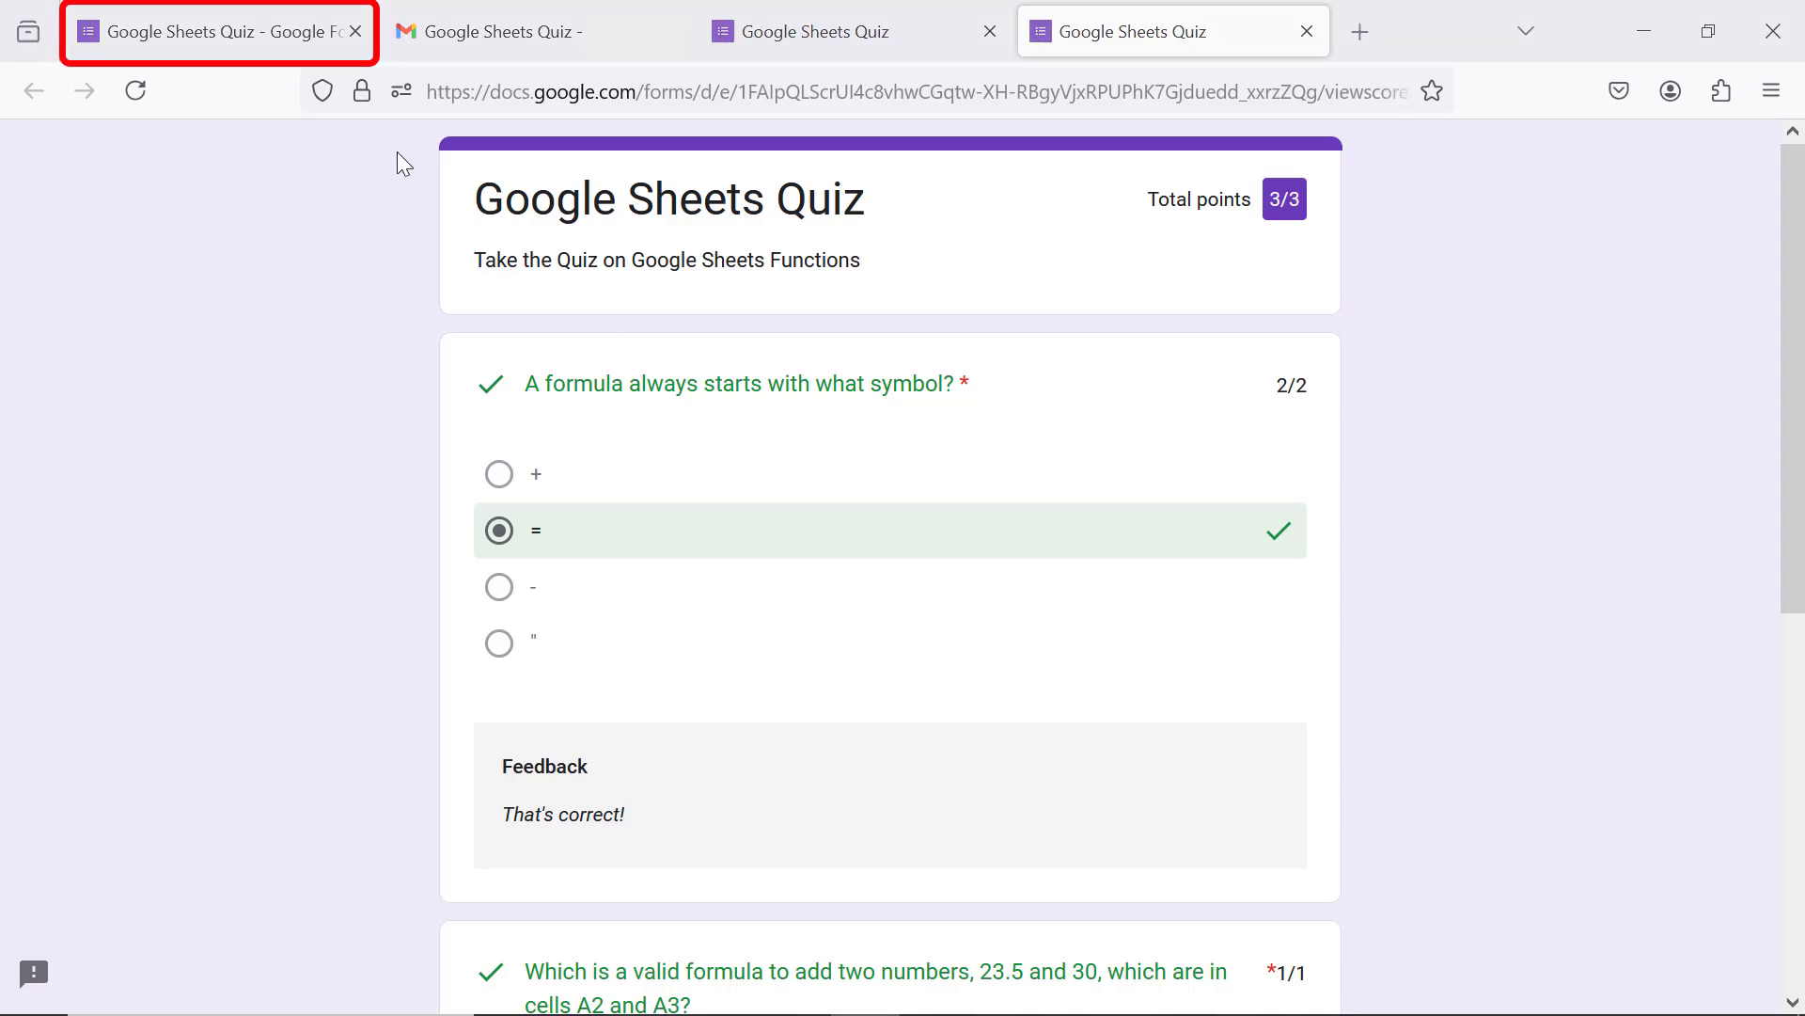
Step: Review the quiz's Summary responses: one response, 3/3 average, both questions 100% correct
left_click(216, 31)
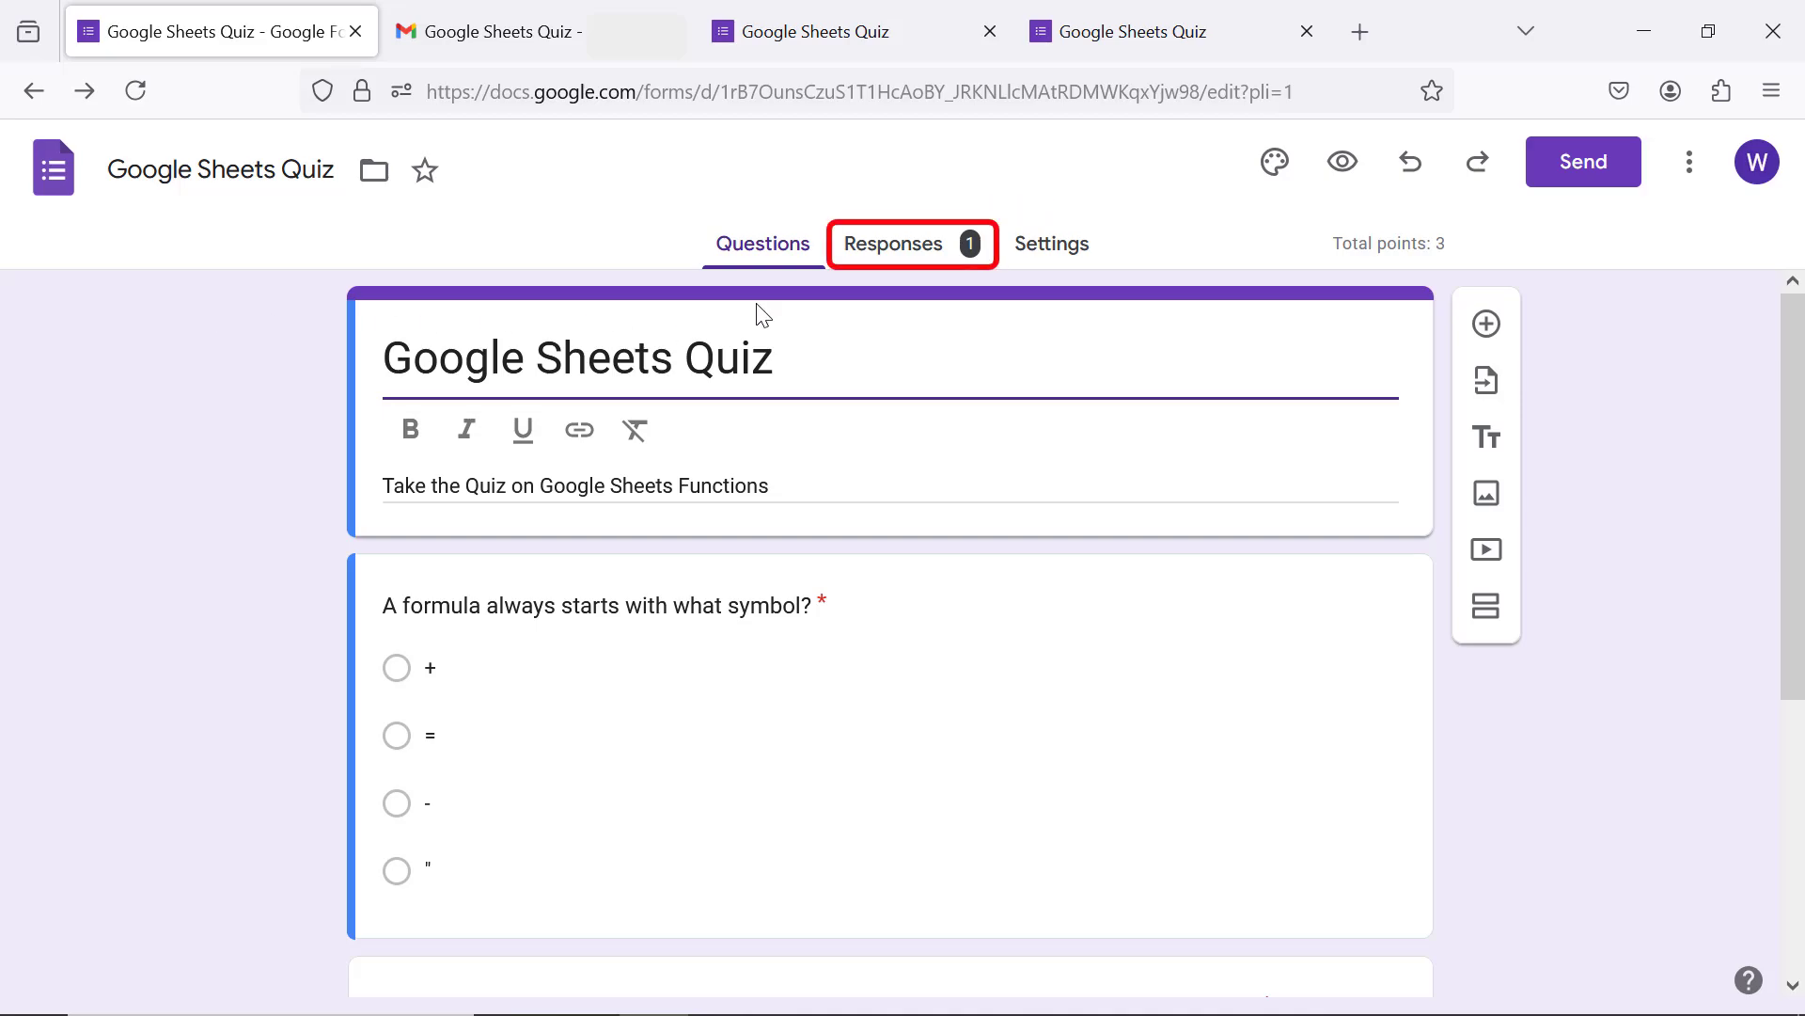
left_click(893, 243)
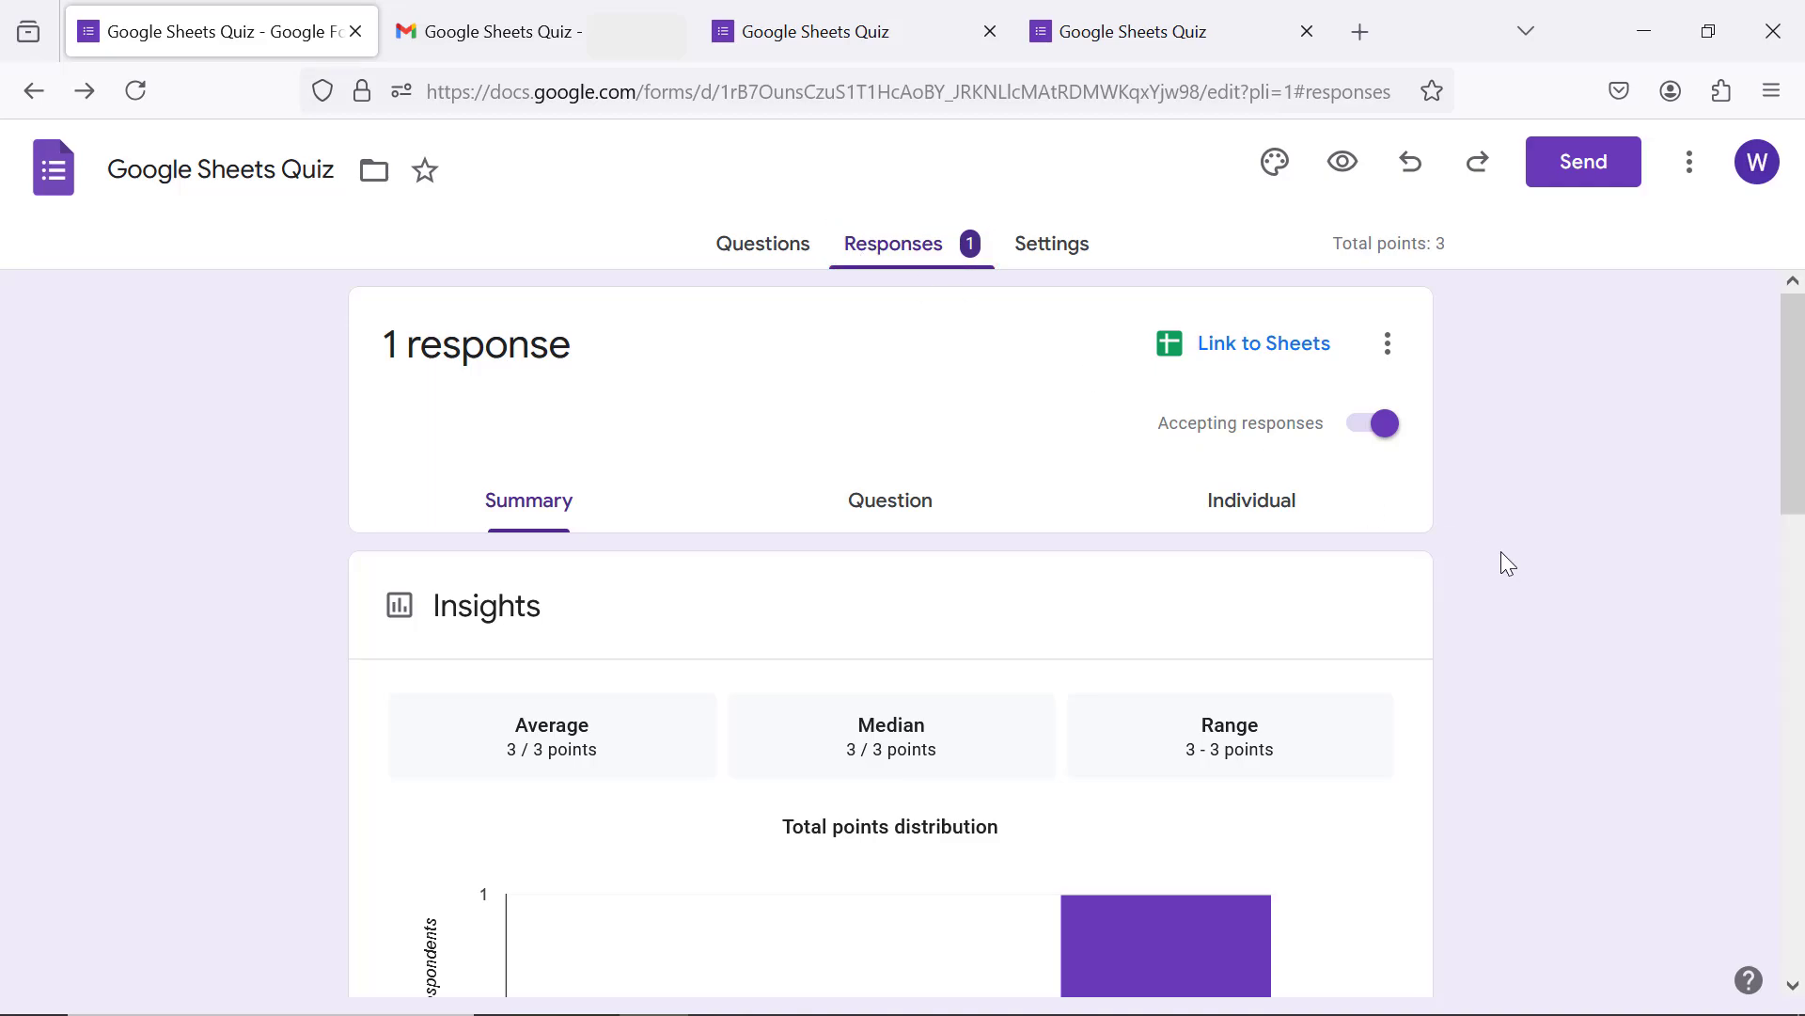
scroll("down", 3)
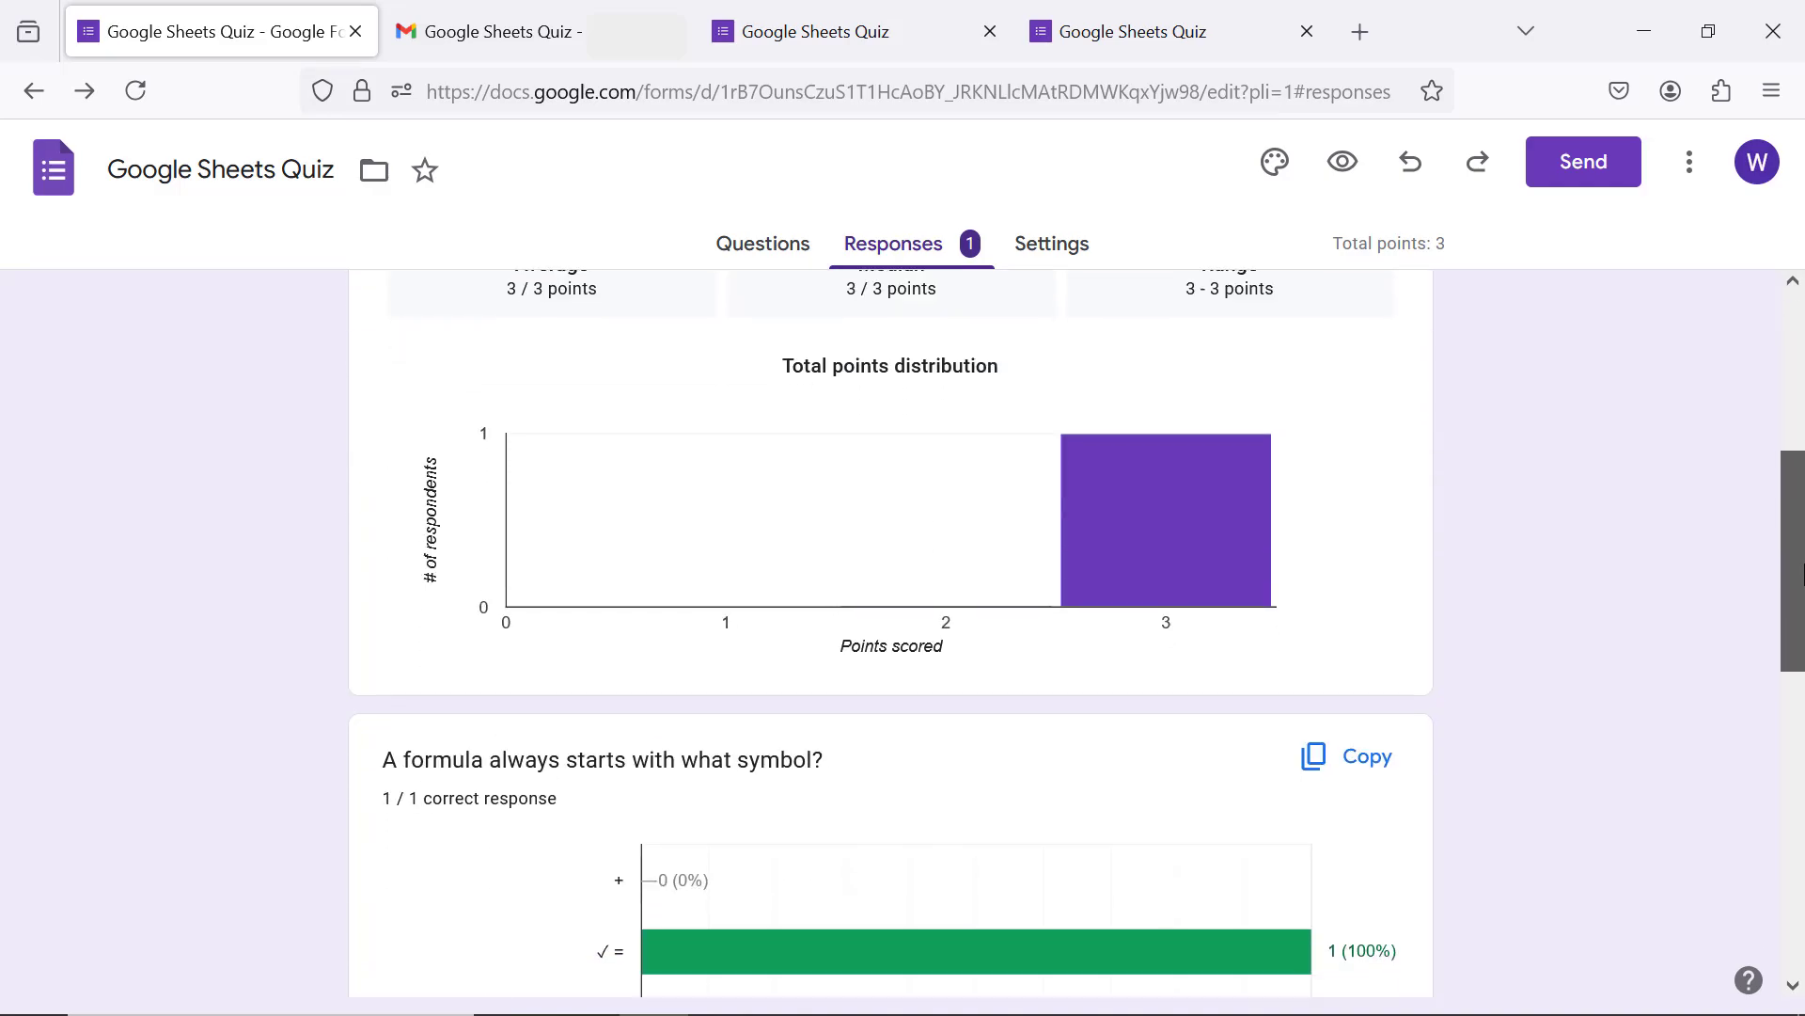
scroll("down", 3)
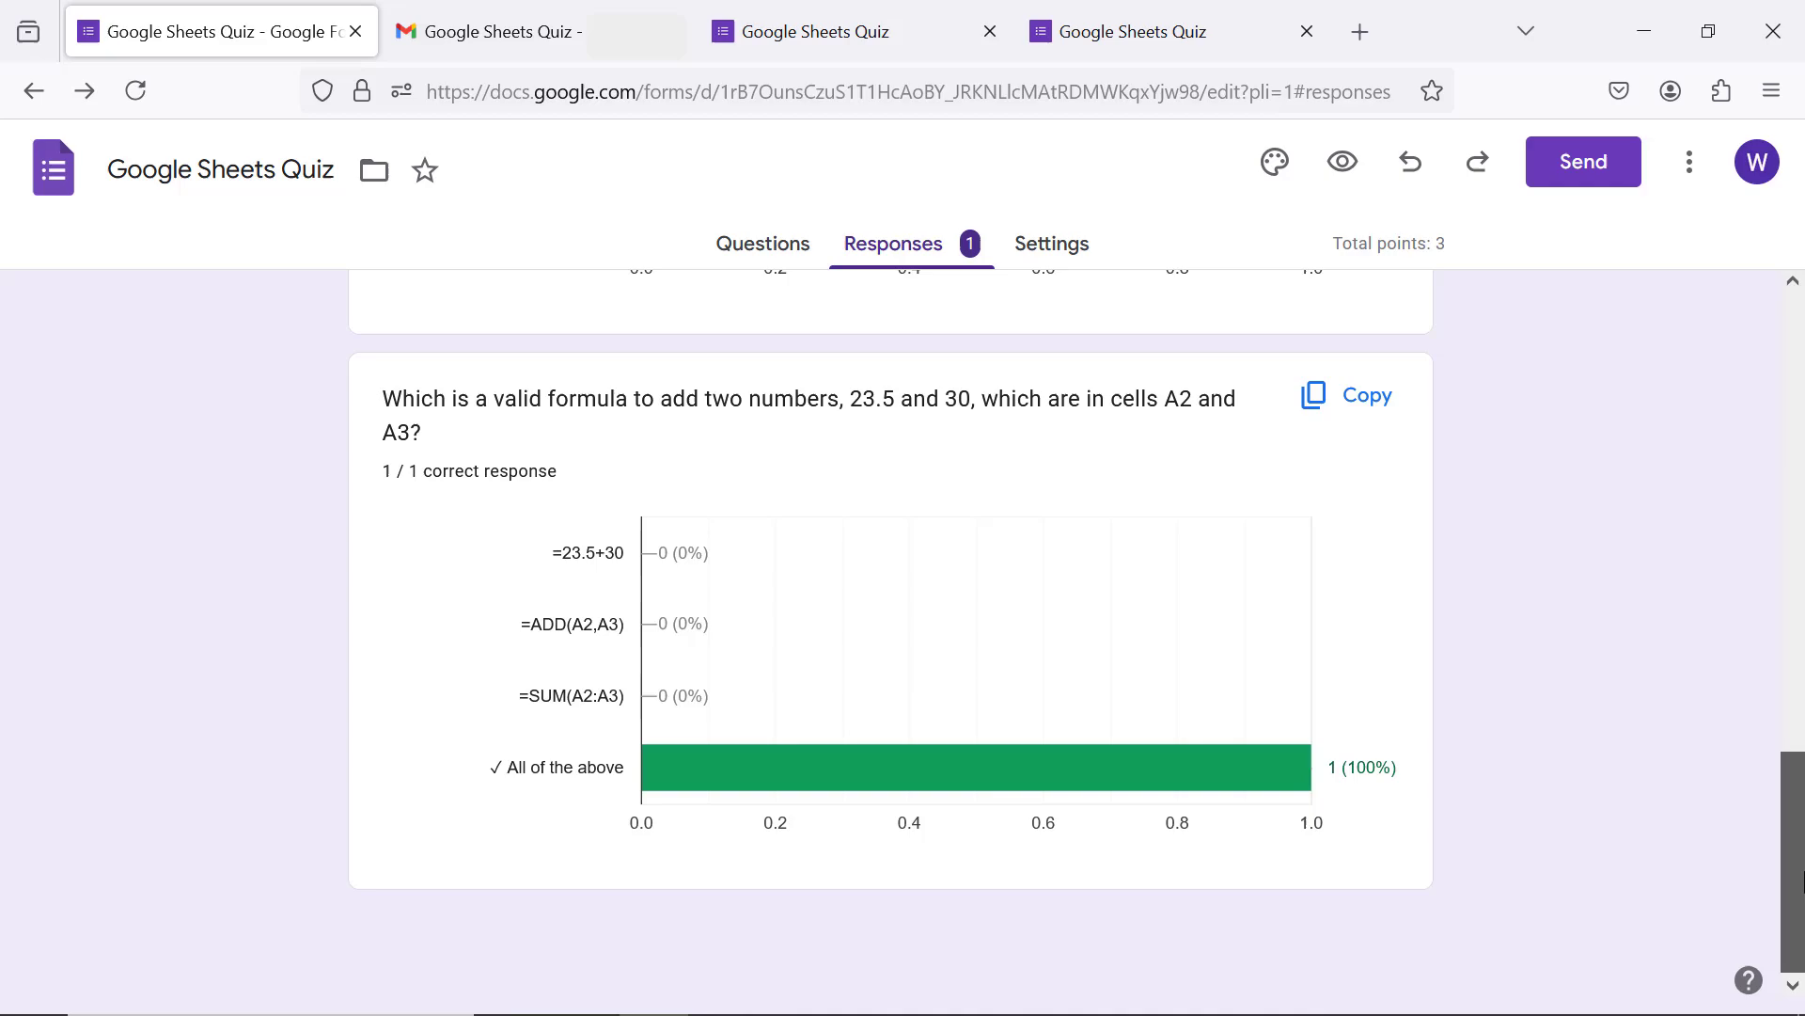
scroll("down", 3)
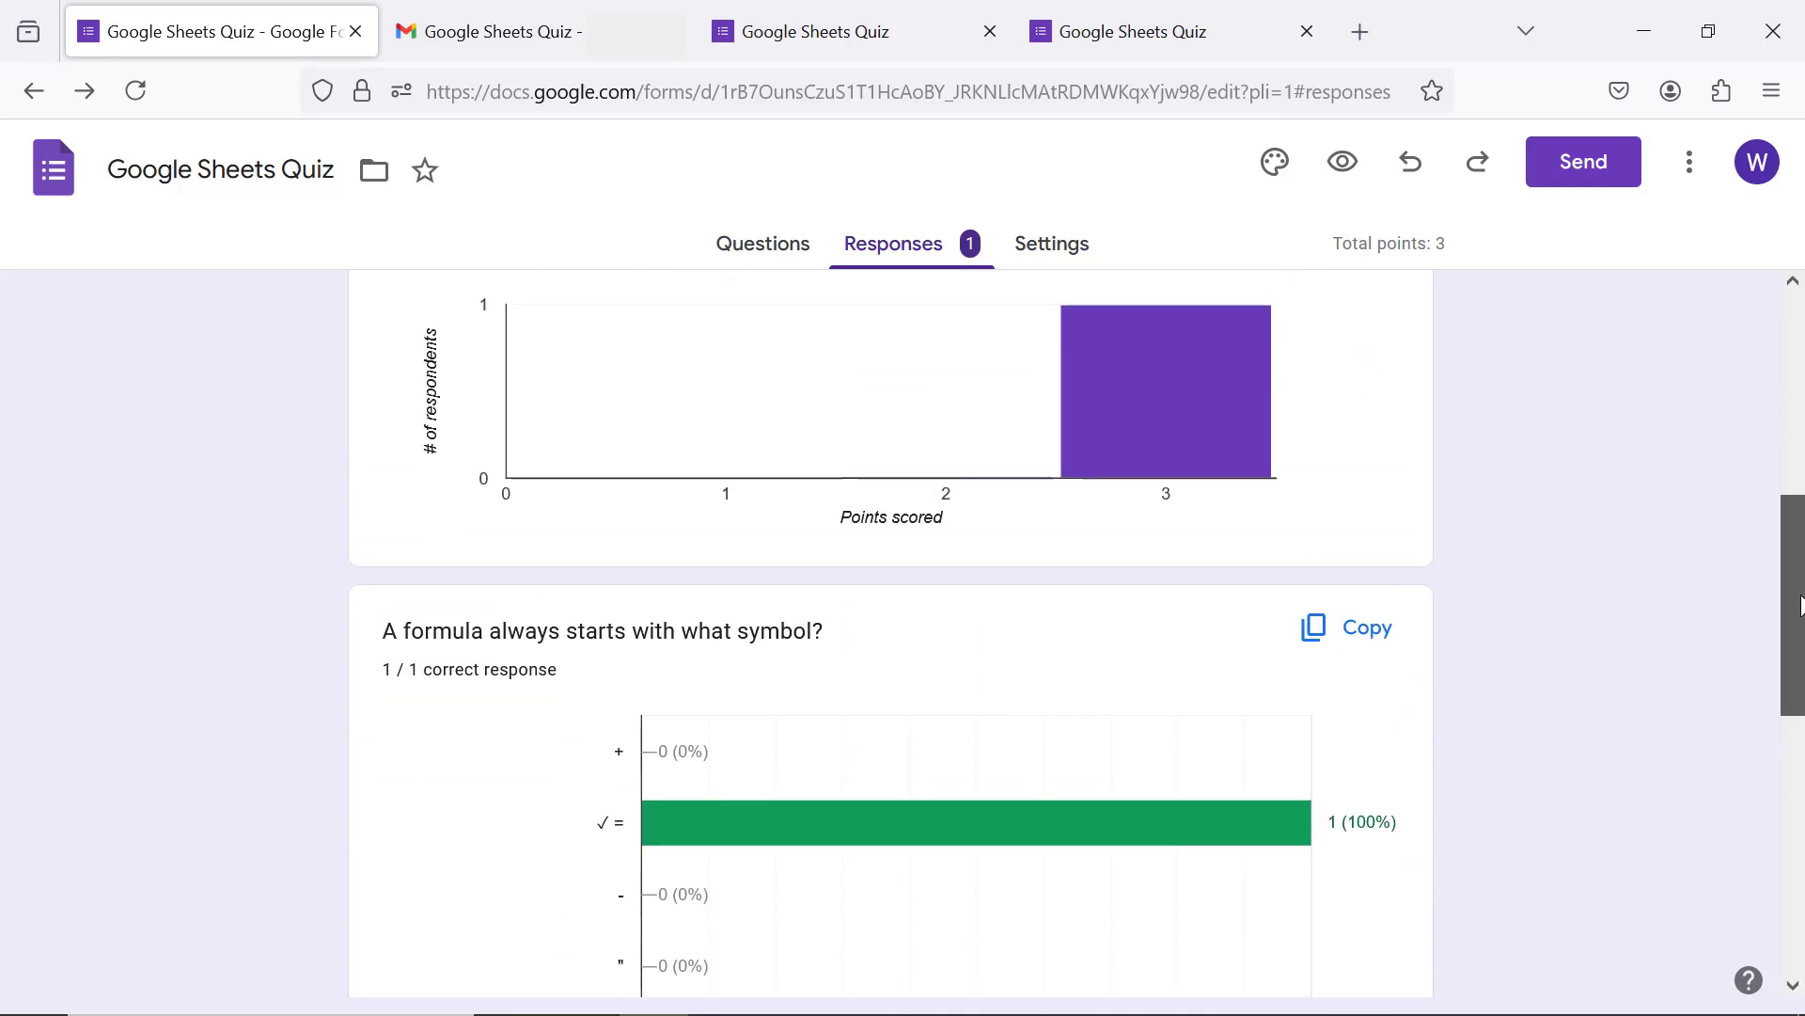